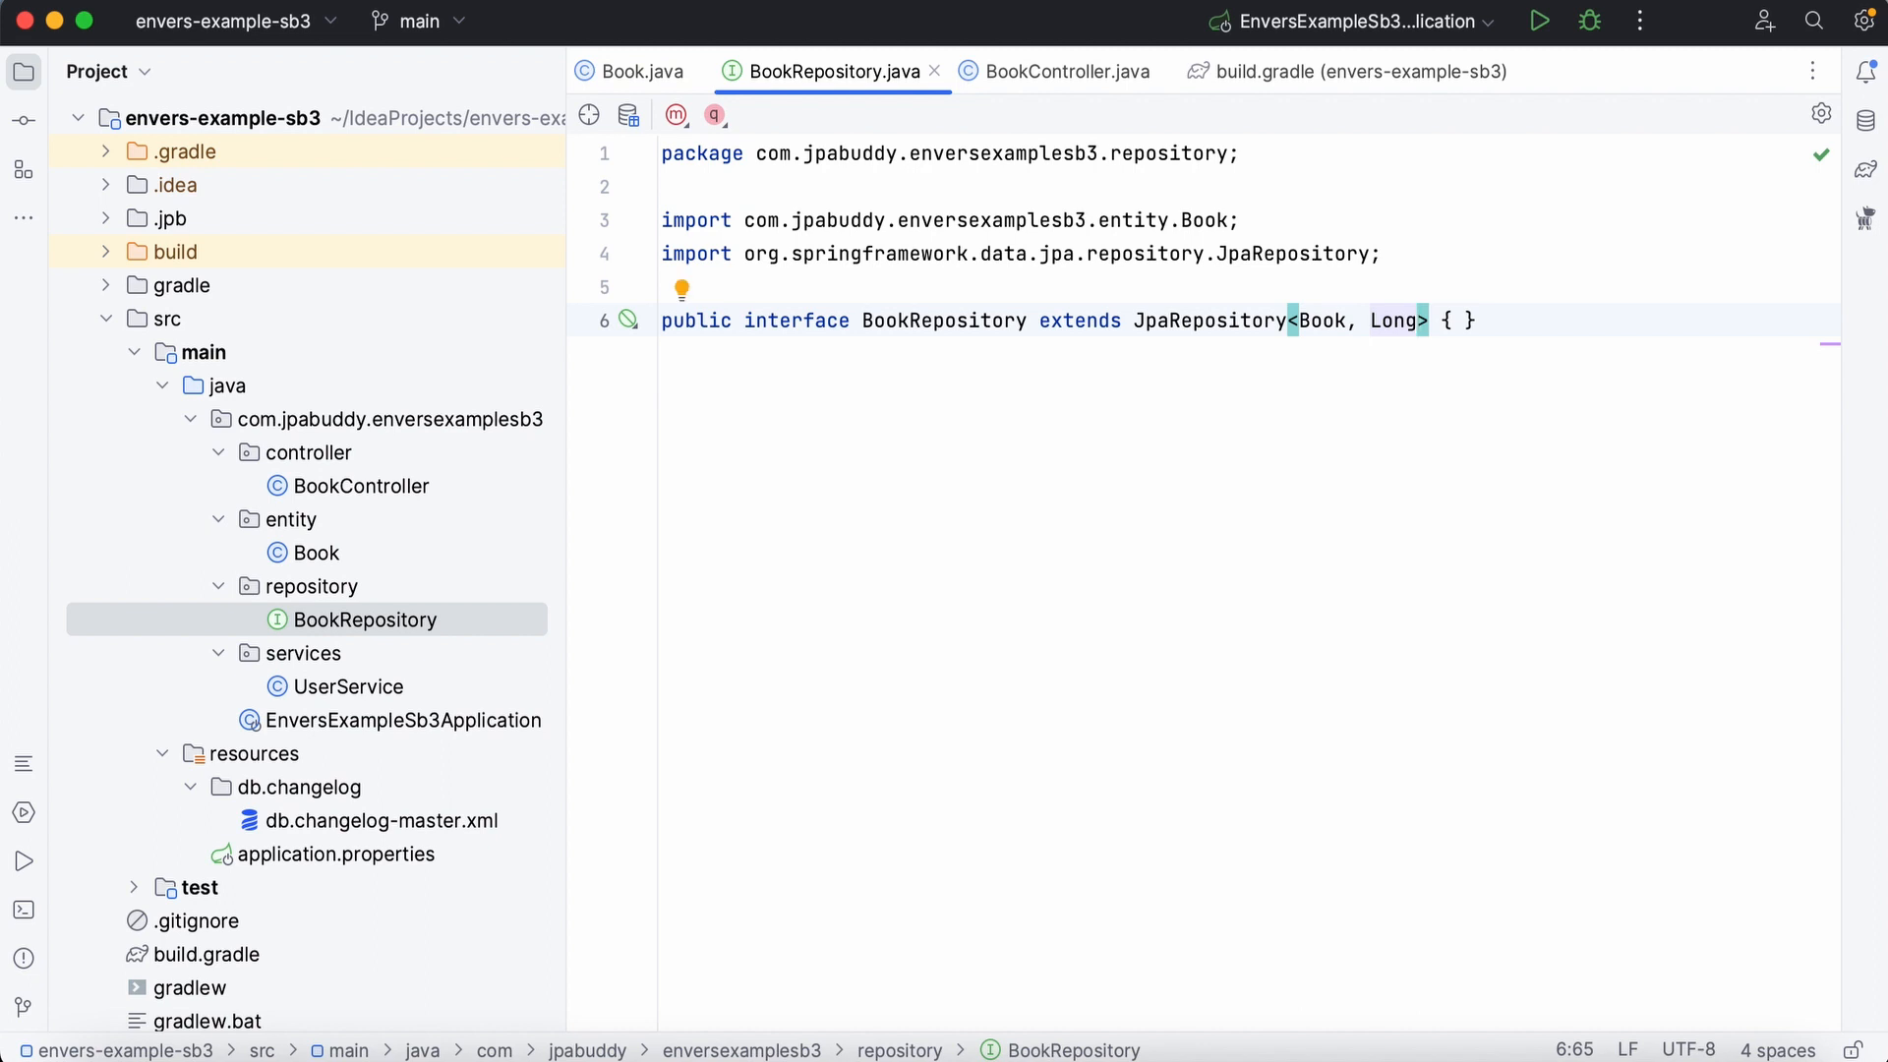
Step: Review BookController, then show the Book entity with its JPA Designer properties
left_click(1063, 71)
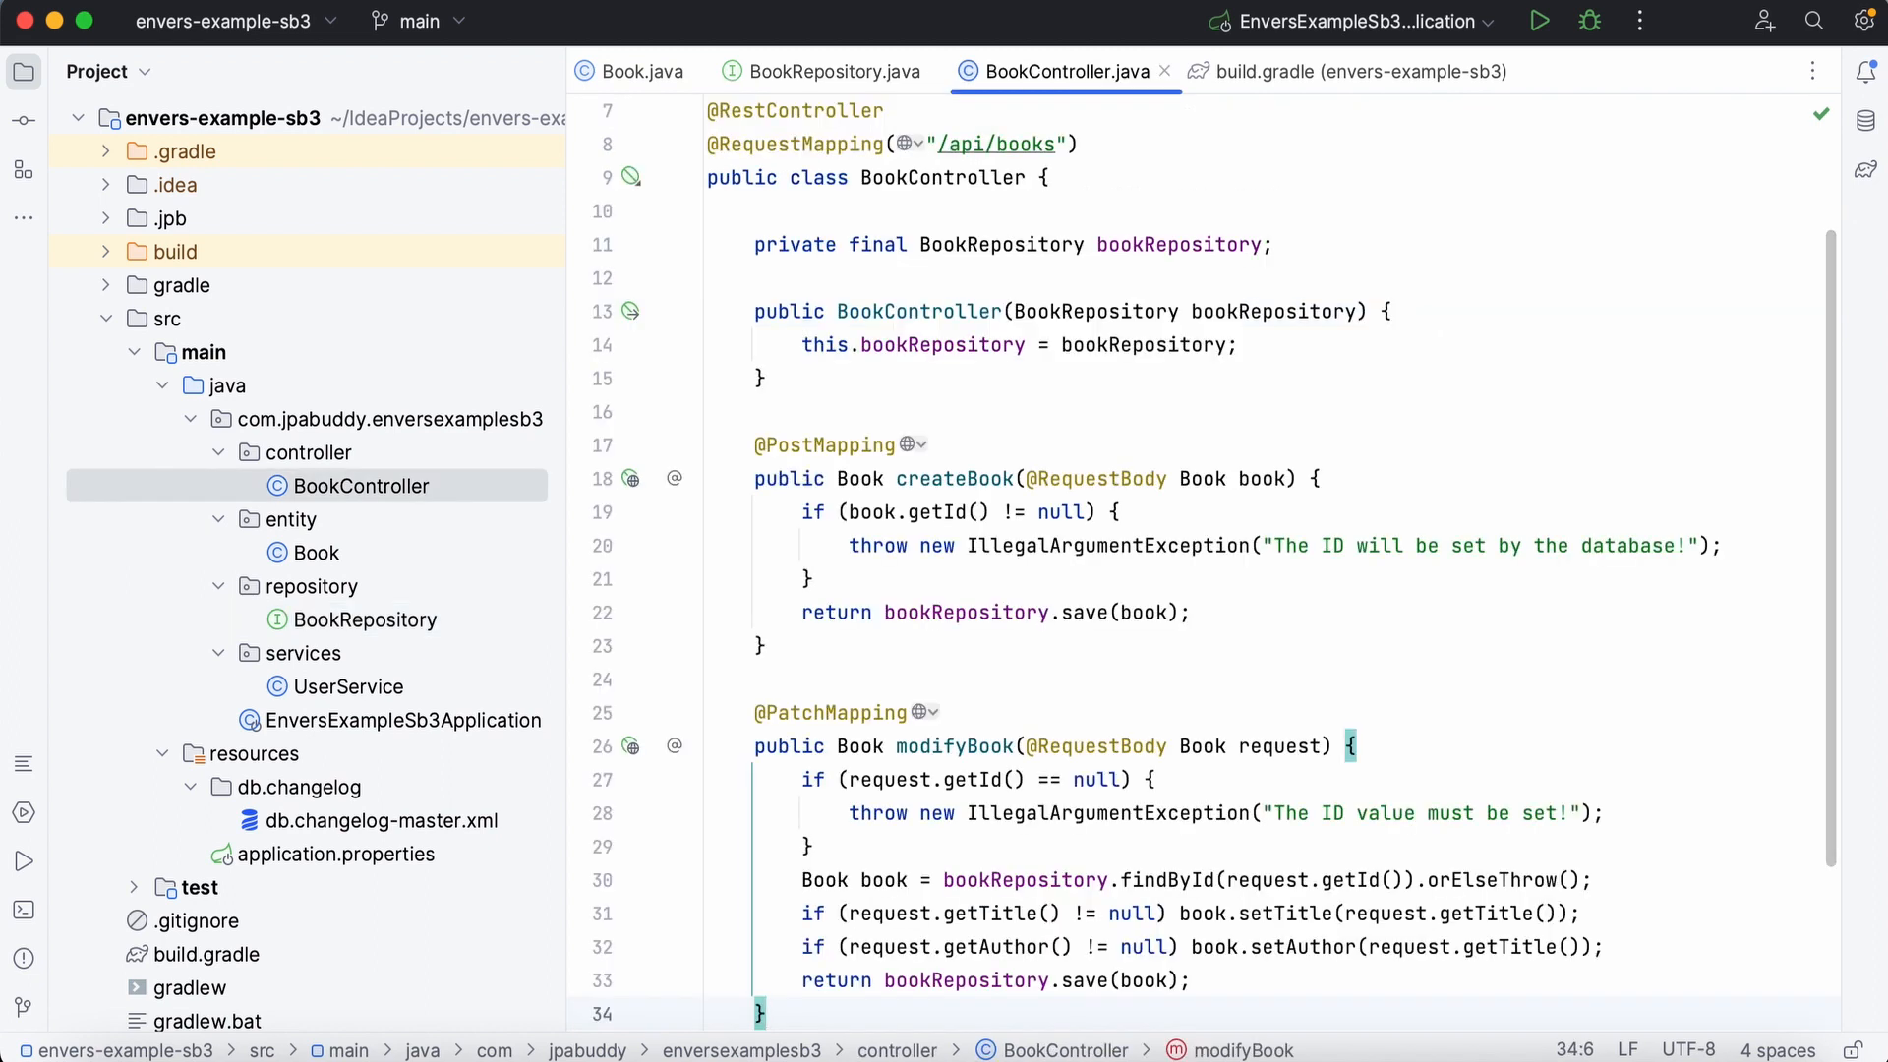
left_click(1345, 71)
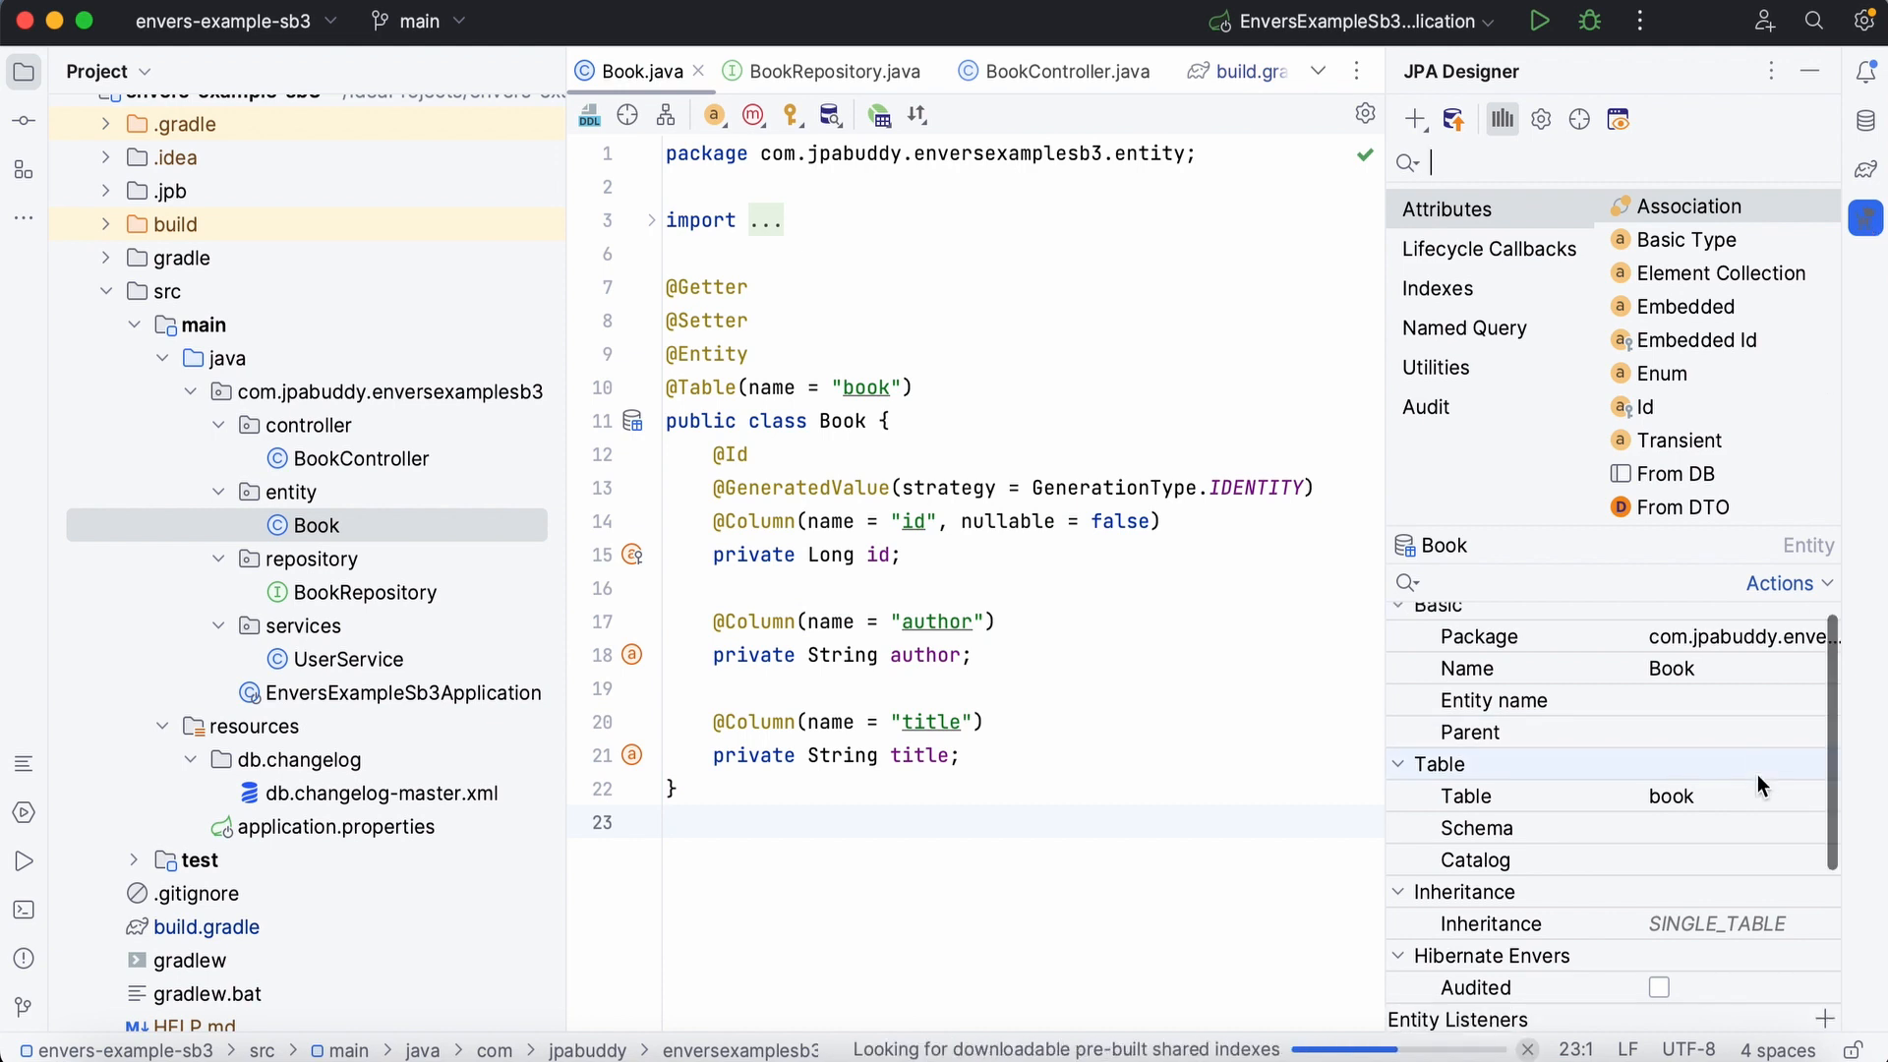
left_click(1659, 853)
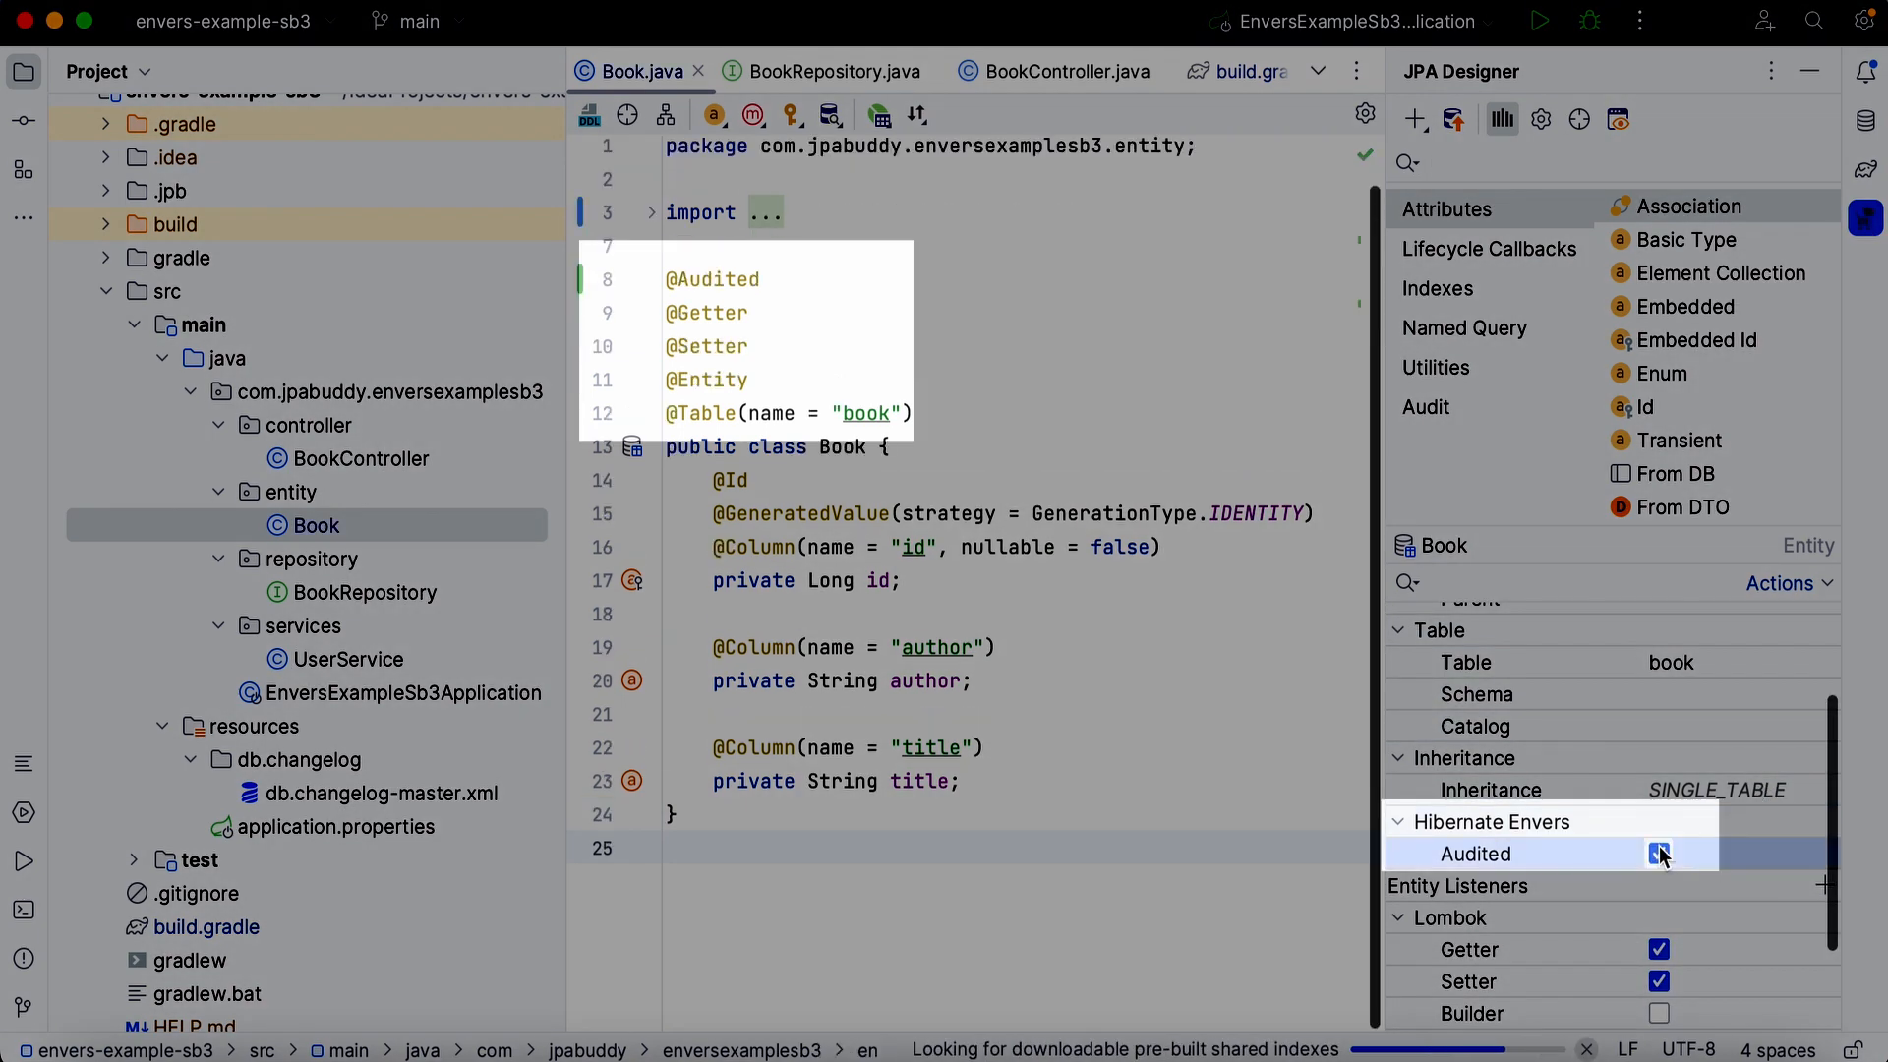
left_click(1659, 852)
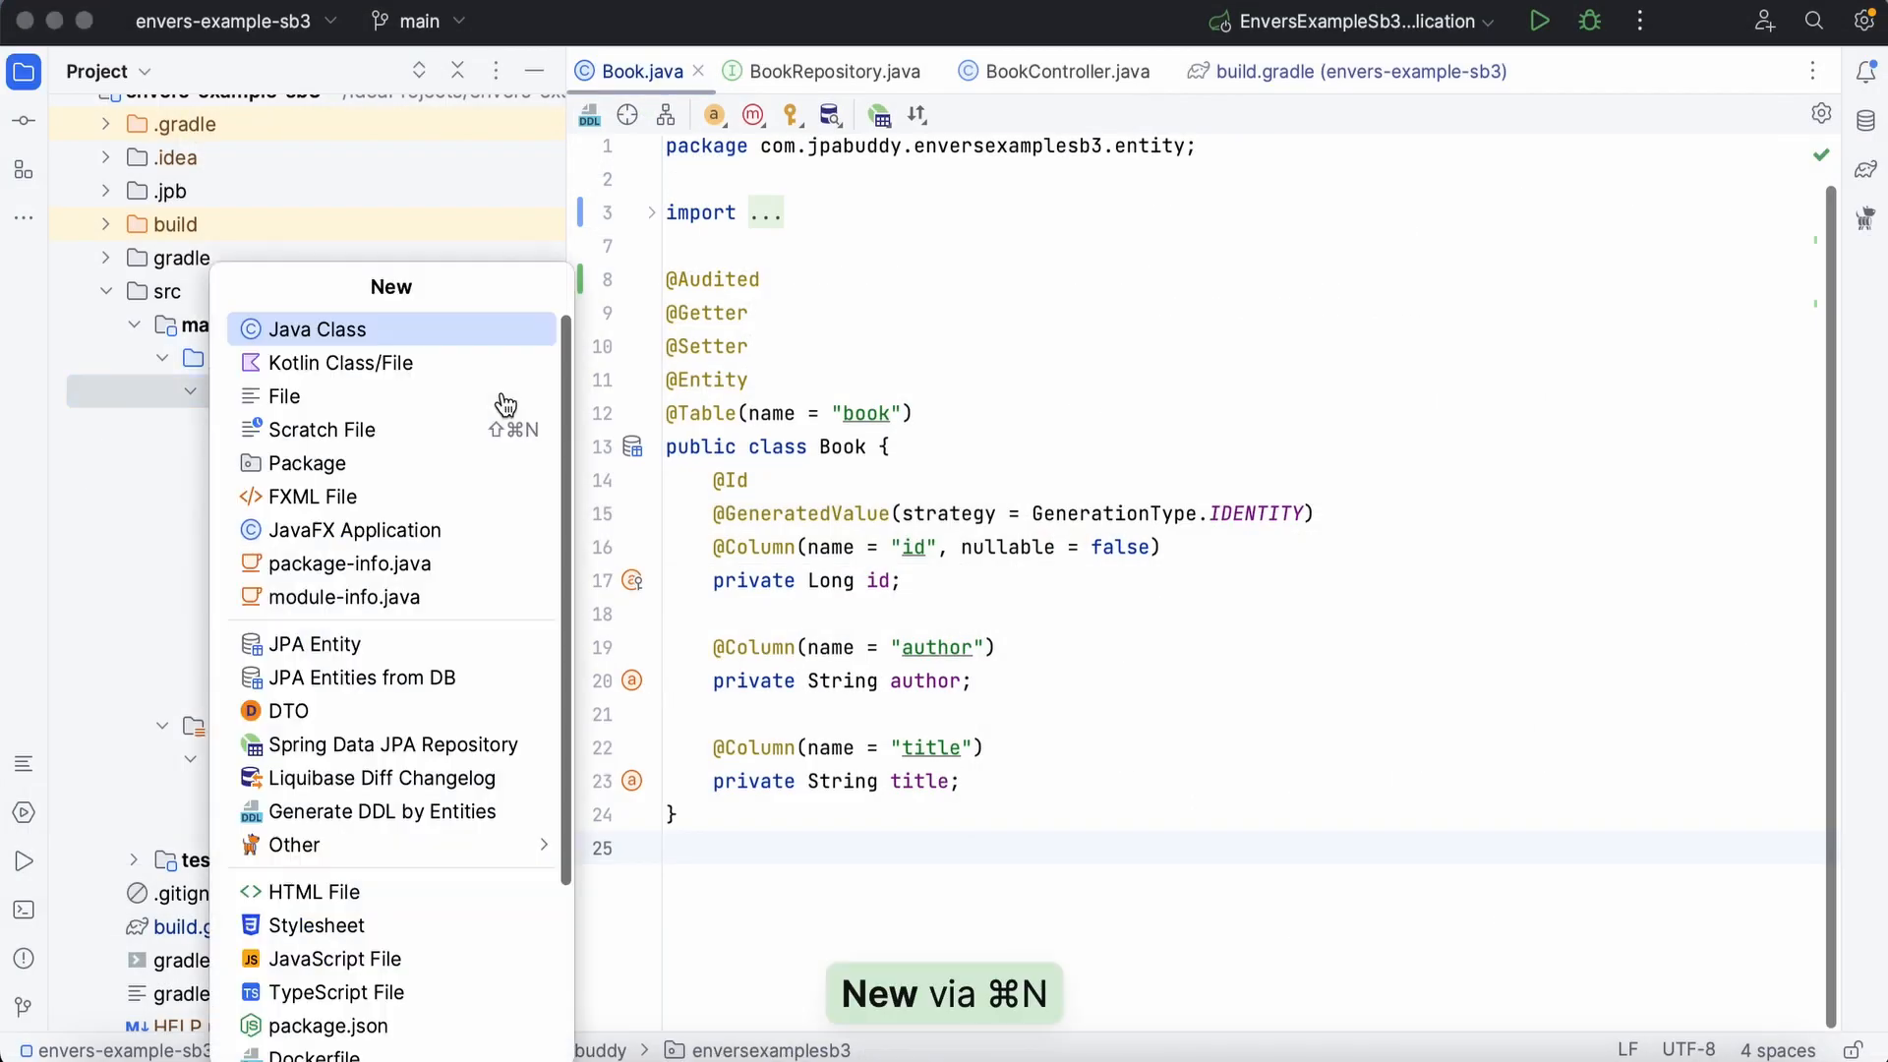
type("ent")
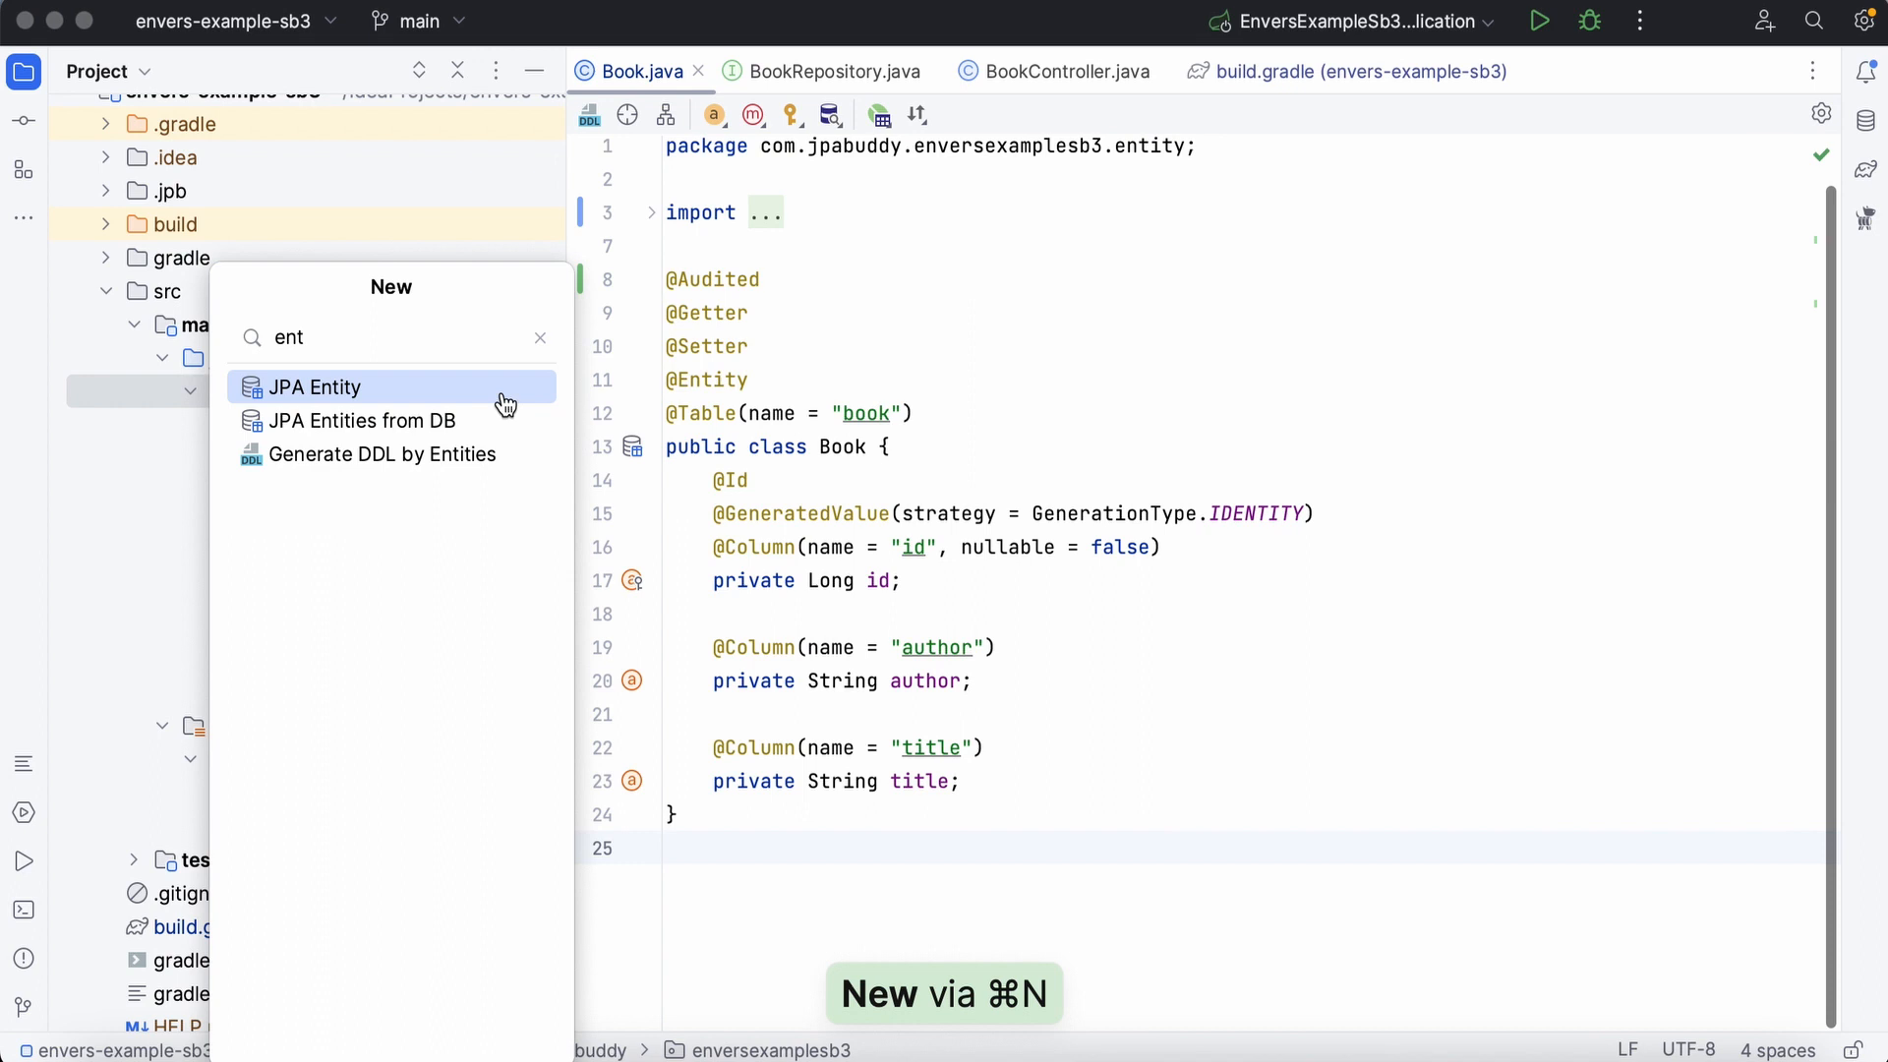
left_click(315, 387)
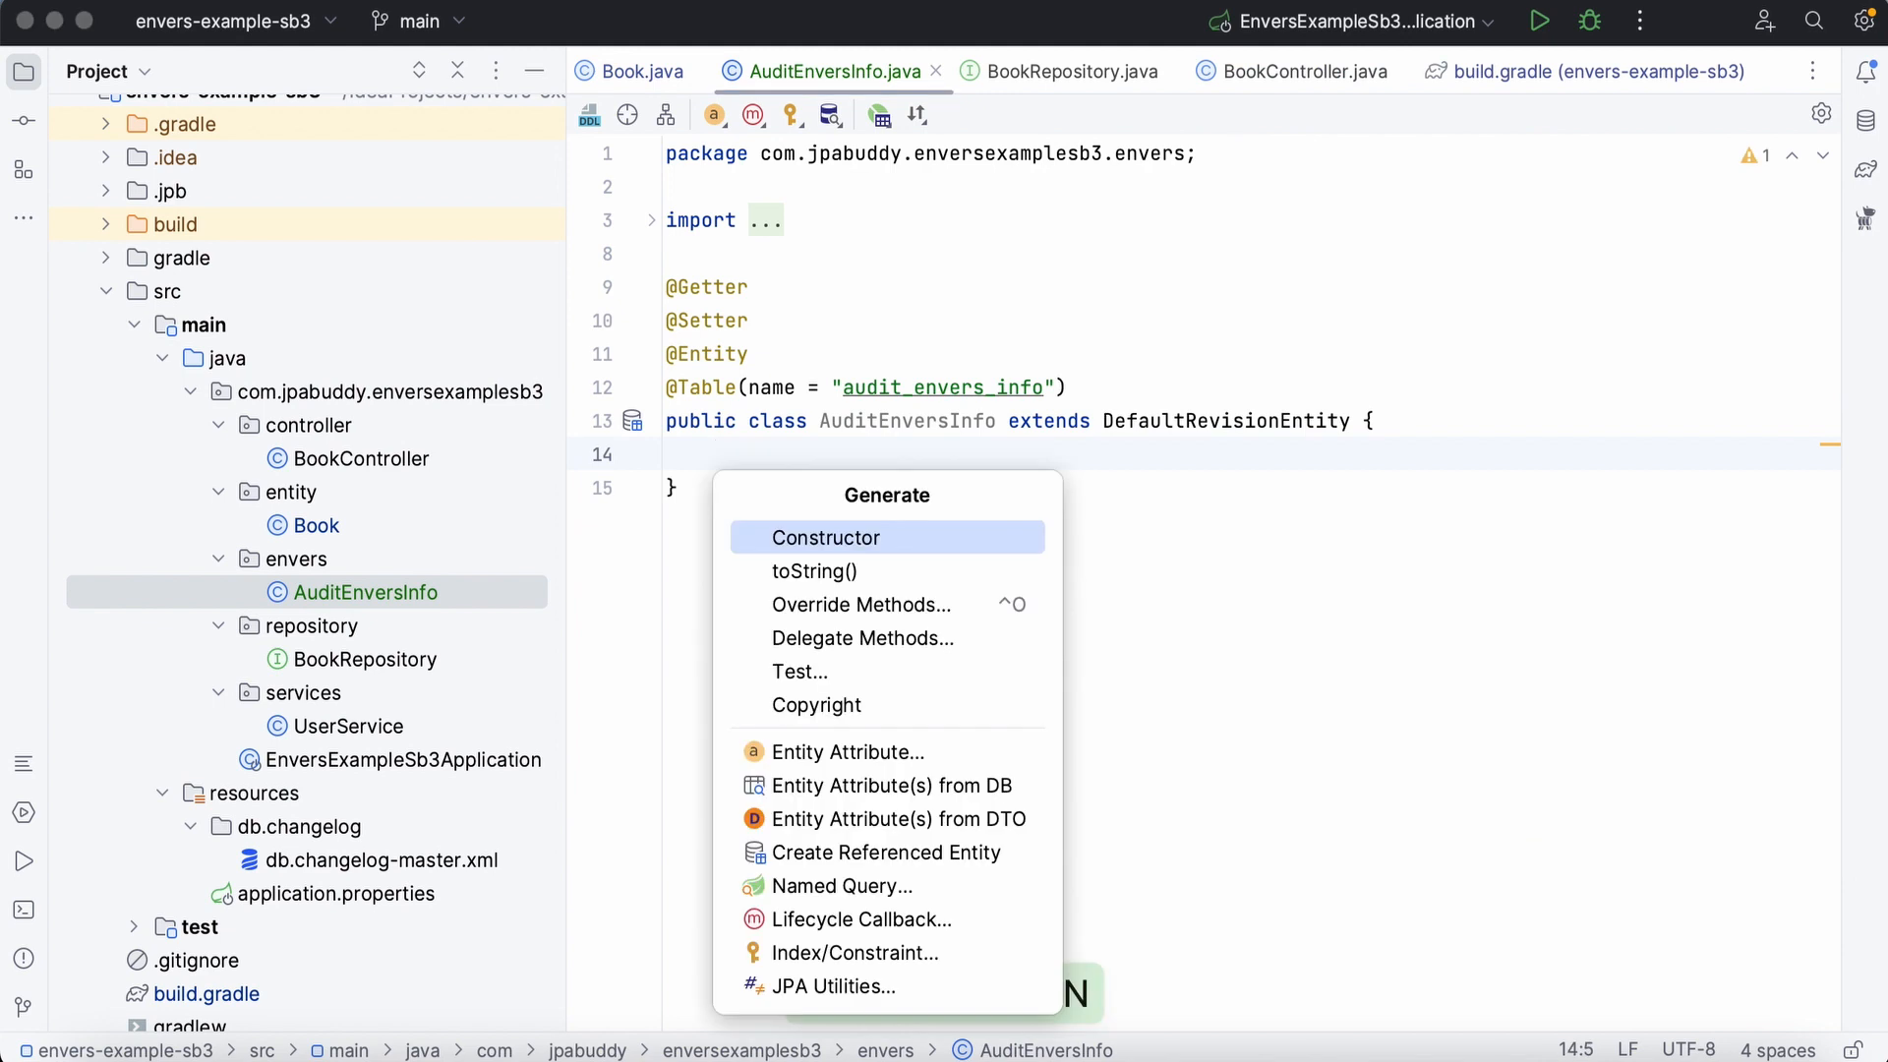
left_click(847, 752)
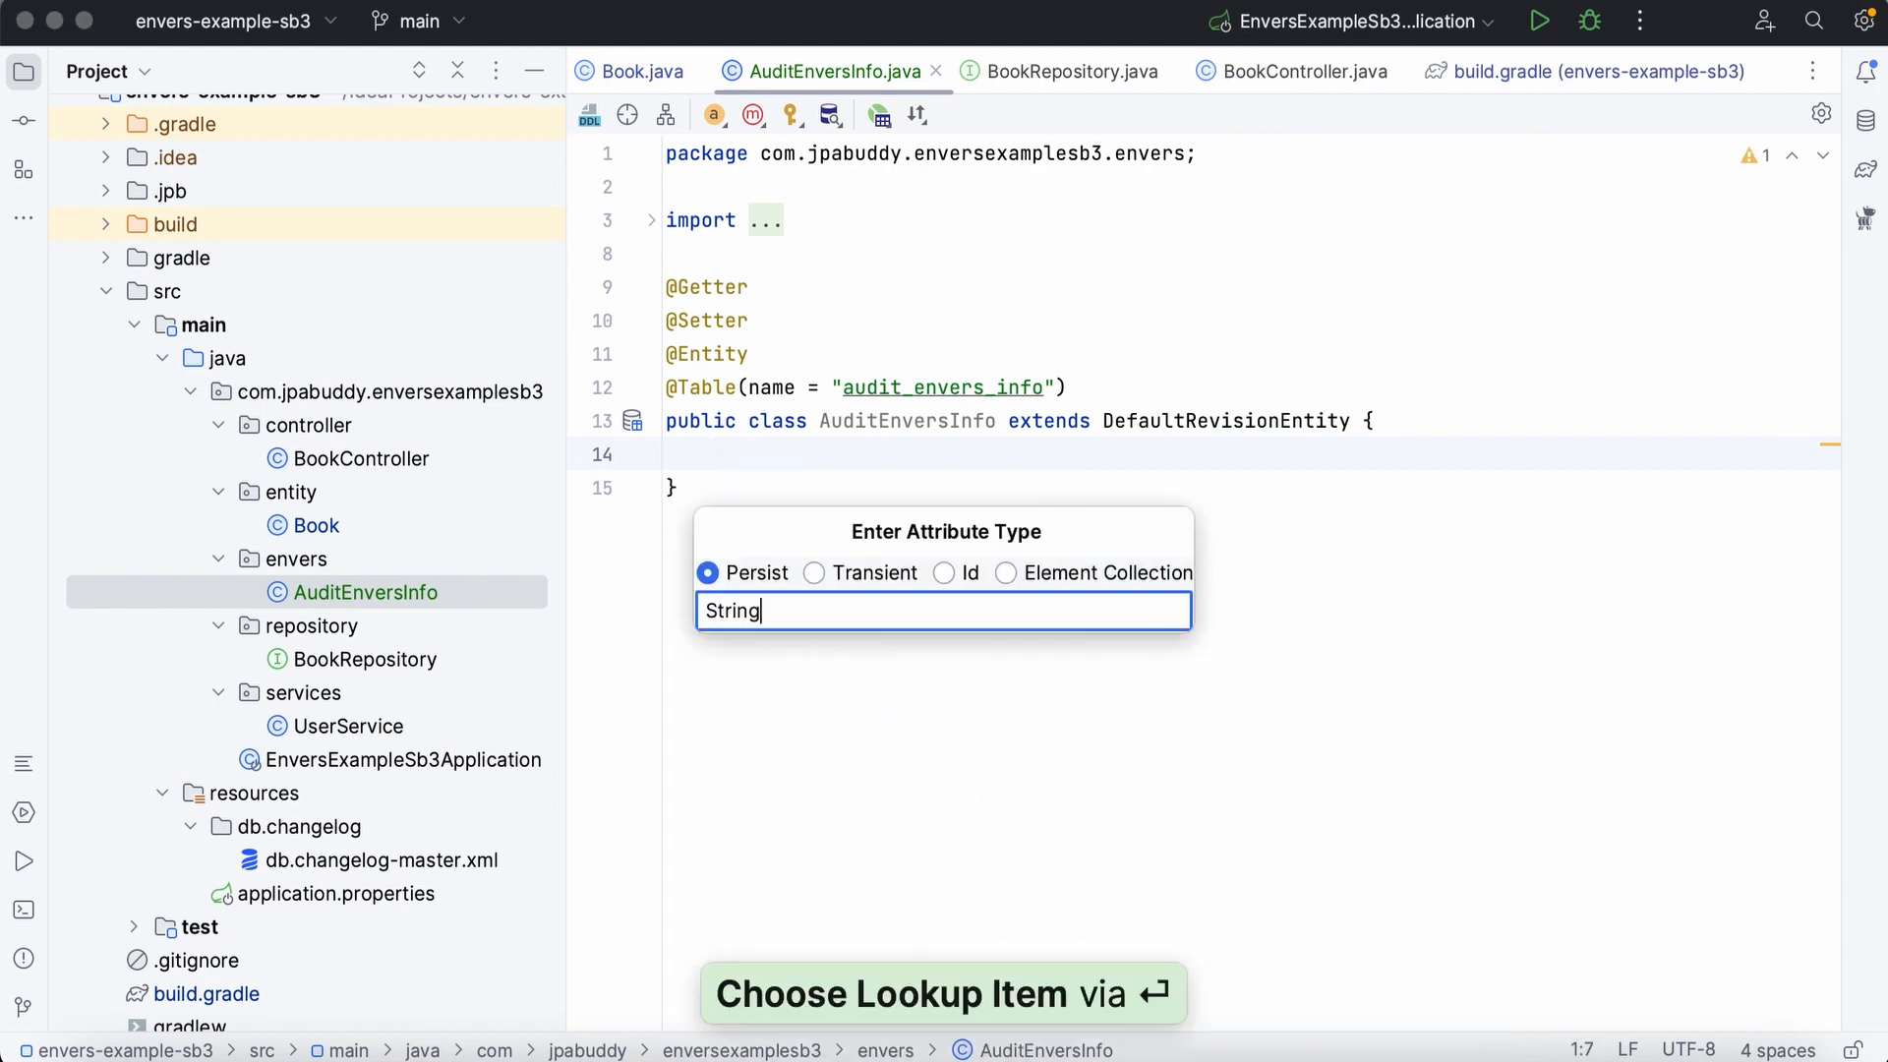
key("enter")
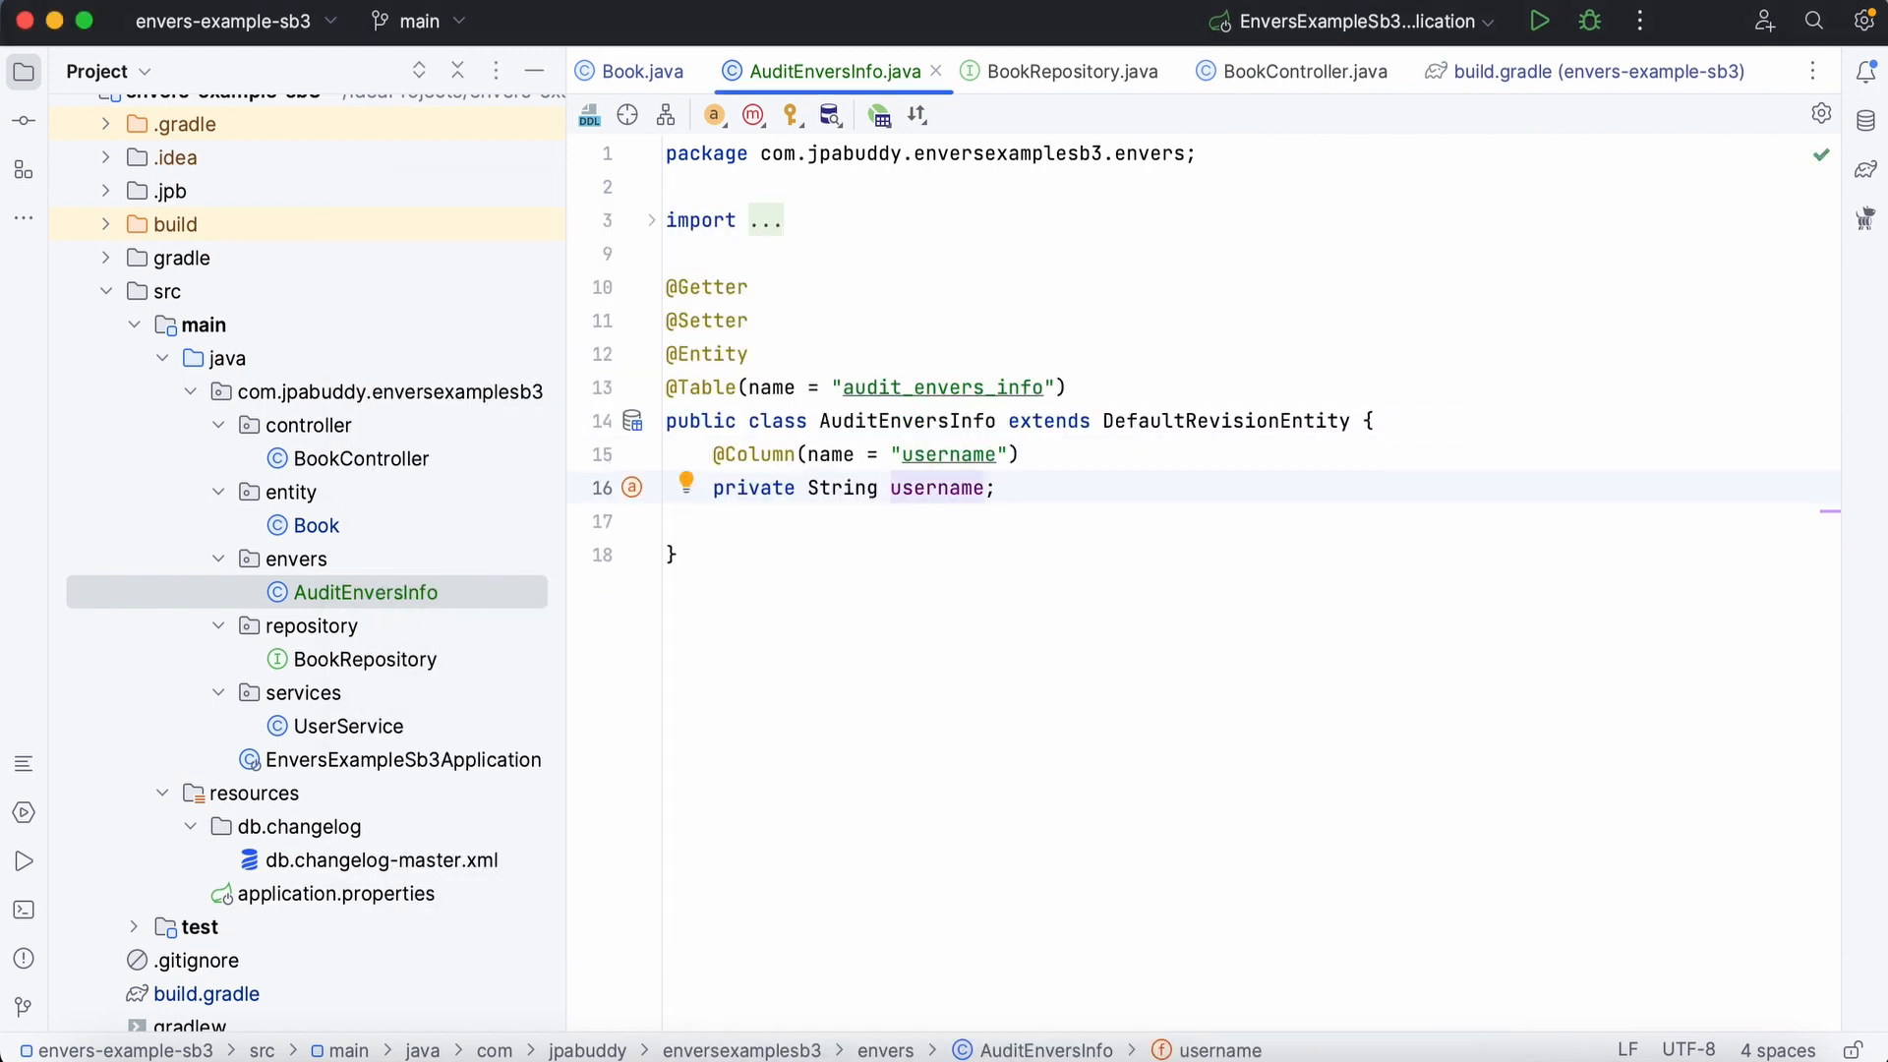
type("@Rev")
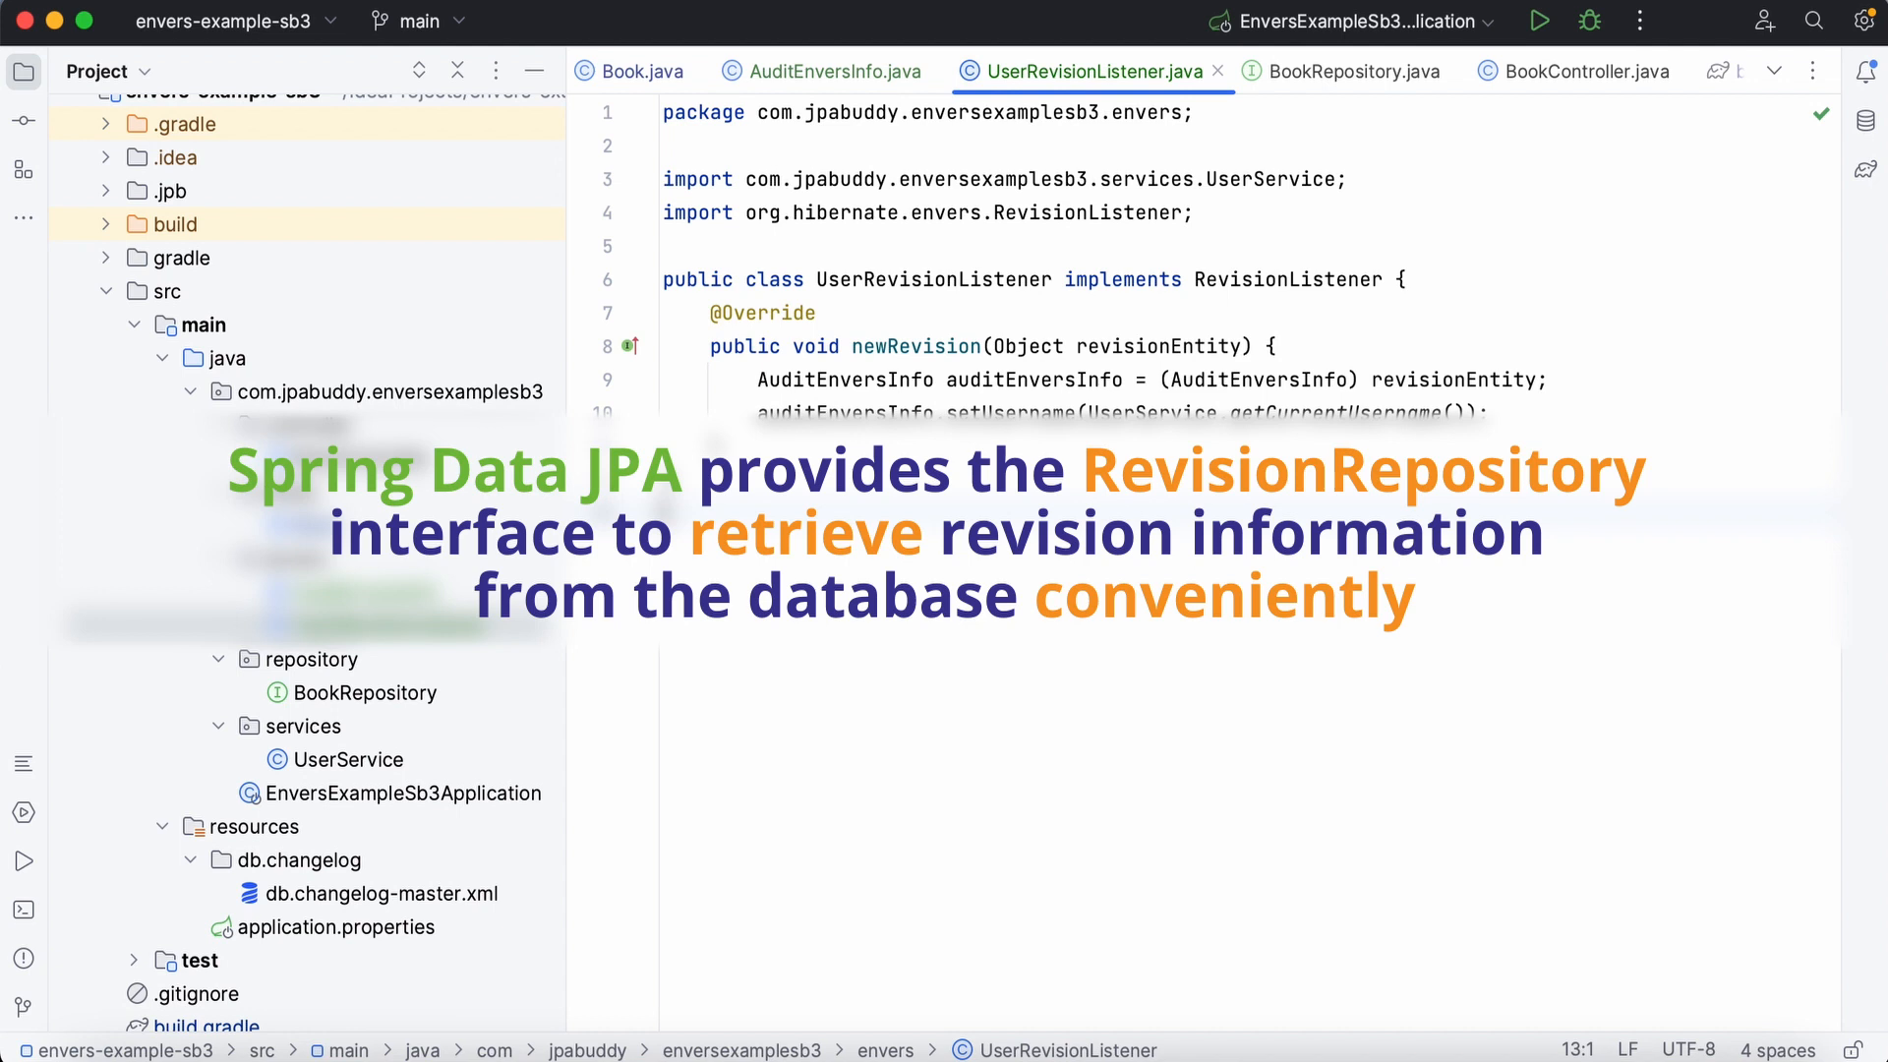
Step: Create BookRevisionRepository as a Spring Data JPA revision repository for Book in the repository package
left_click(315, 525)
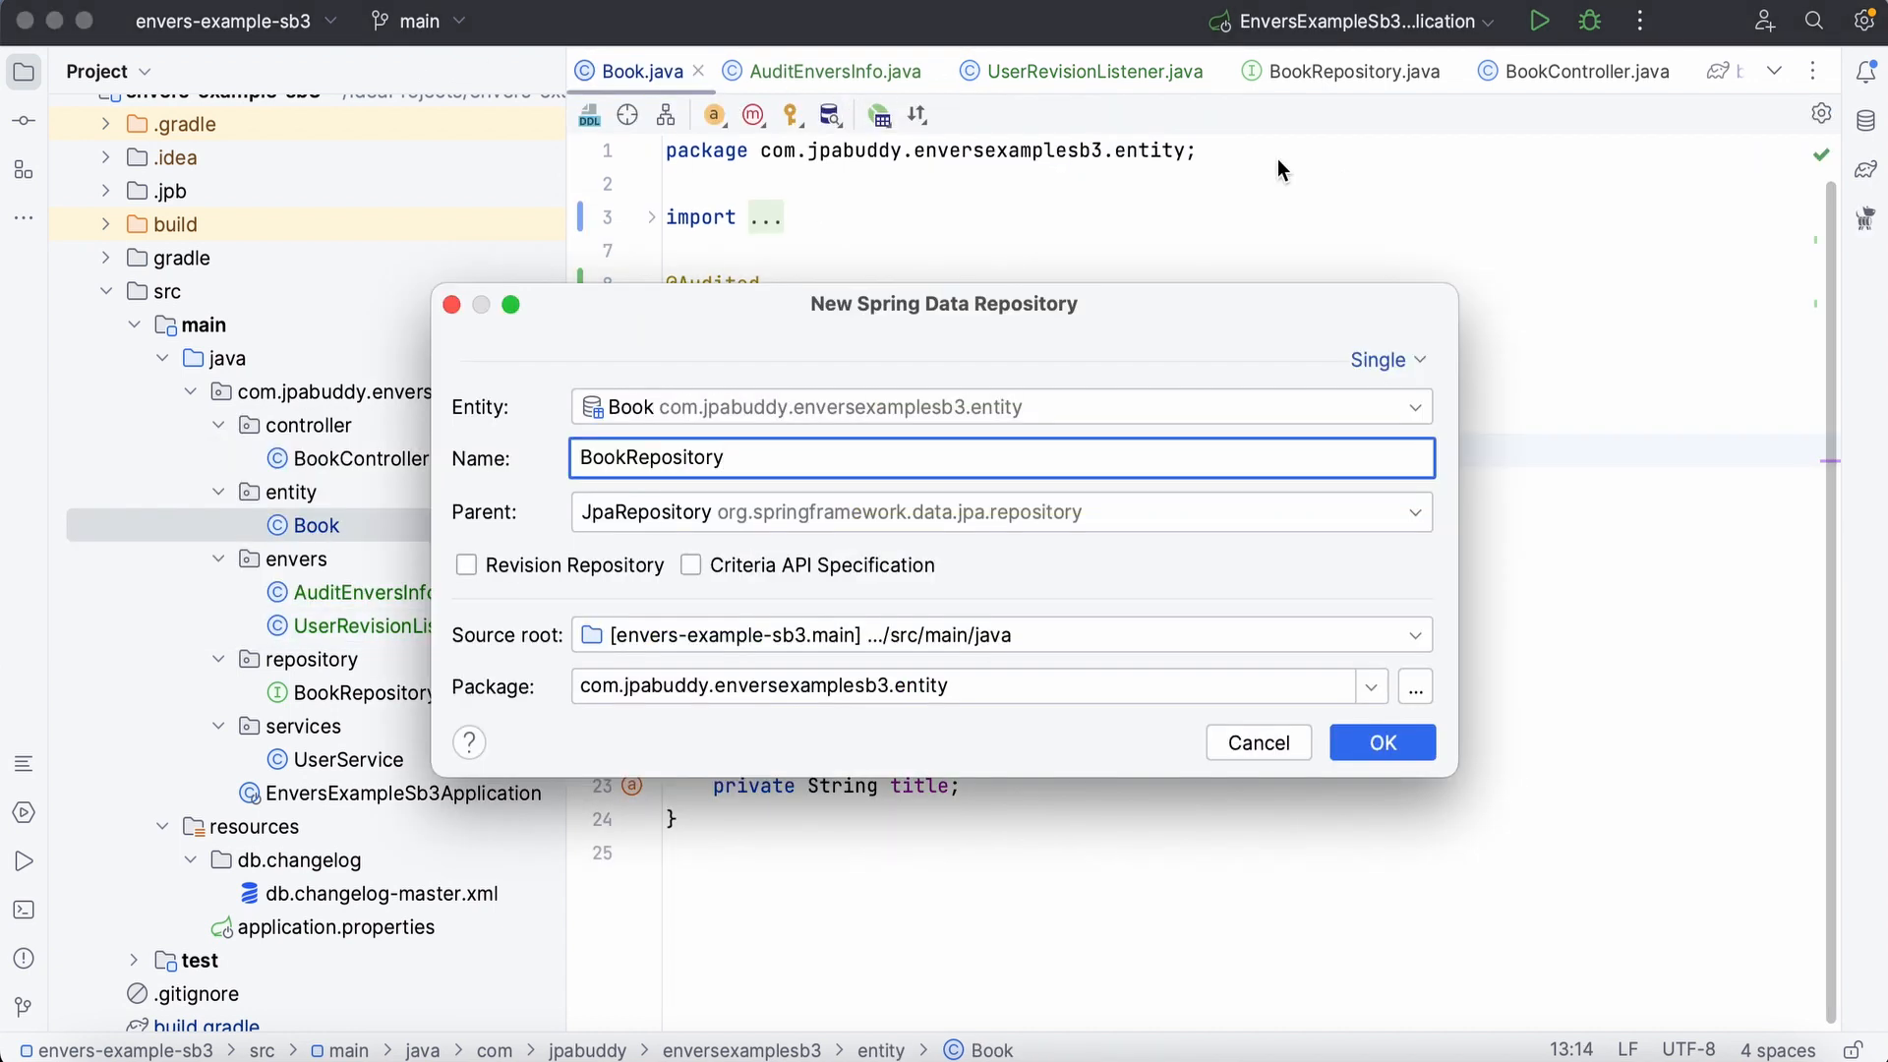
left_click(468, 565)
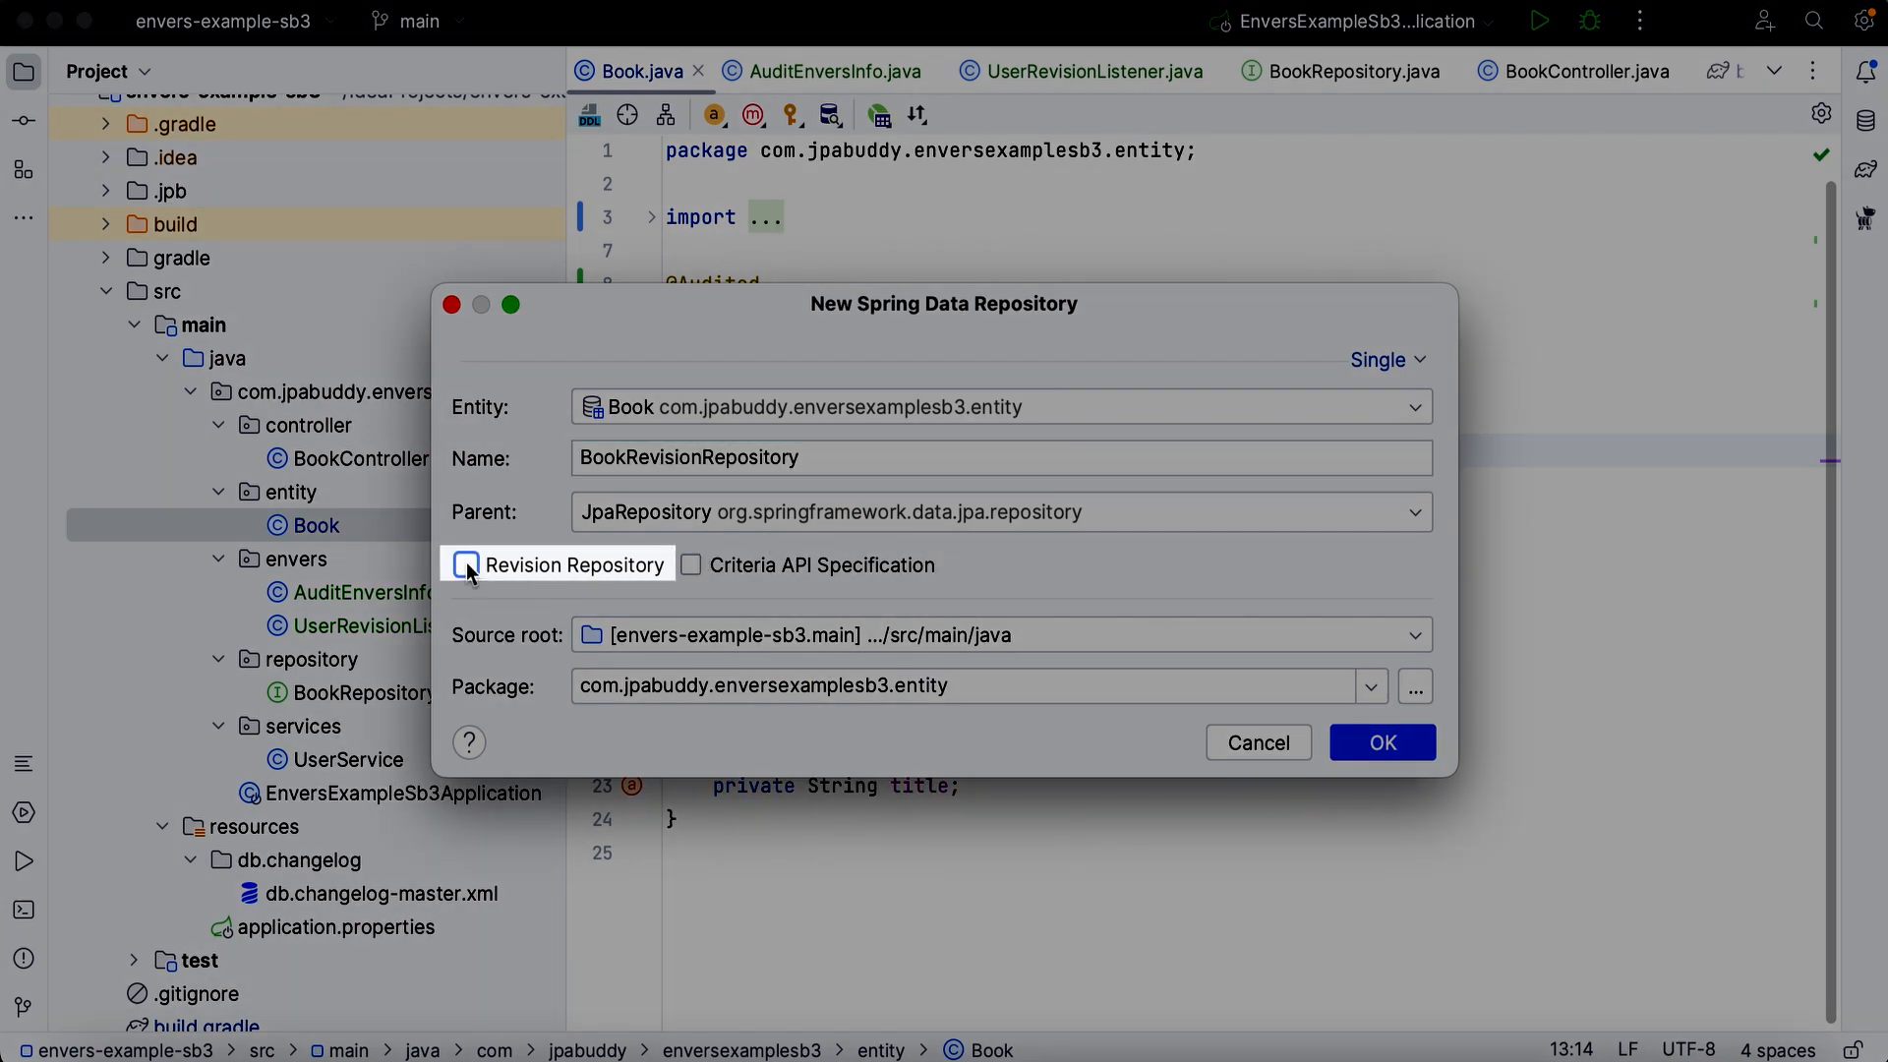
left_click(468, 565)
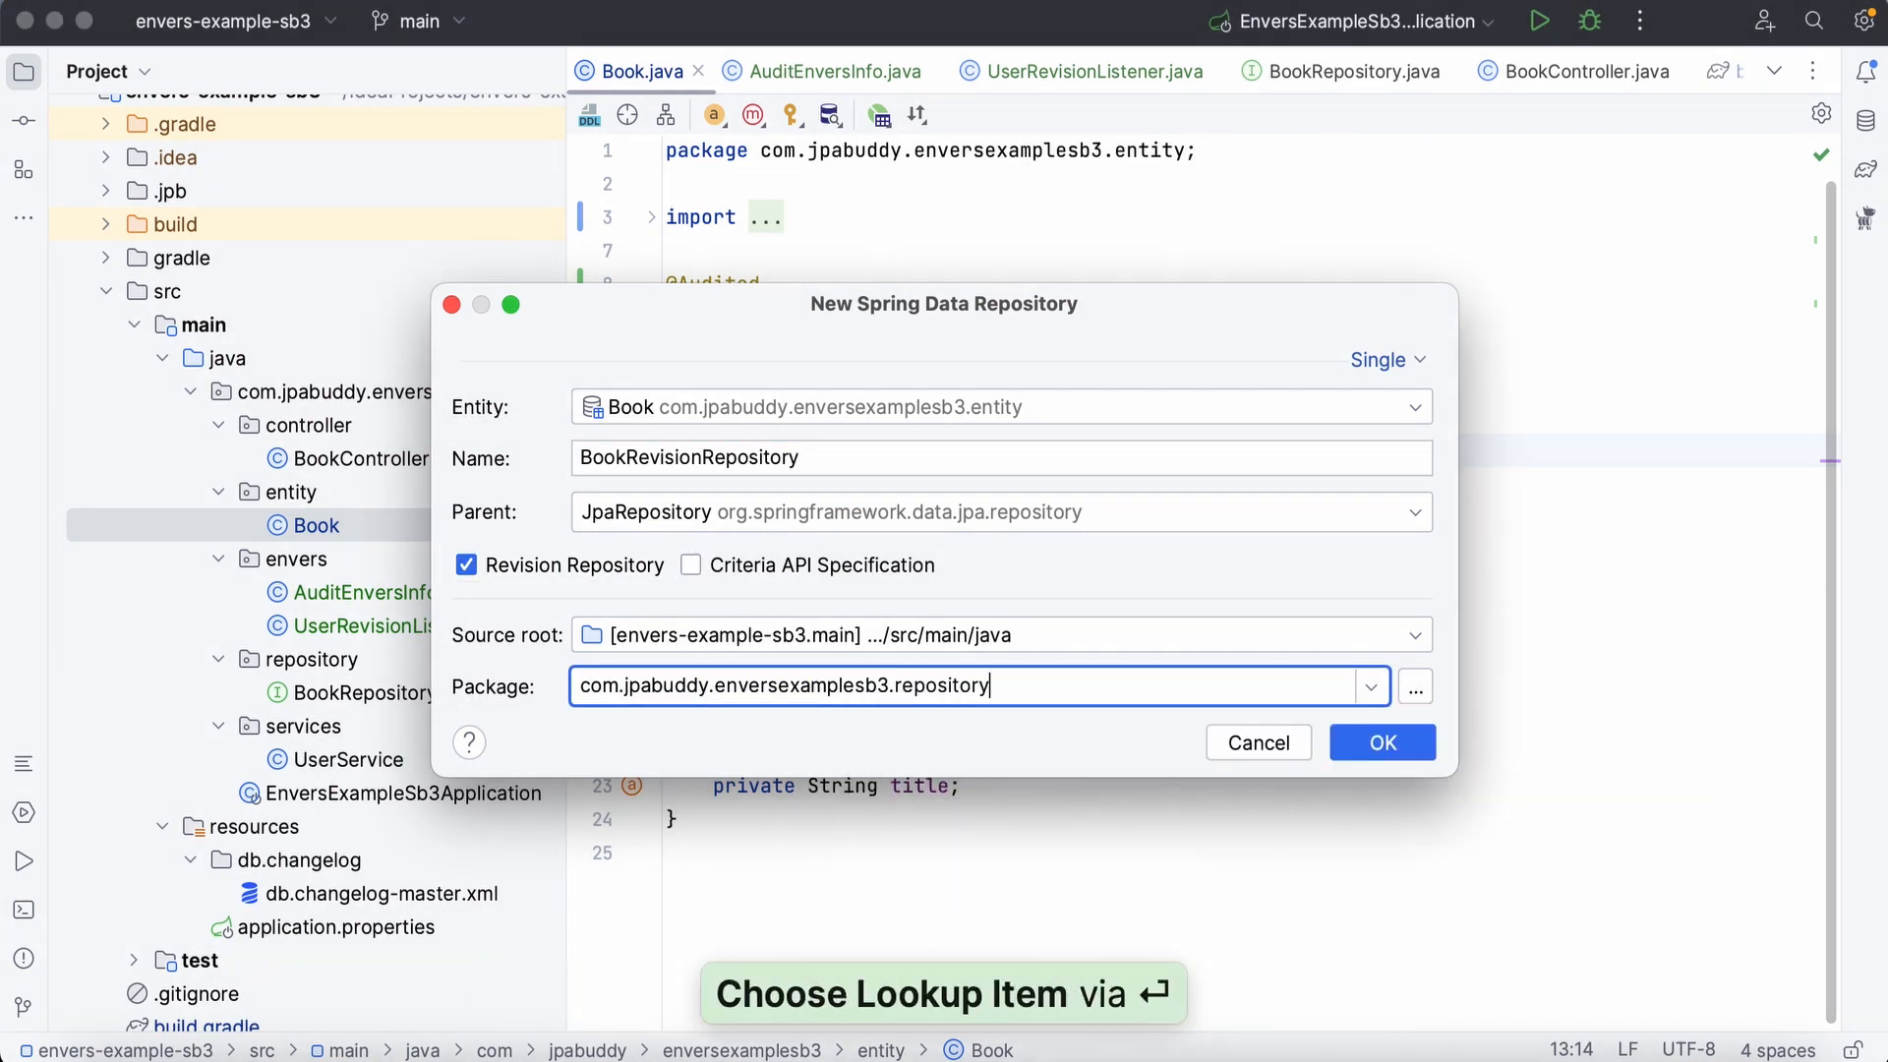
left_click(1380, 741)
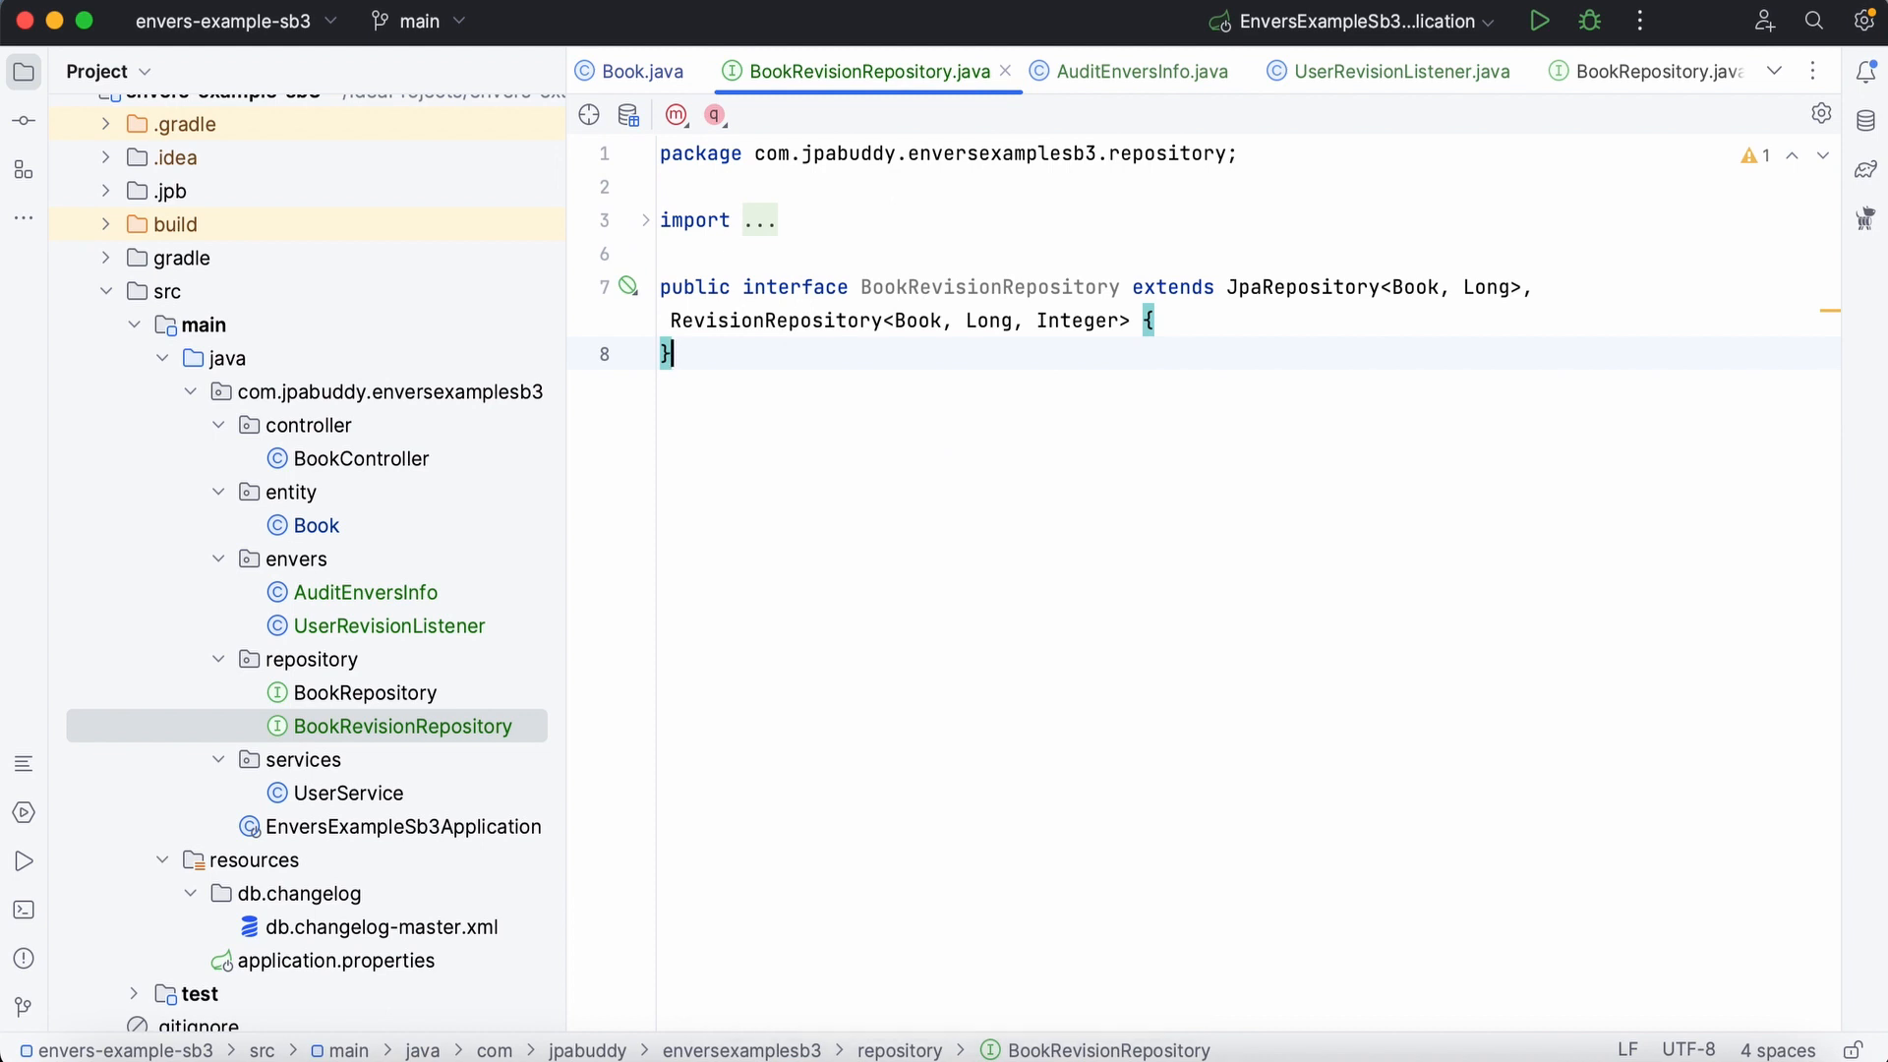
double_click(401, 826)
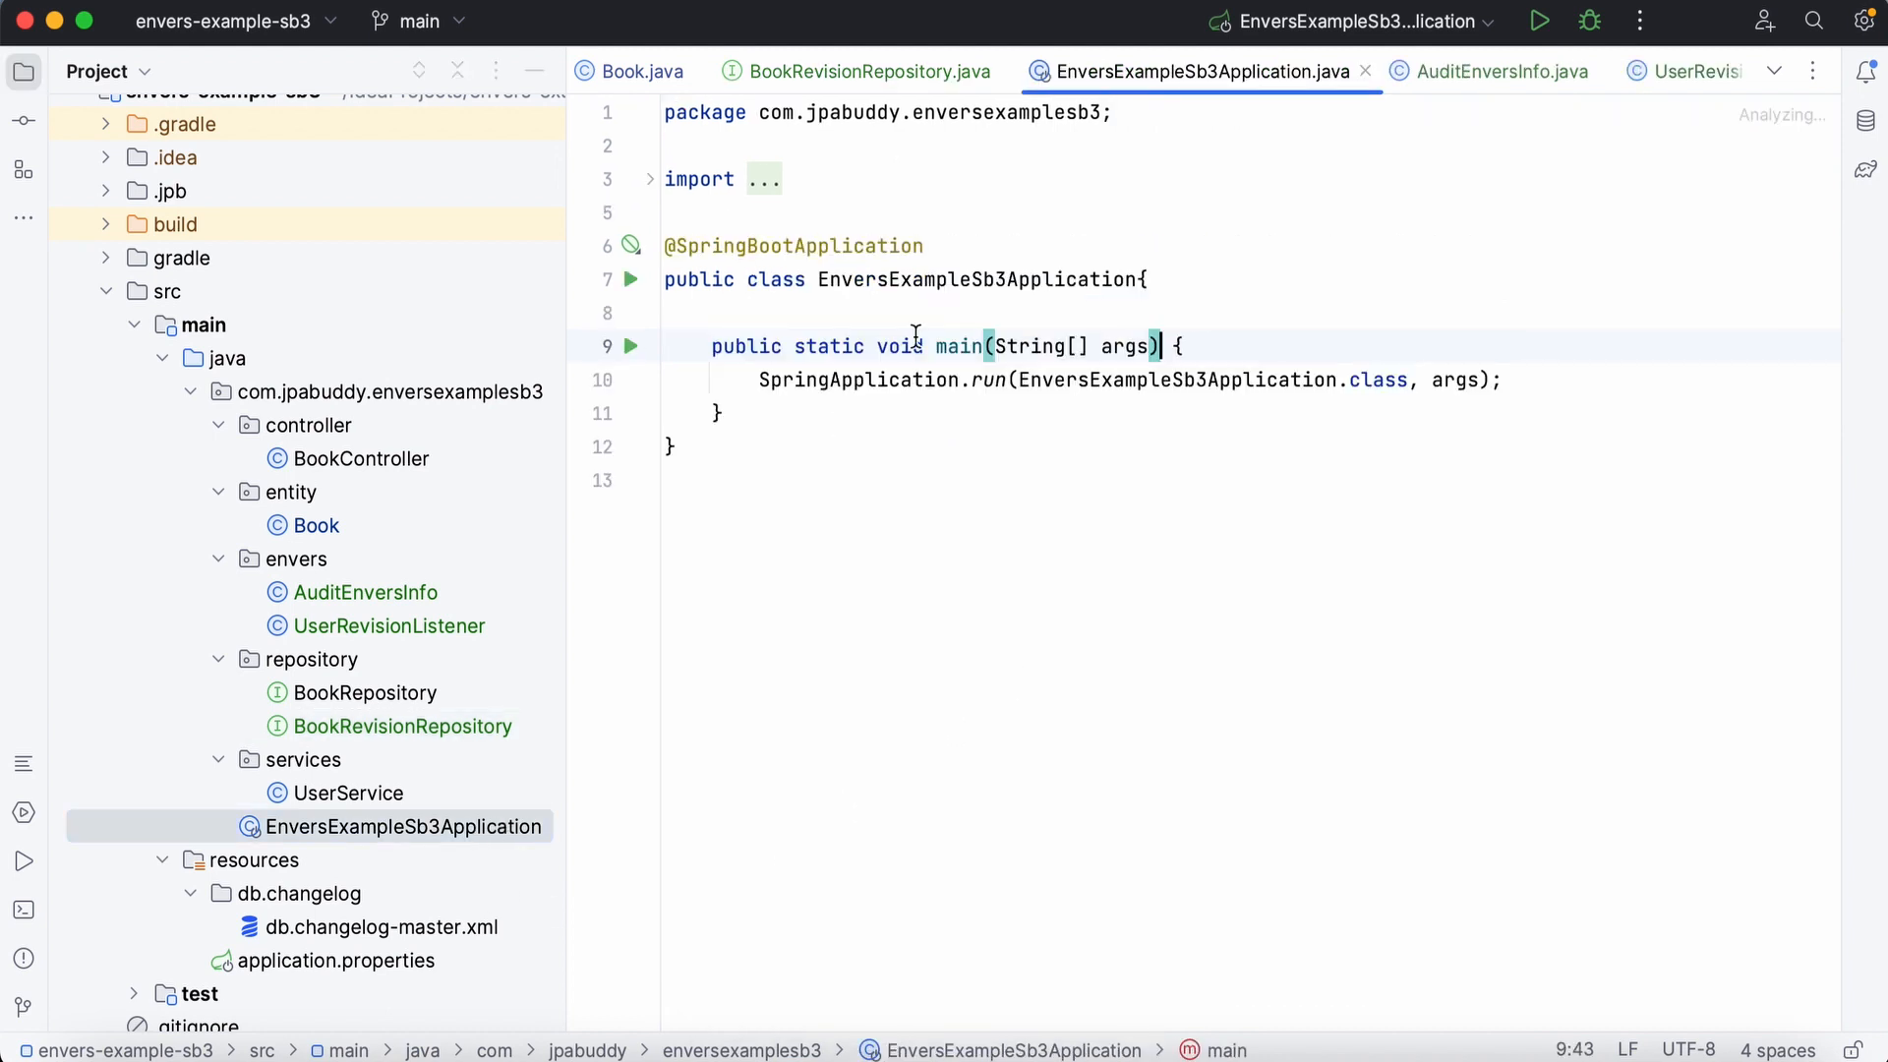
type("@EnableEnversRepositories")
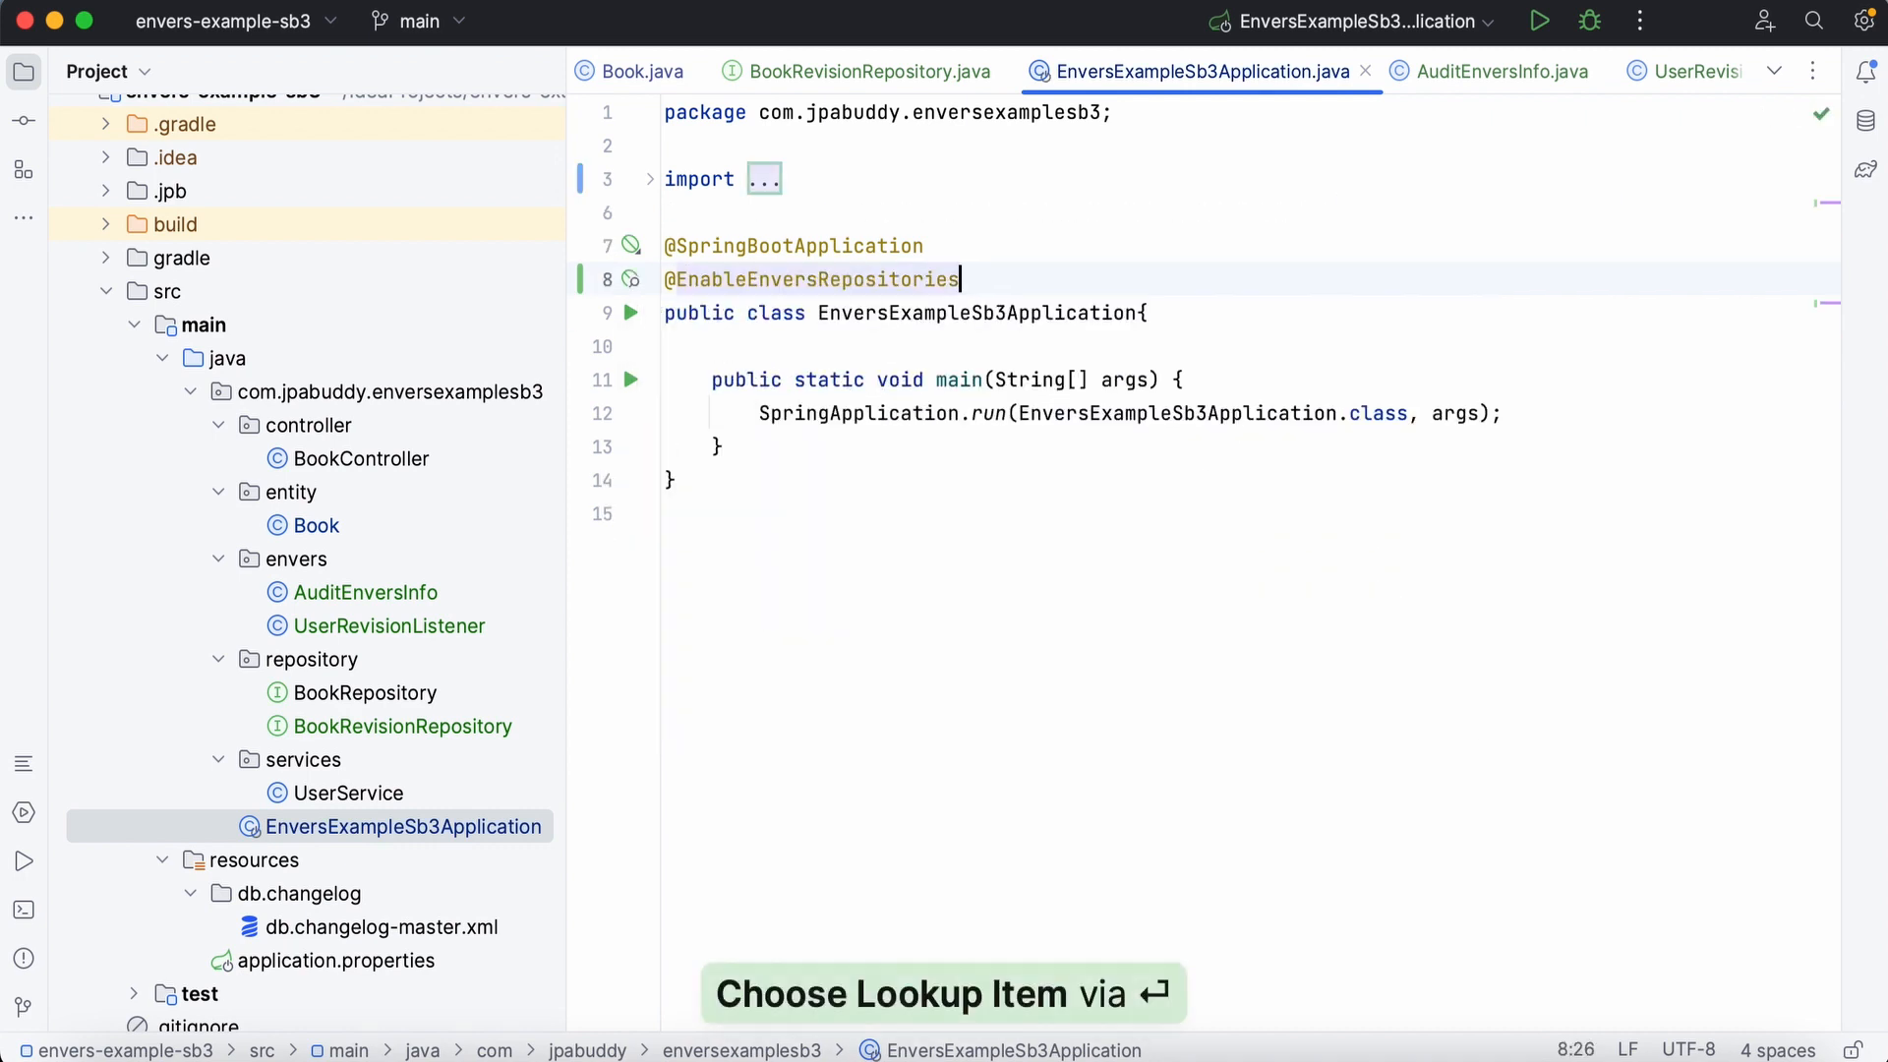
left_click(315, 425)
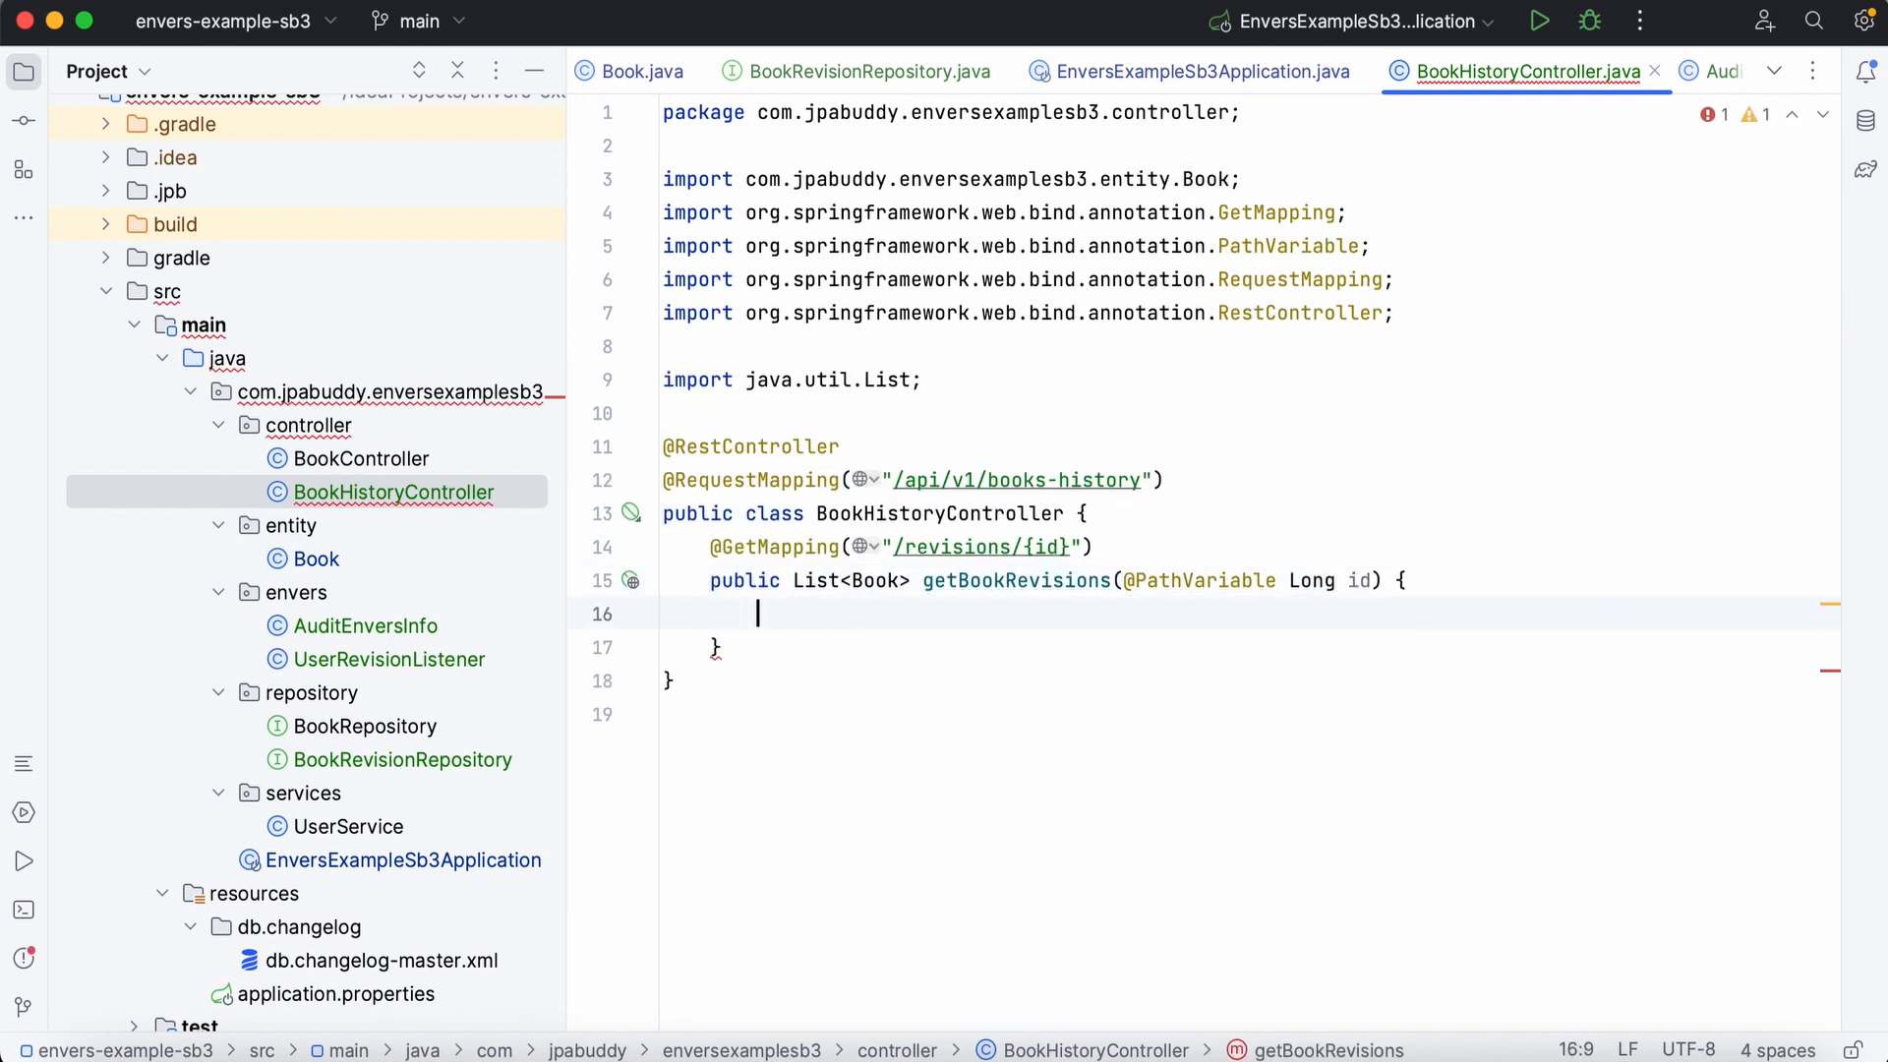
Step: Write the /creator/{id} getCreatorUsername endpoint calling bookRevisionRepository.findRevision
type("rev")
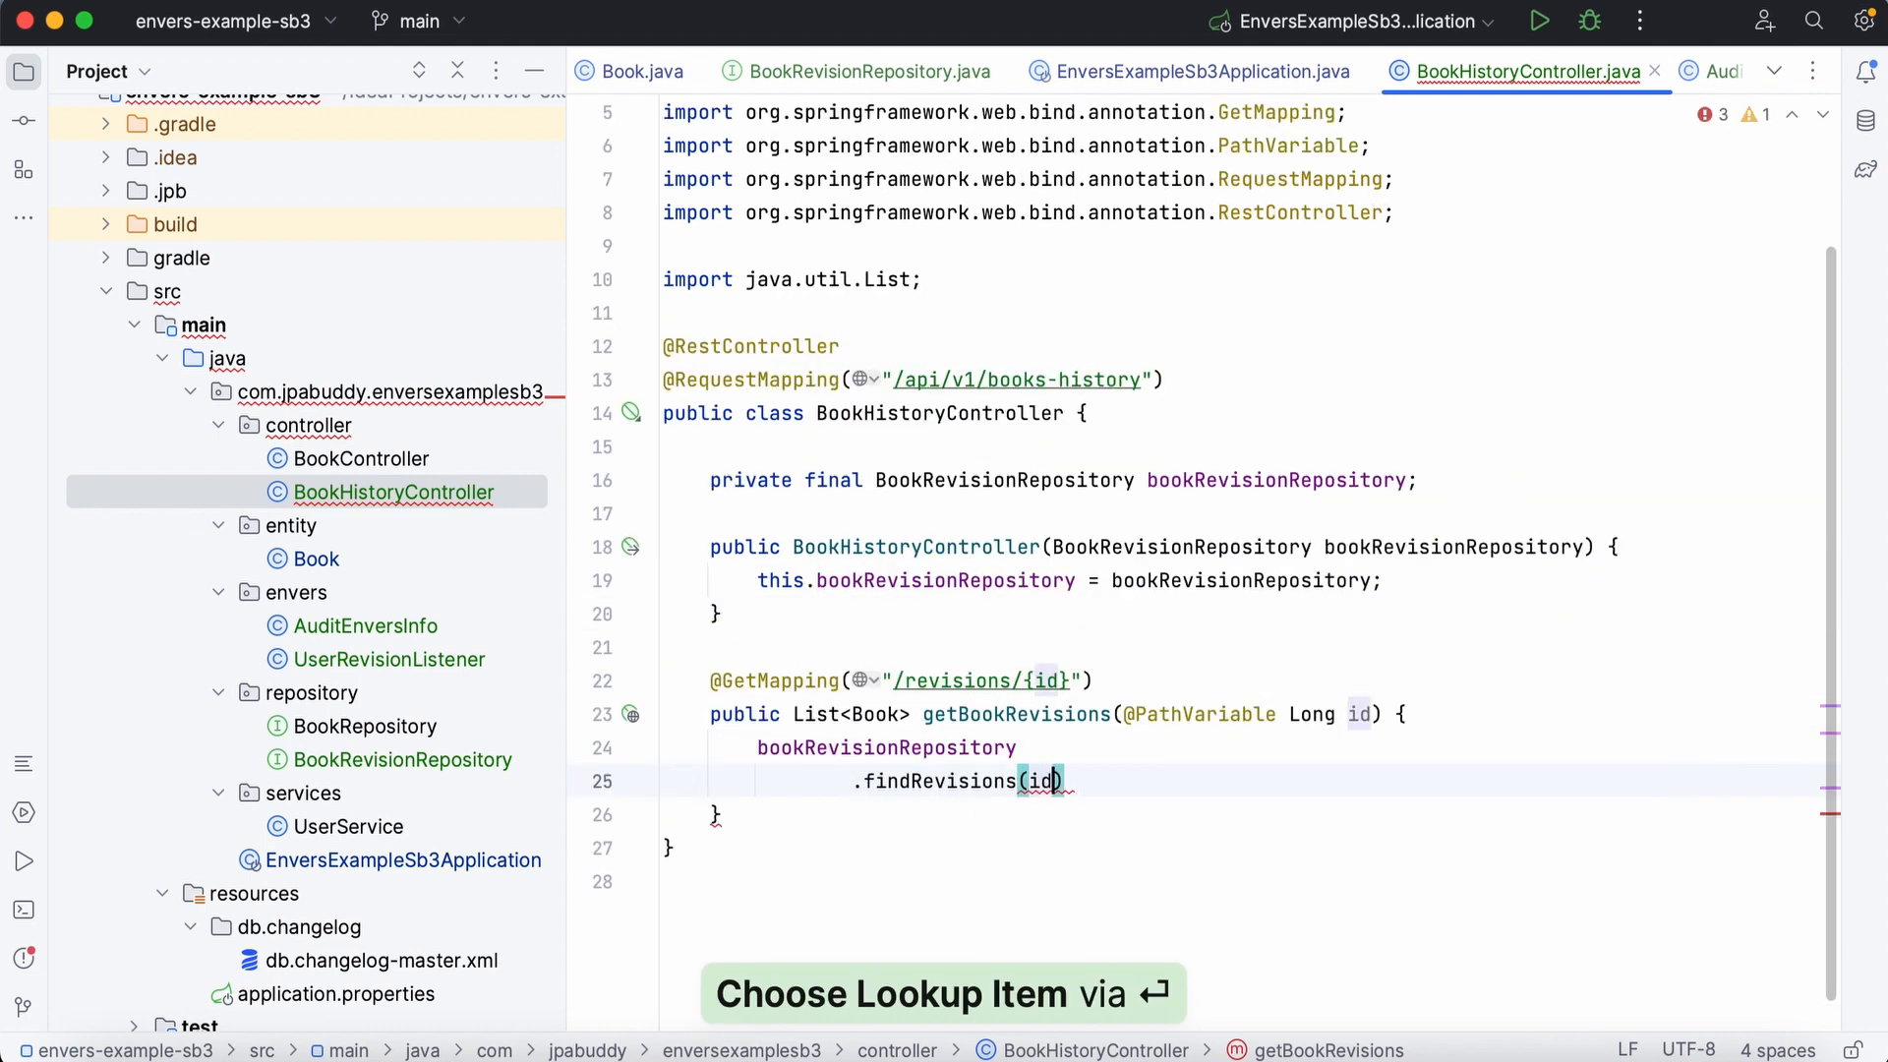
type(".a")
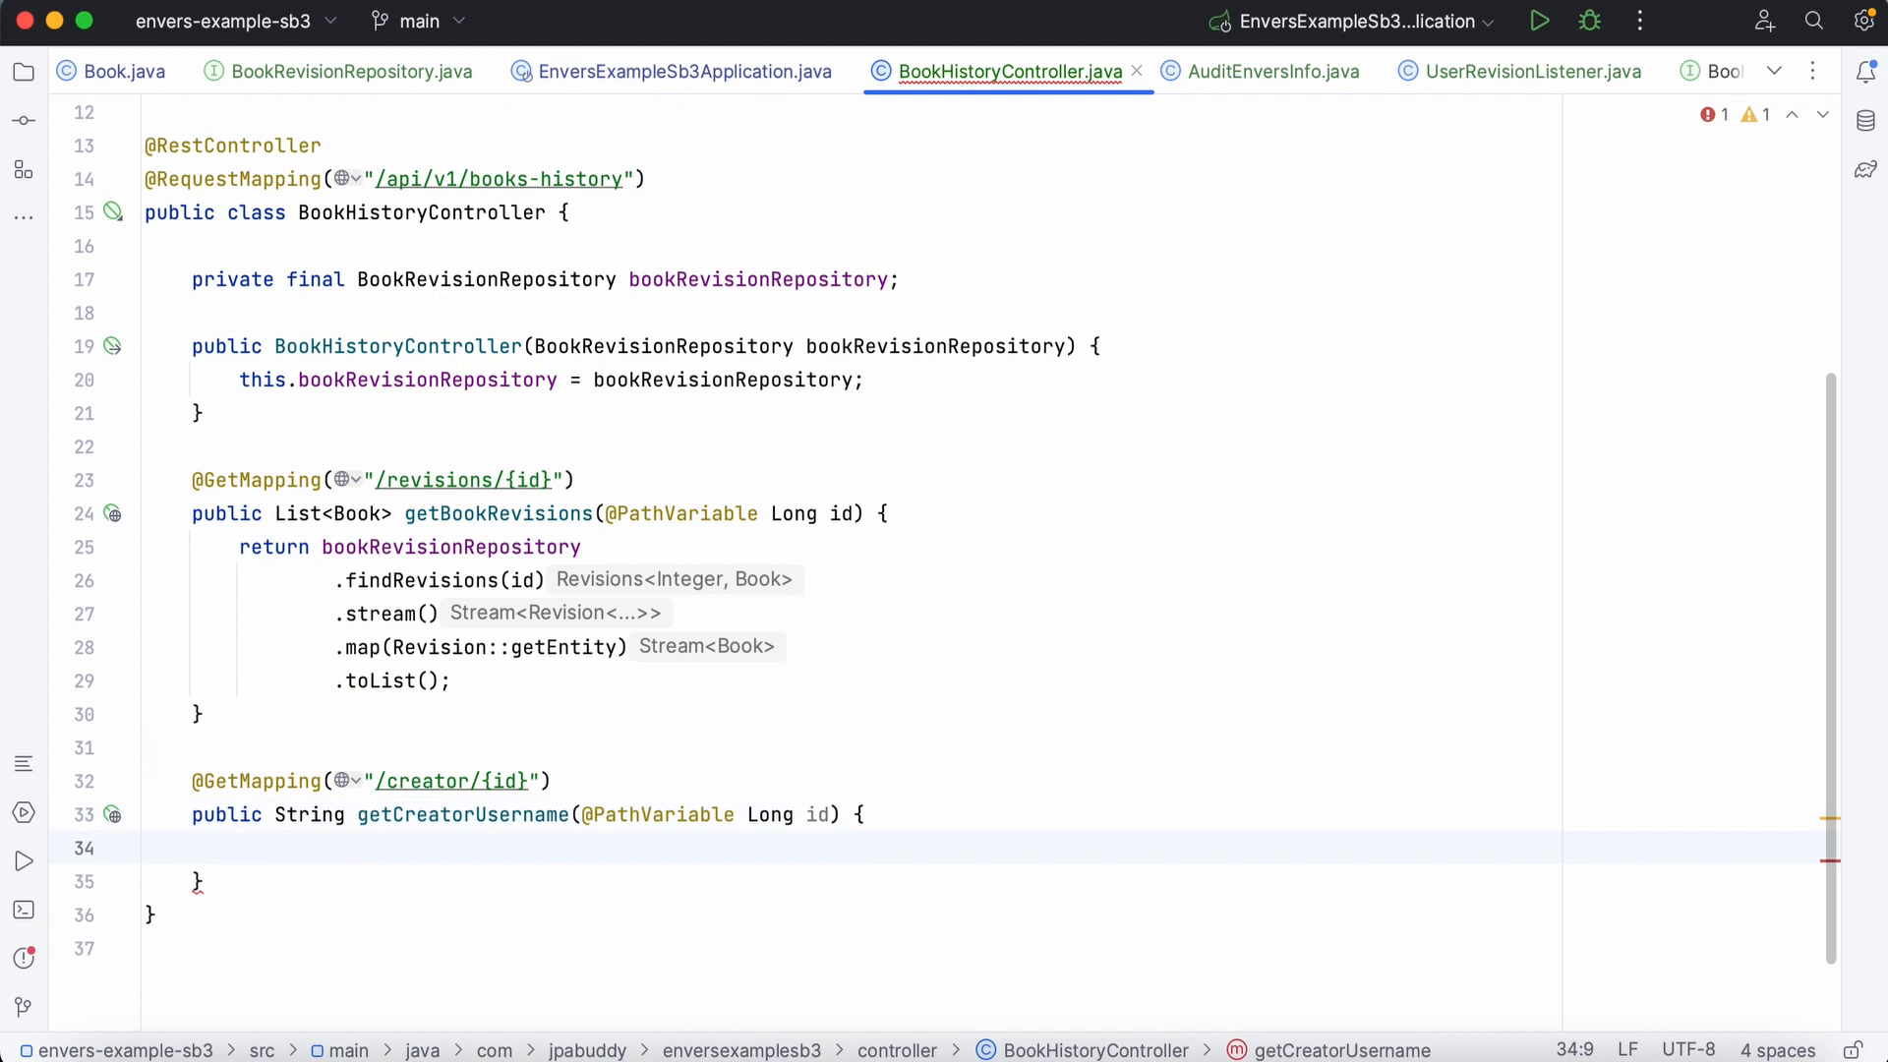
type("bookRevisionRepository.")
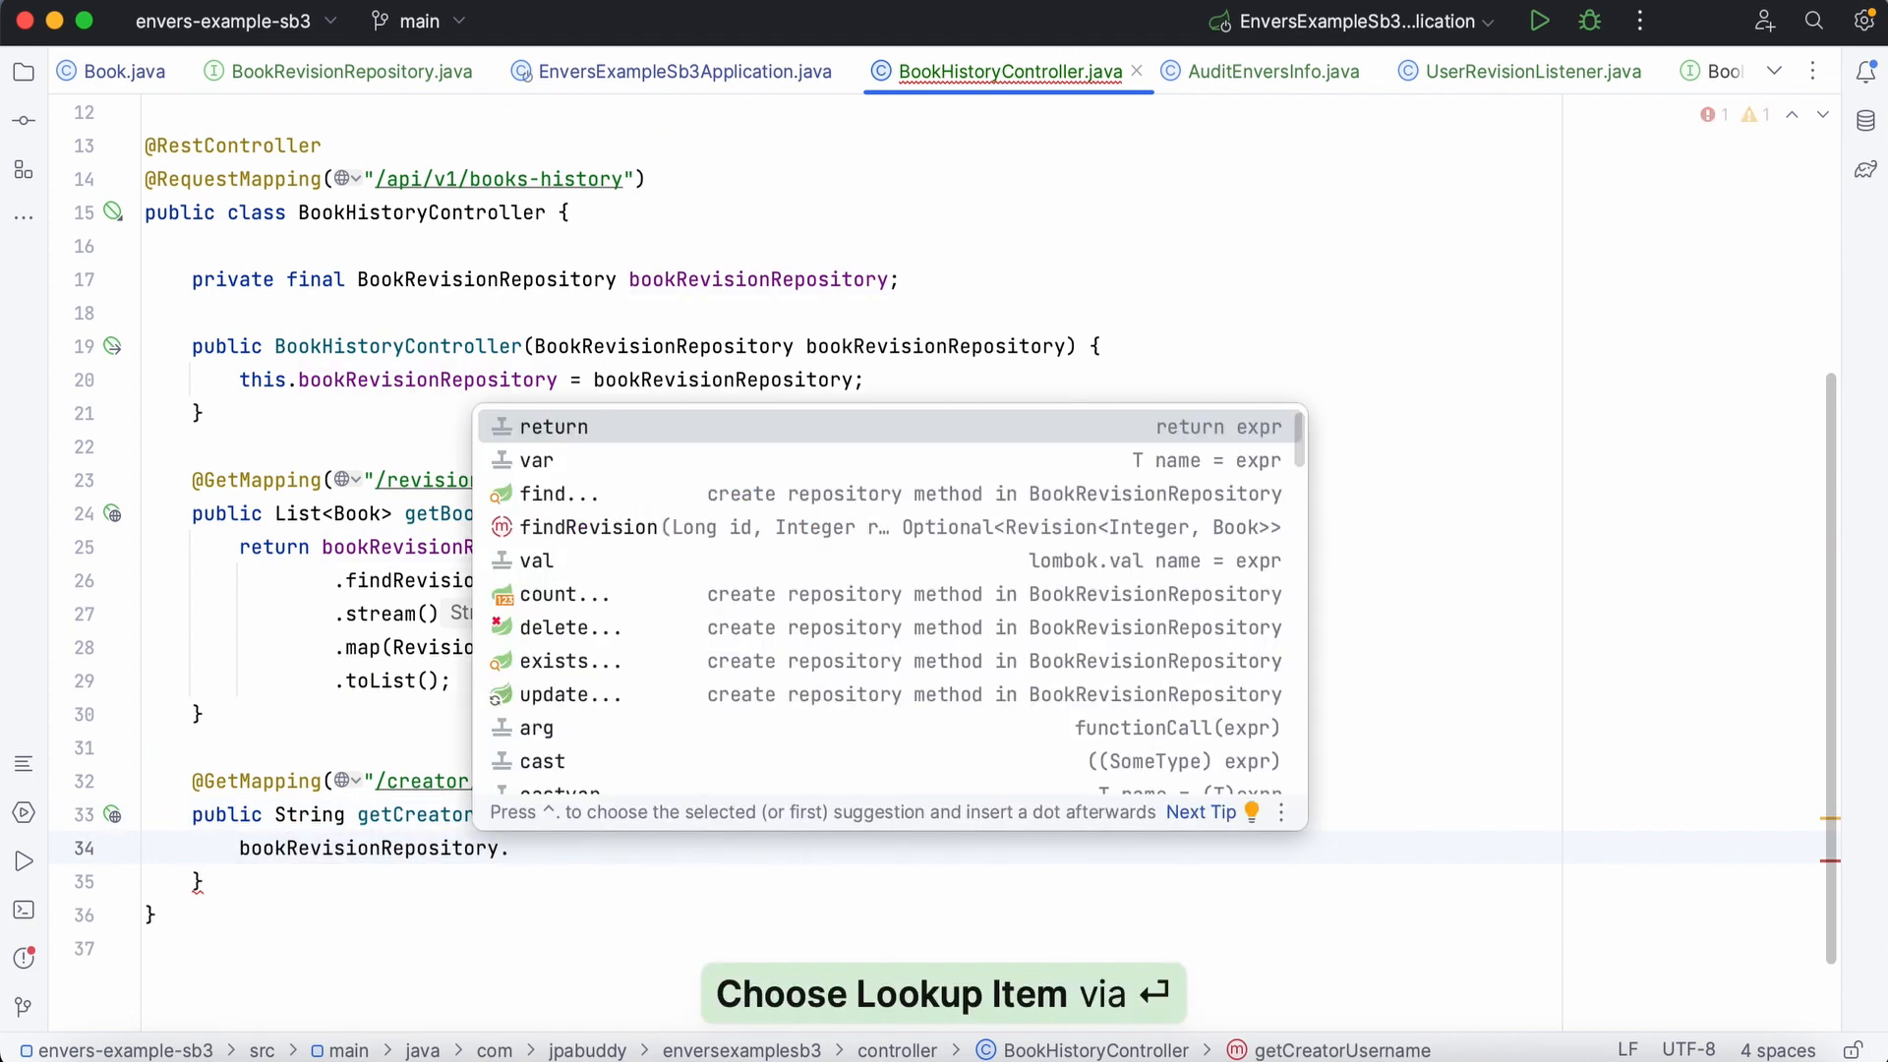
type("findRe")
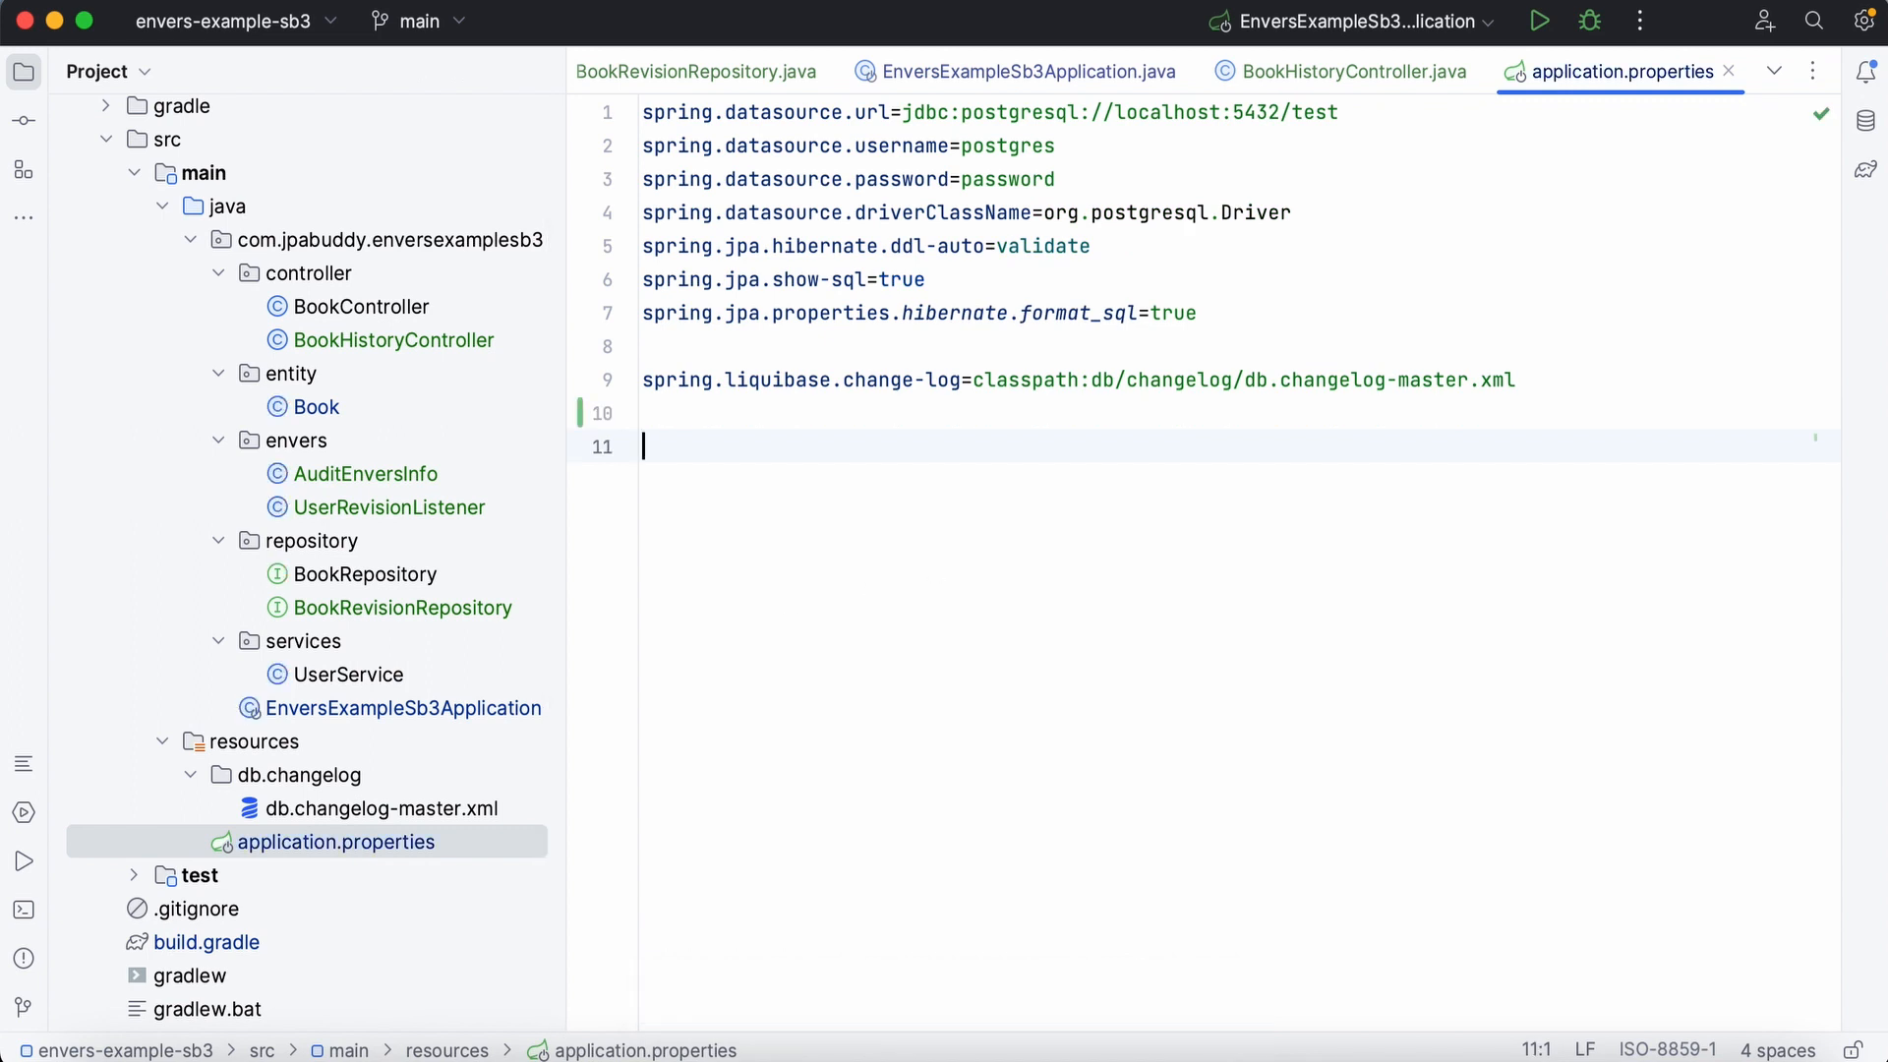
Step: Paste Envers suffix _history and revision field properties, and make JPA Buddy use values from *.properties files
key("cmd+v")
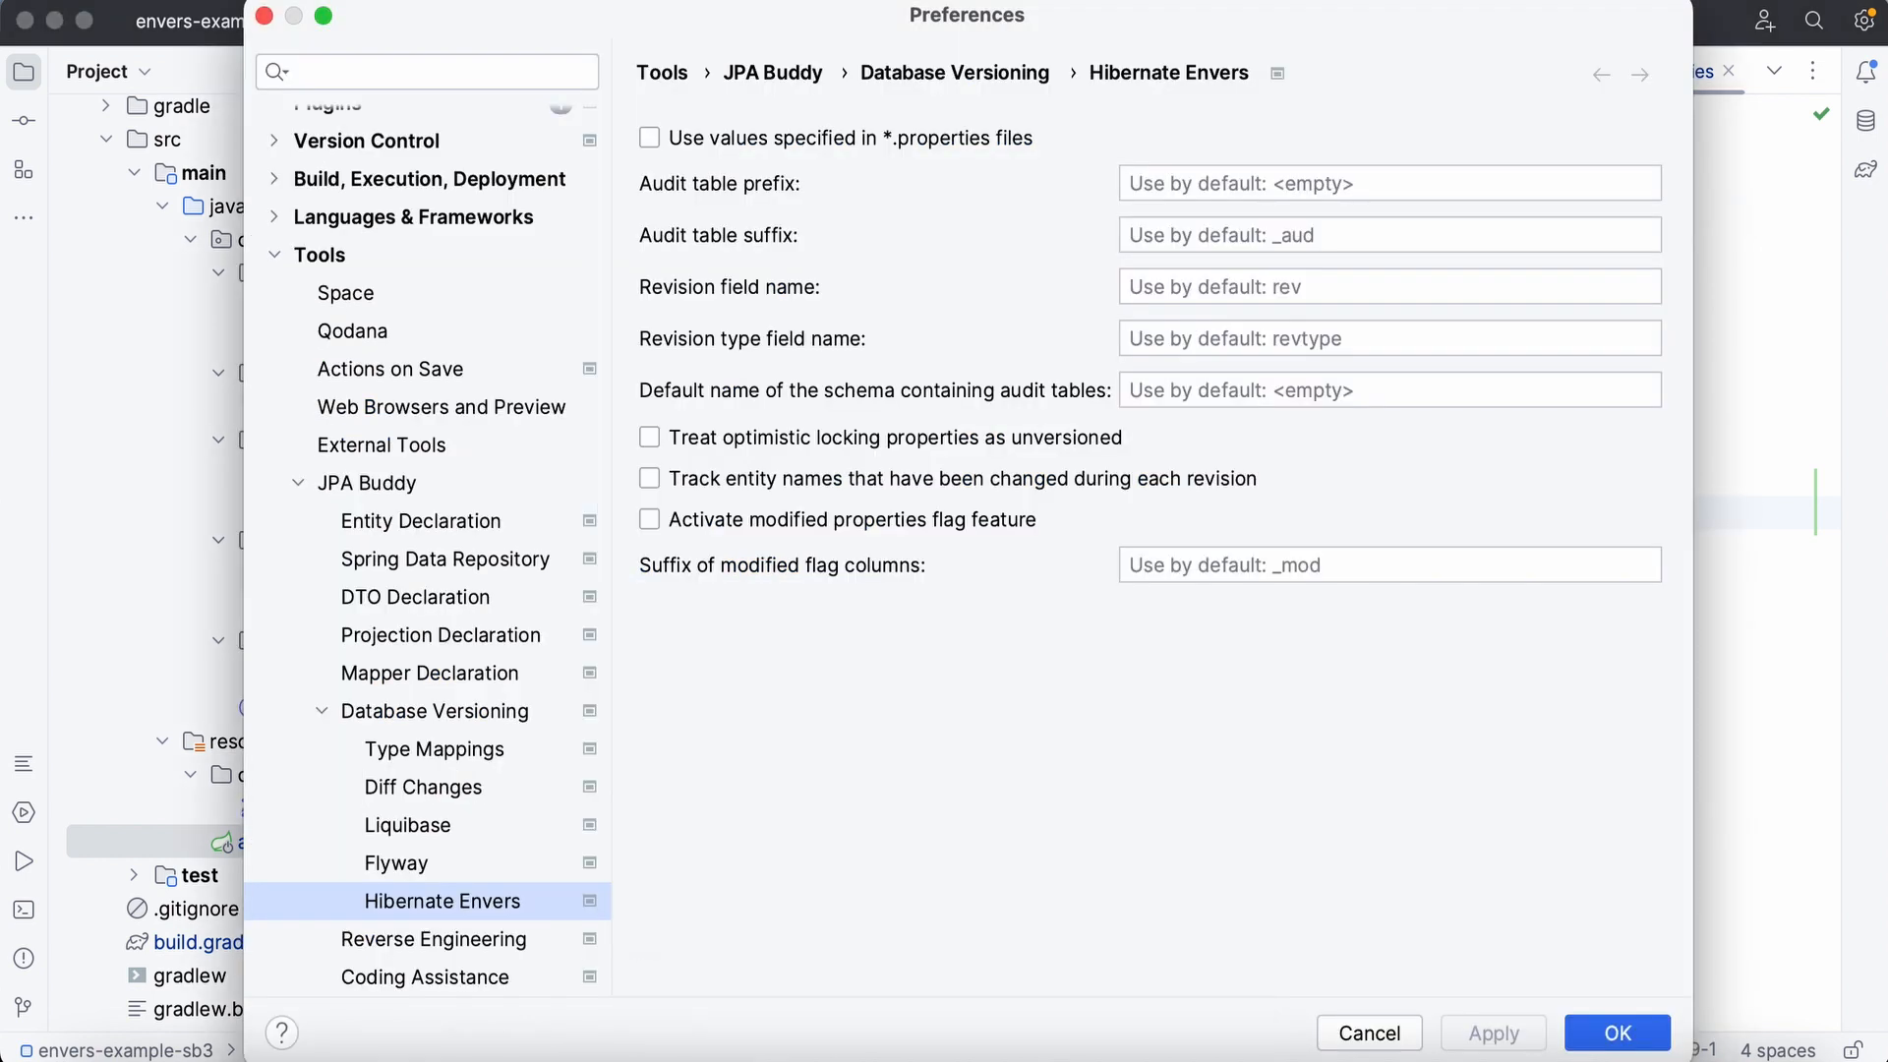
left_click(649, 138)
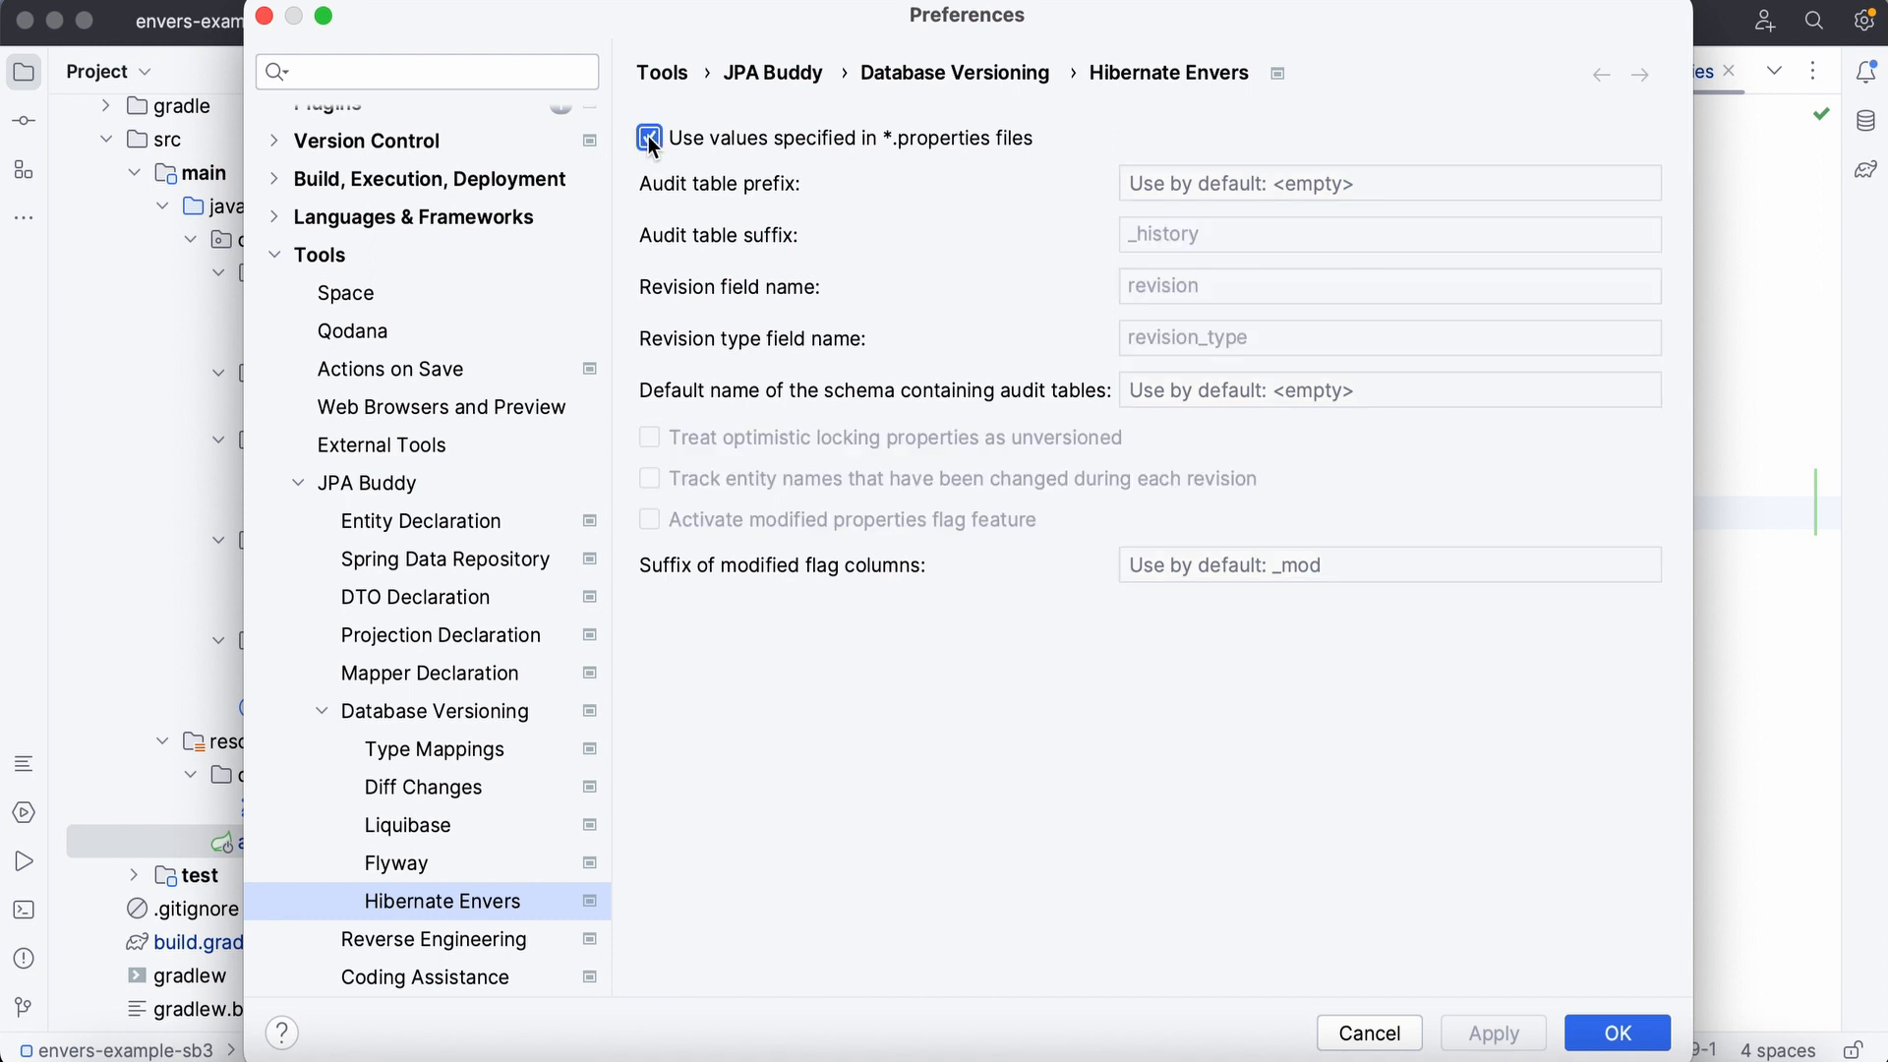
left_click(651, 138)
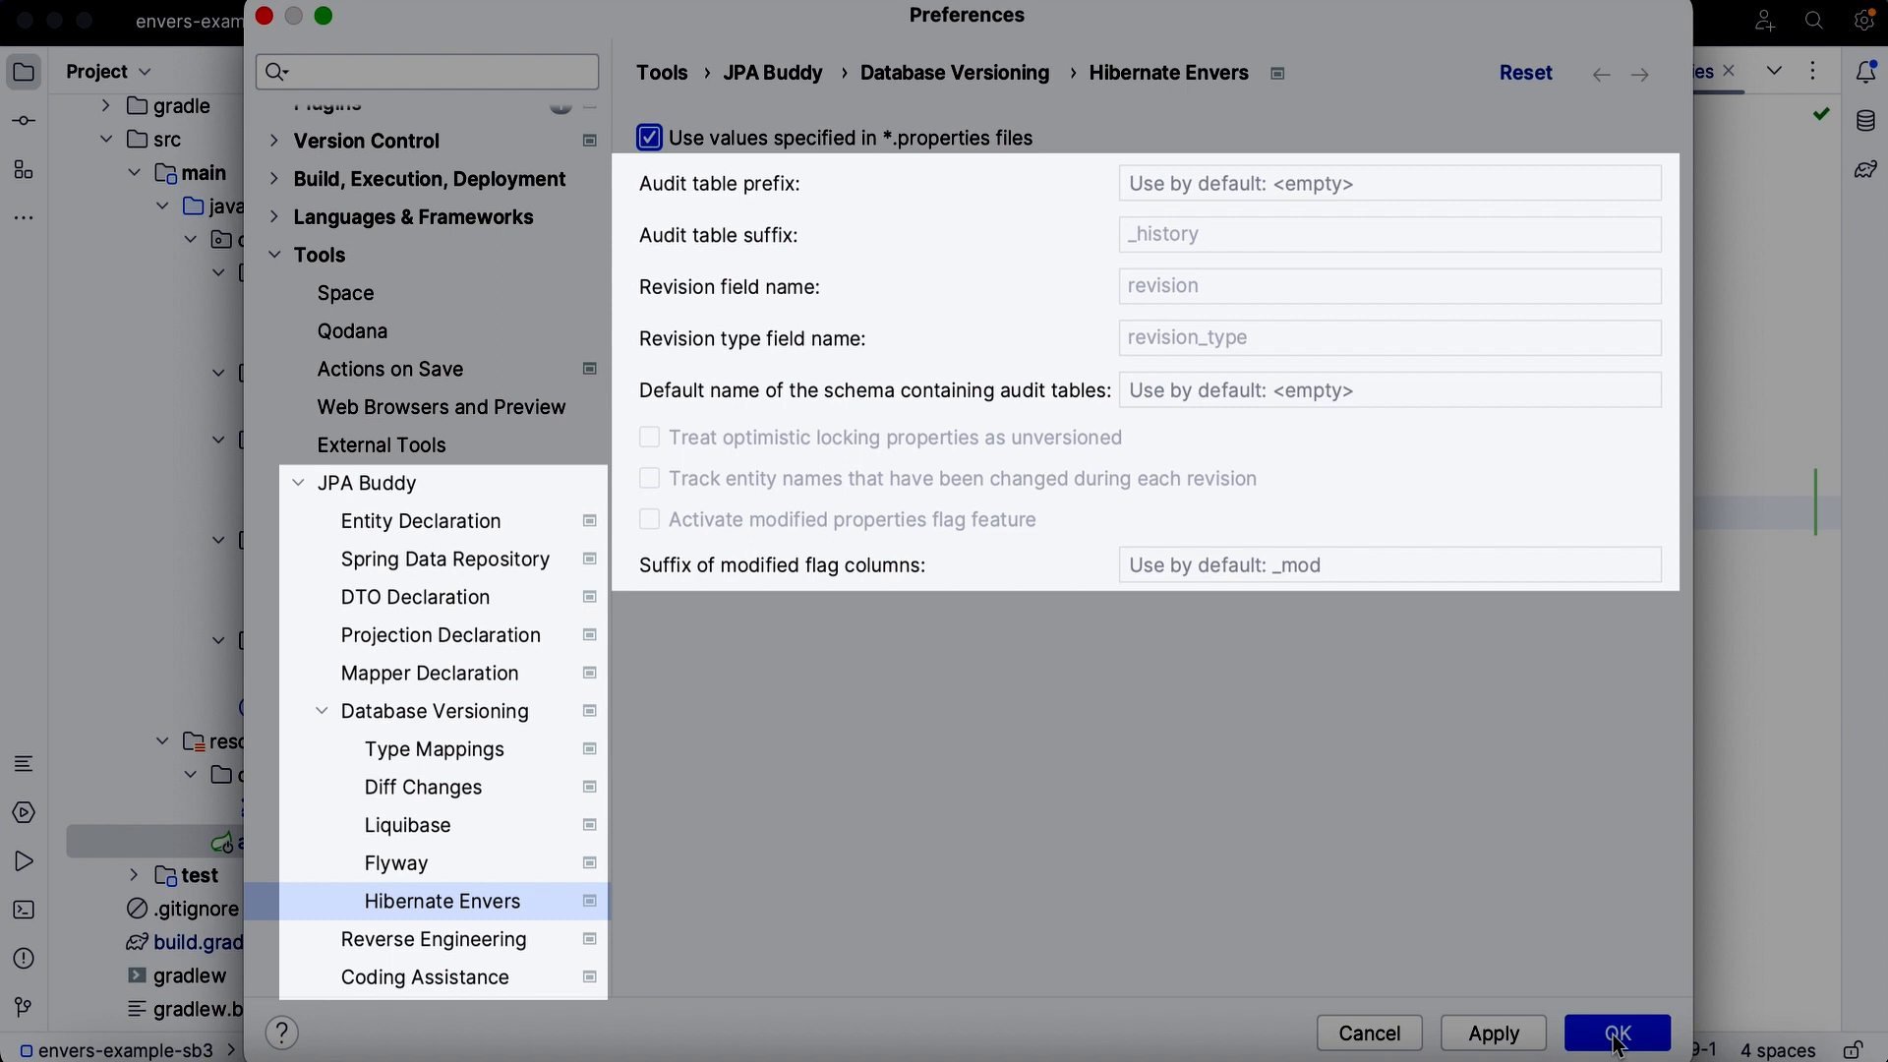
left_click(1617, 1033)
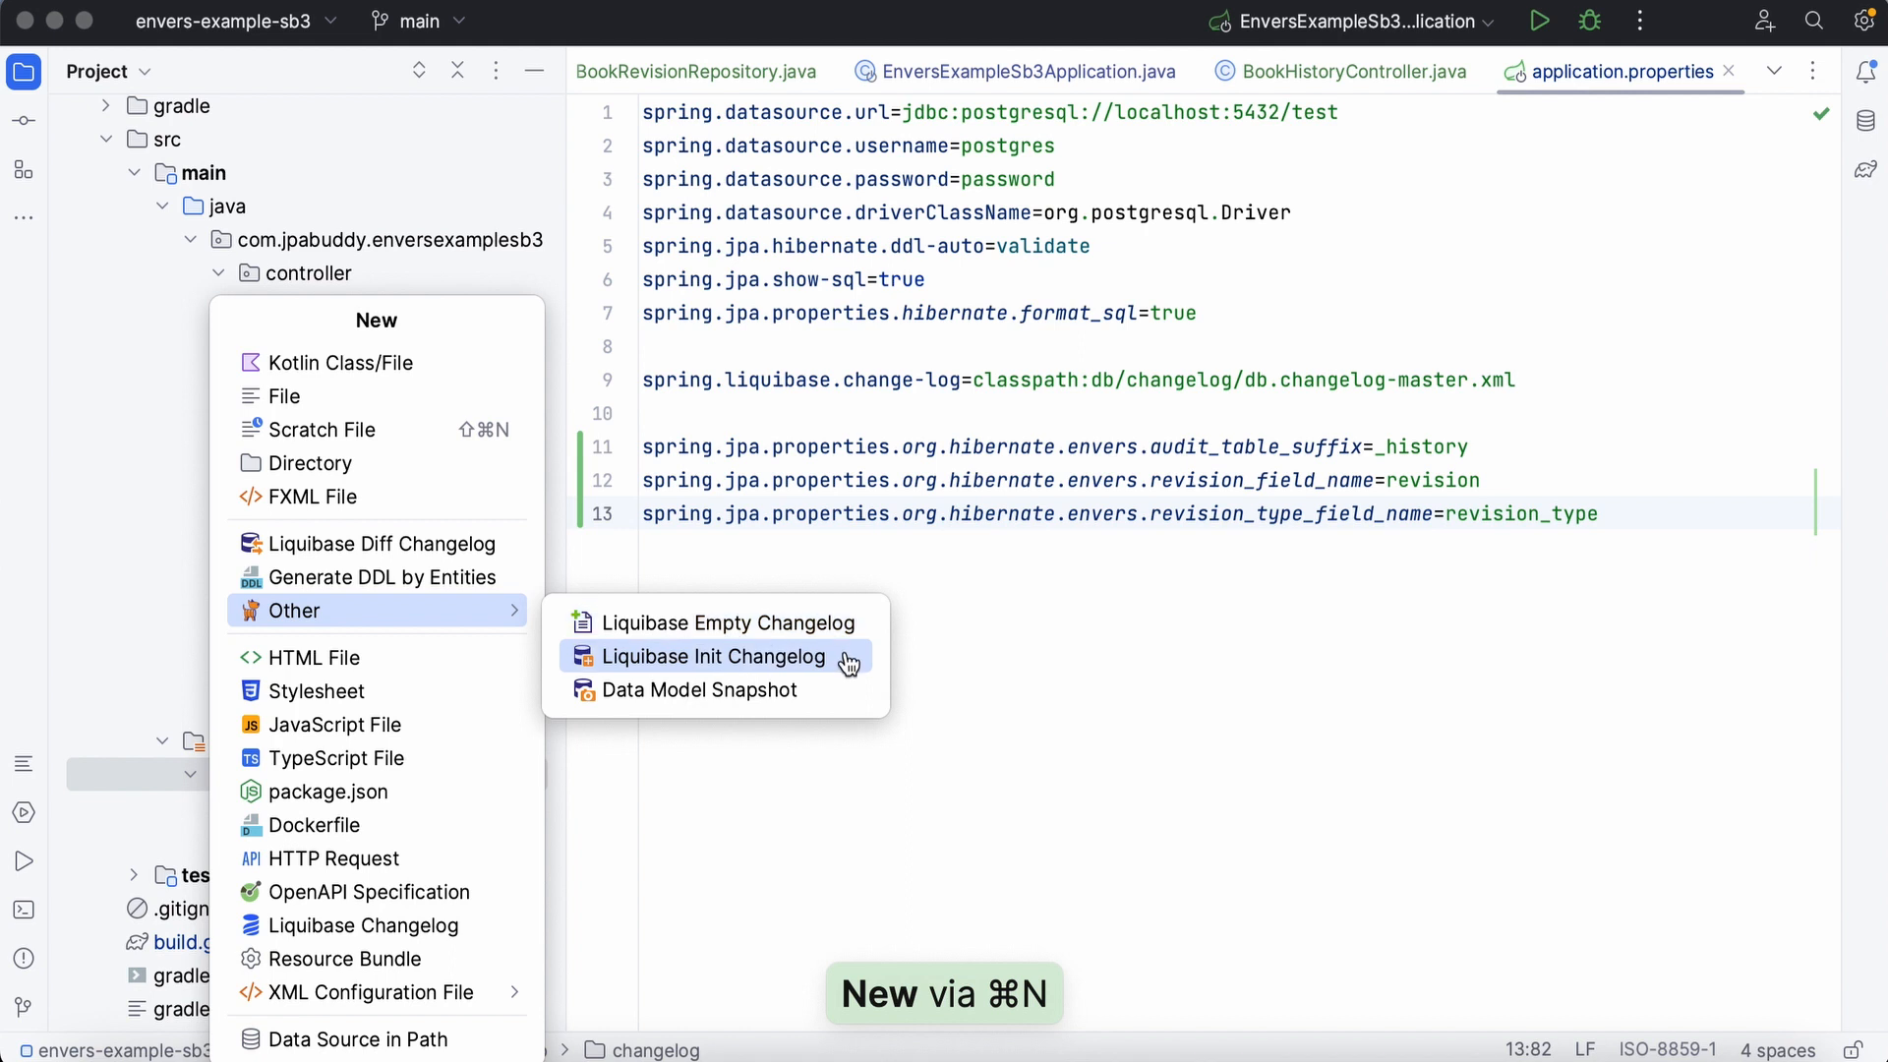
Step: Generate init-changelog.xml under db.changelog/23.07 covering audit_envers_info, book and book_history tables
left_click(712, 657)
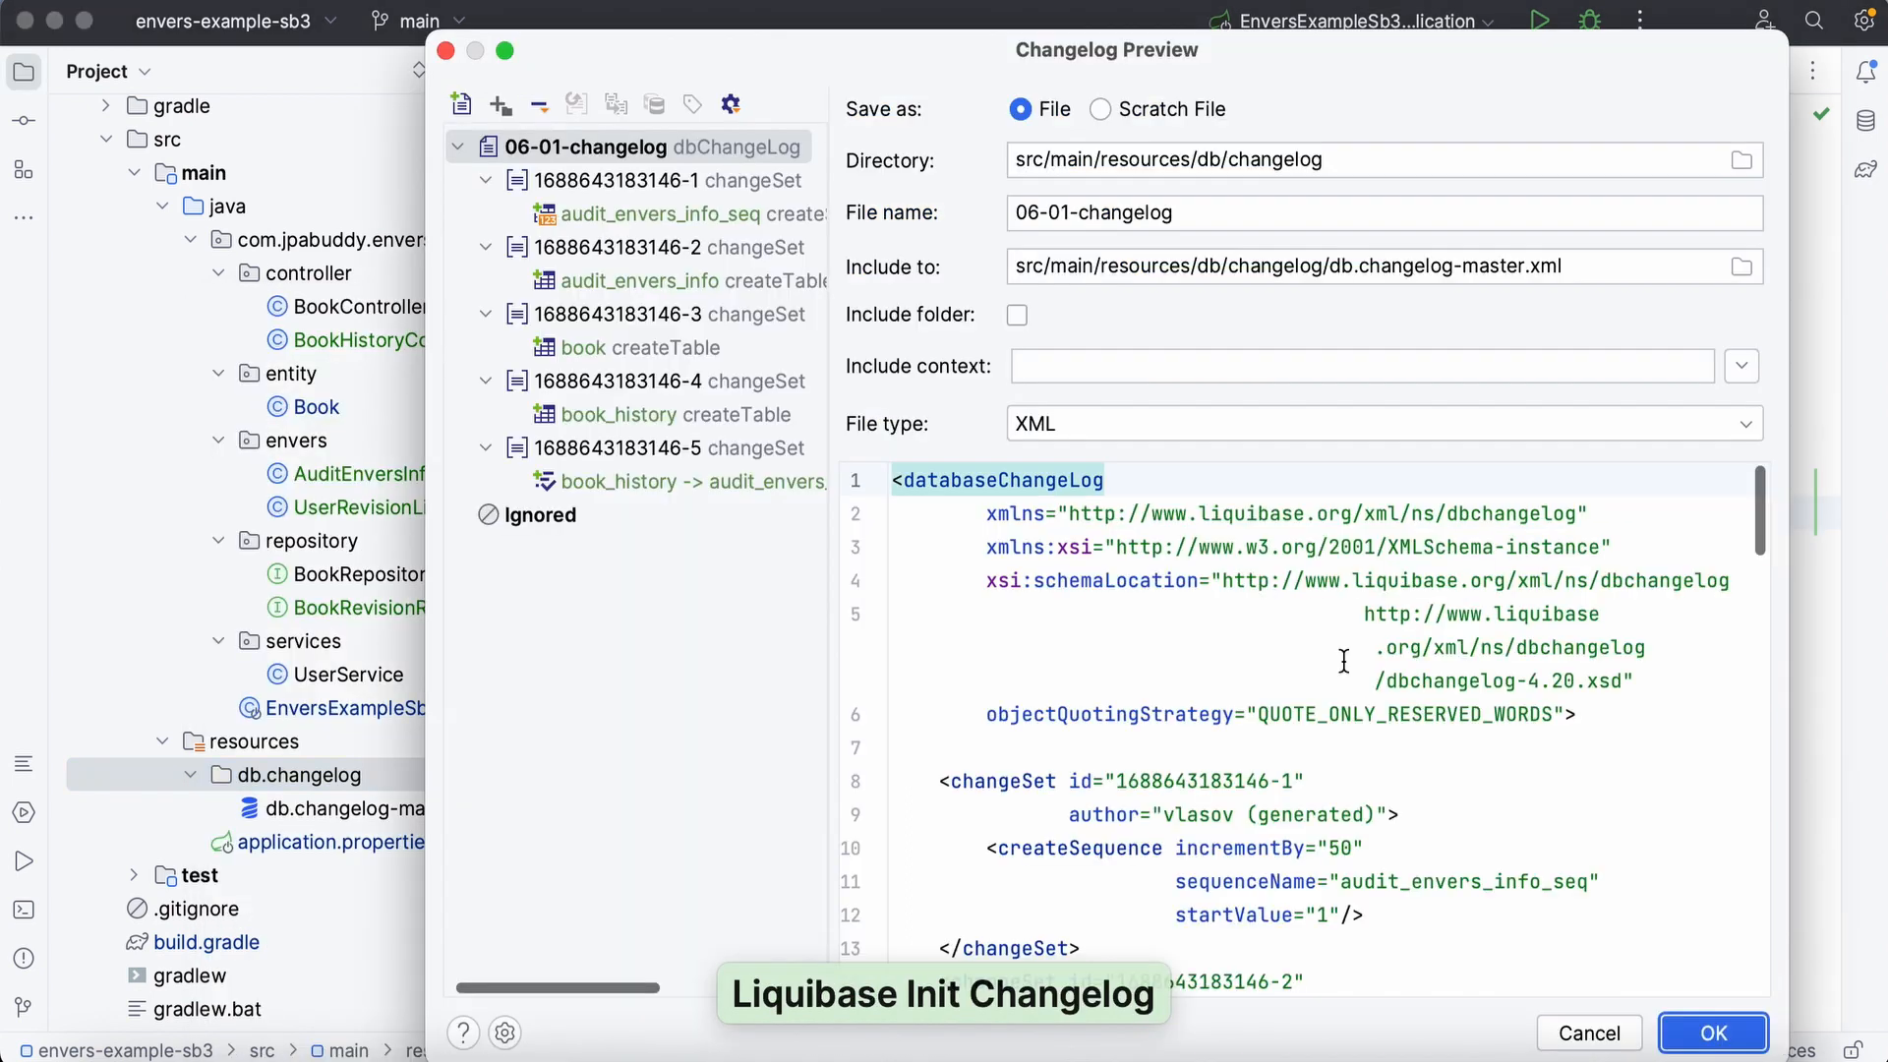
type("init-changelog")
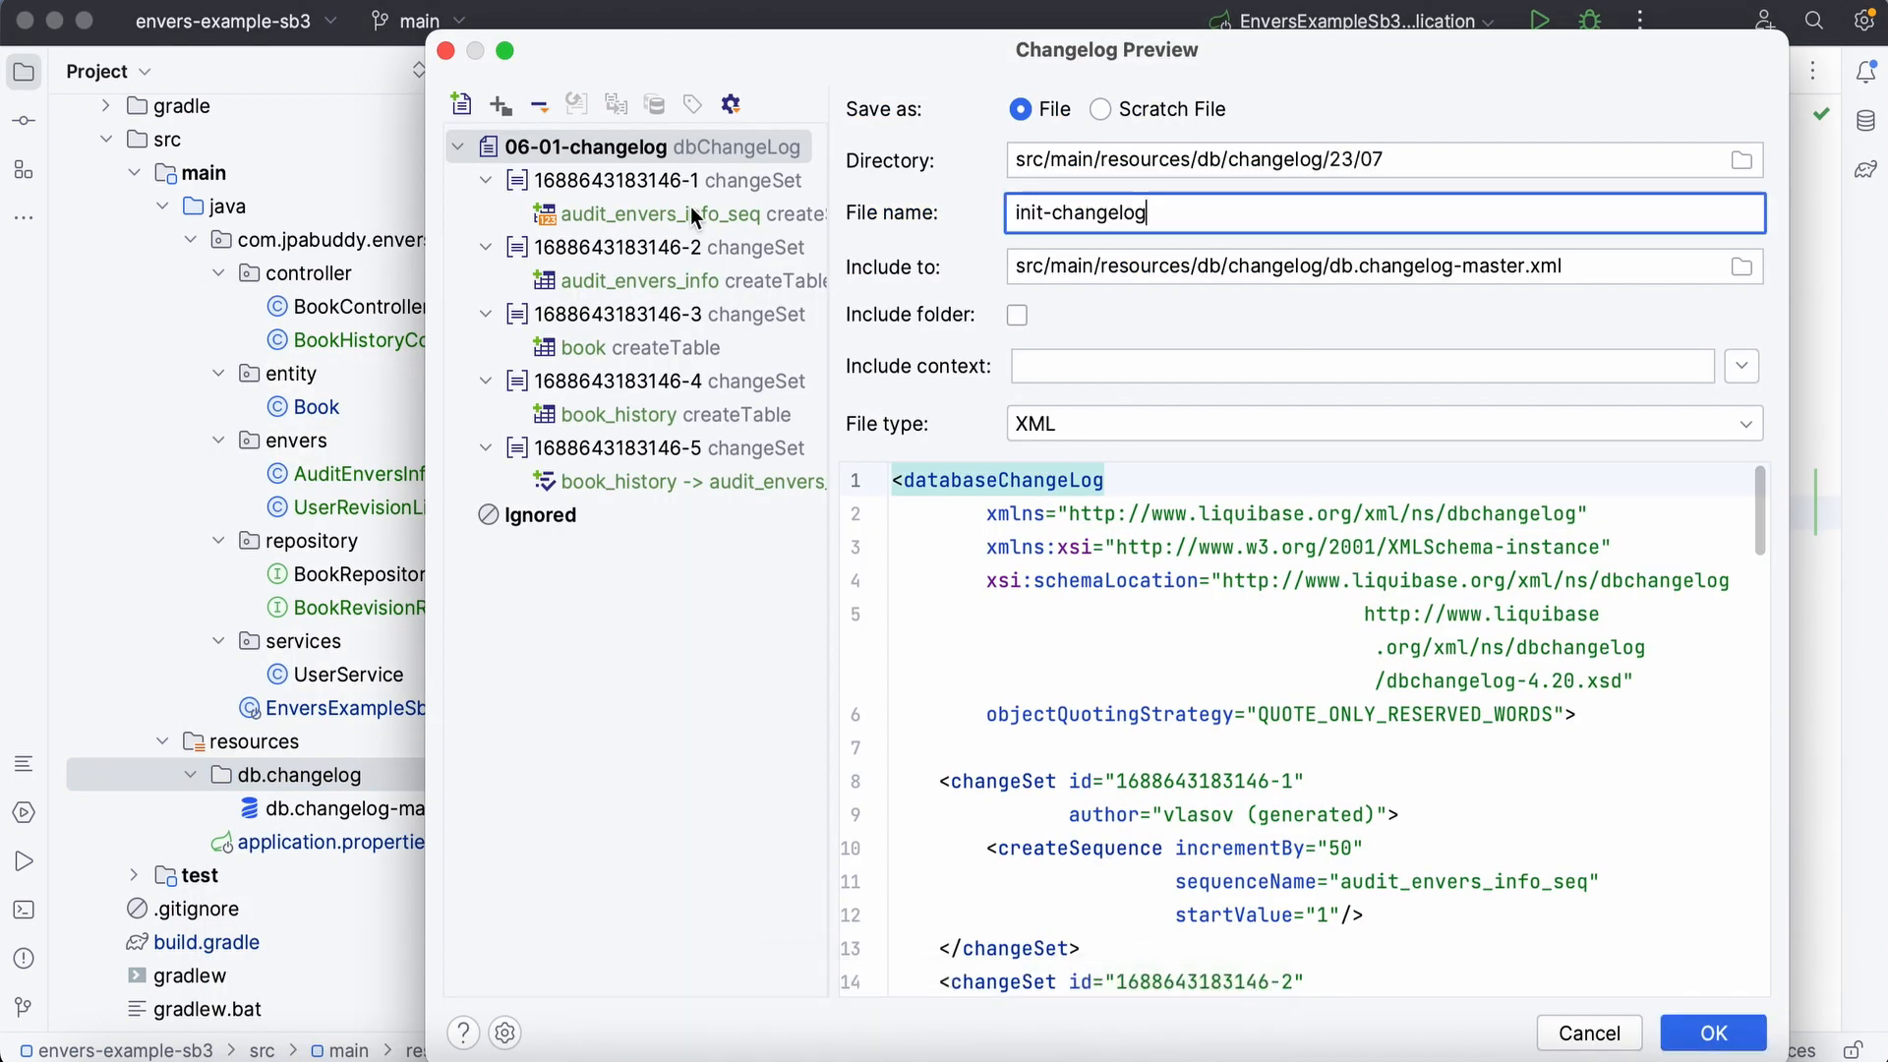
left_click(694, 281)
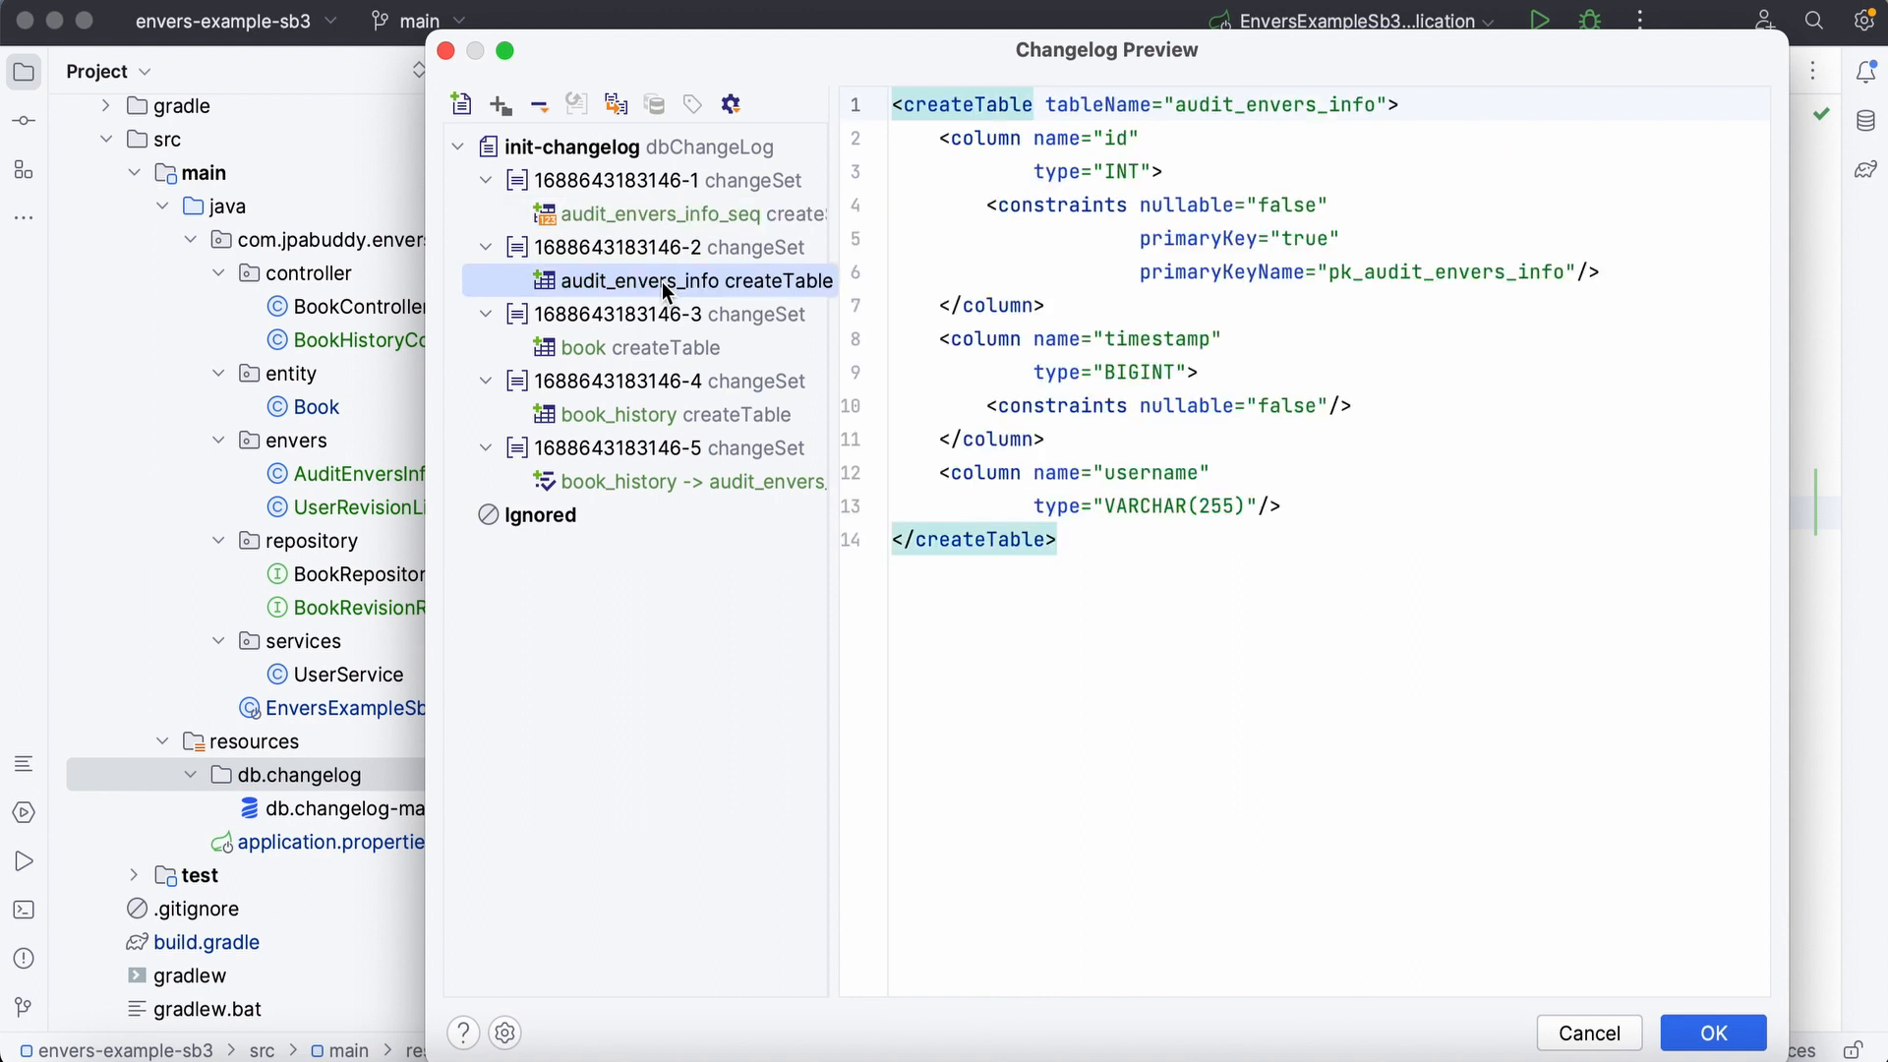
left_click(680, 415)
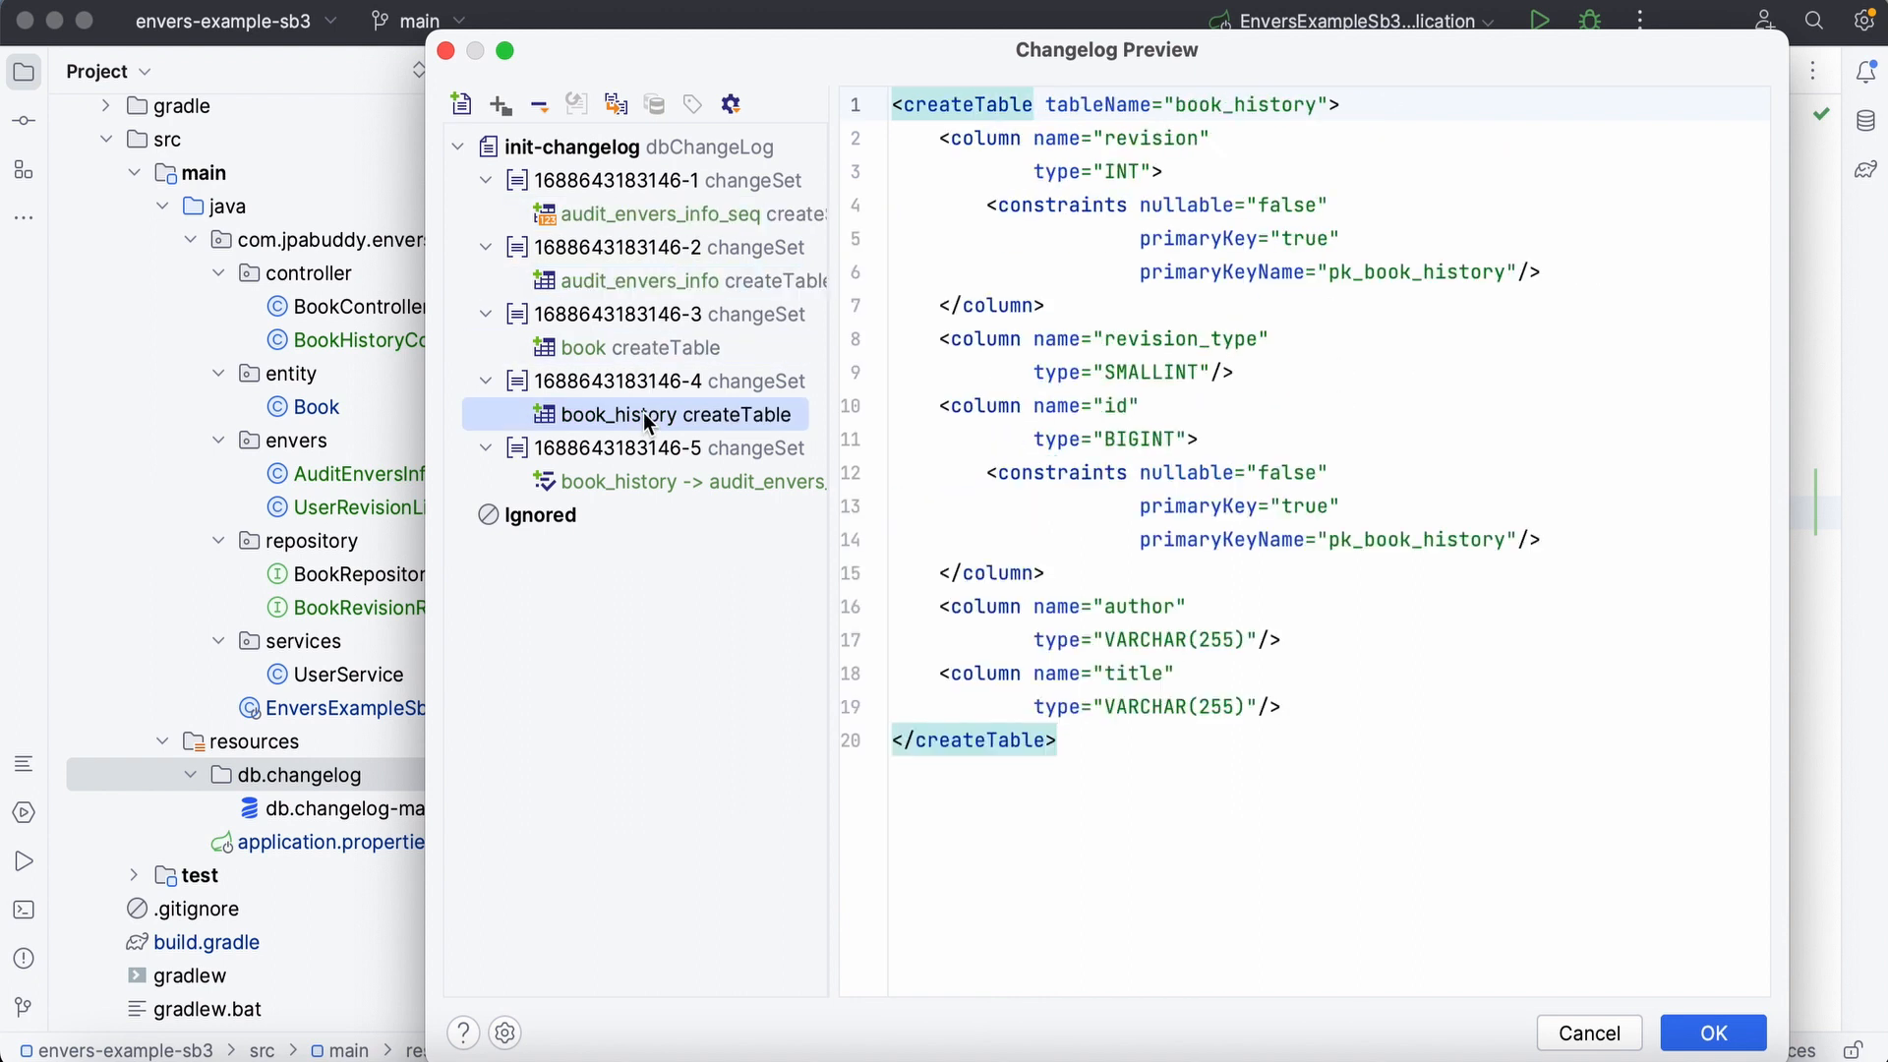
left_click(681, 480)
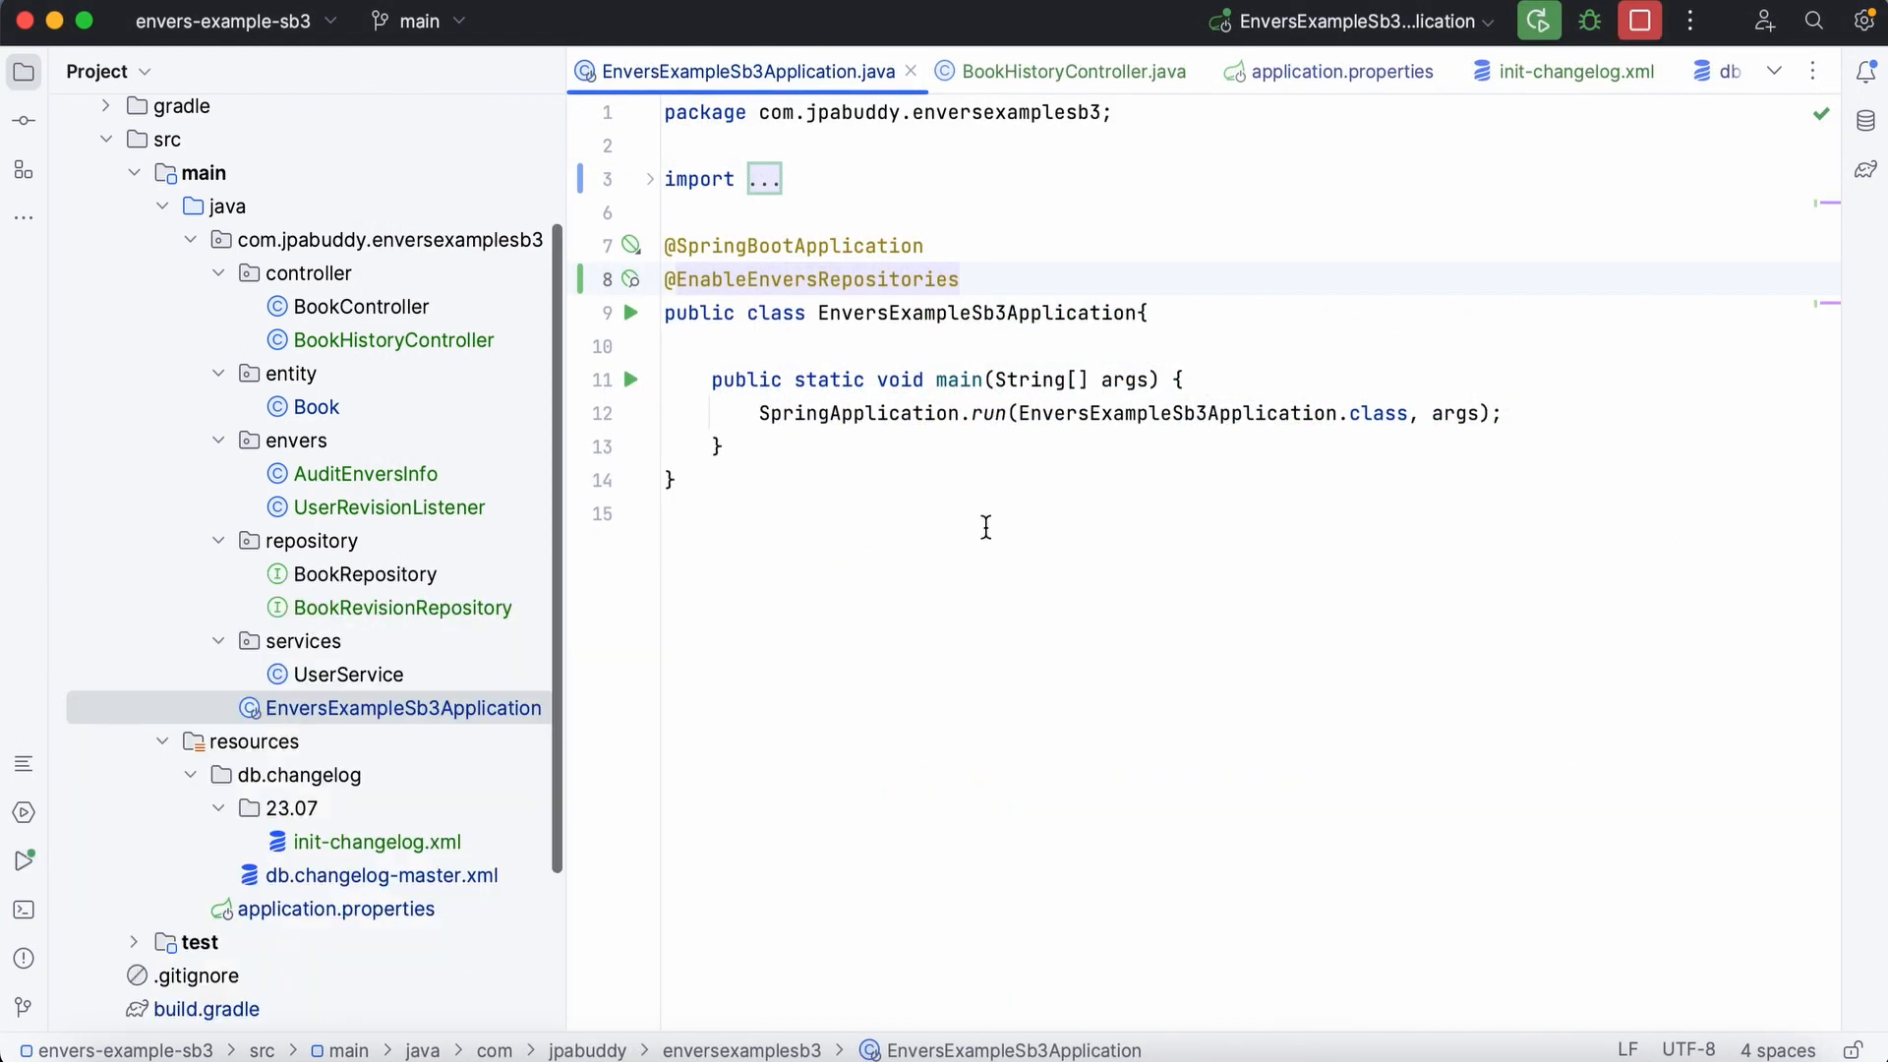
Step: Run the app and the generated requests so book 1 returns its two revisions
left_click(889, 413)
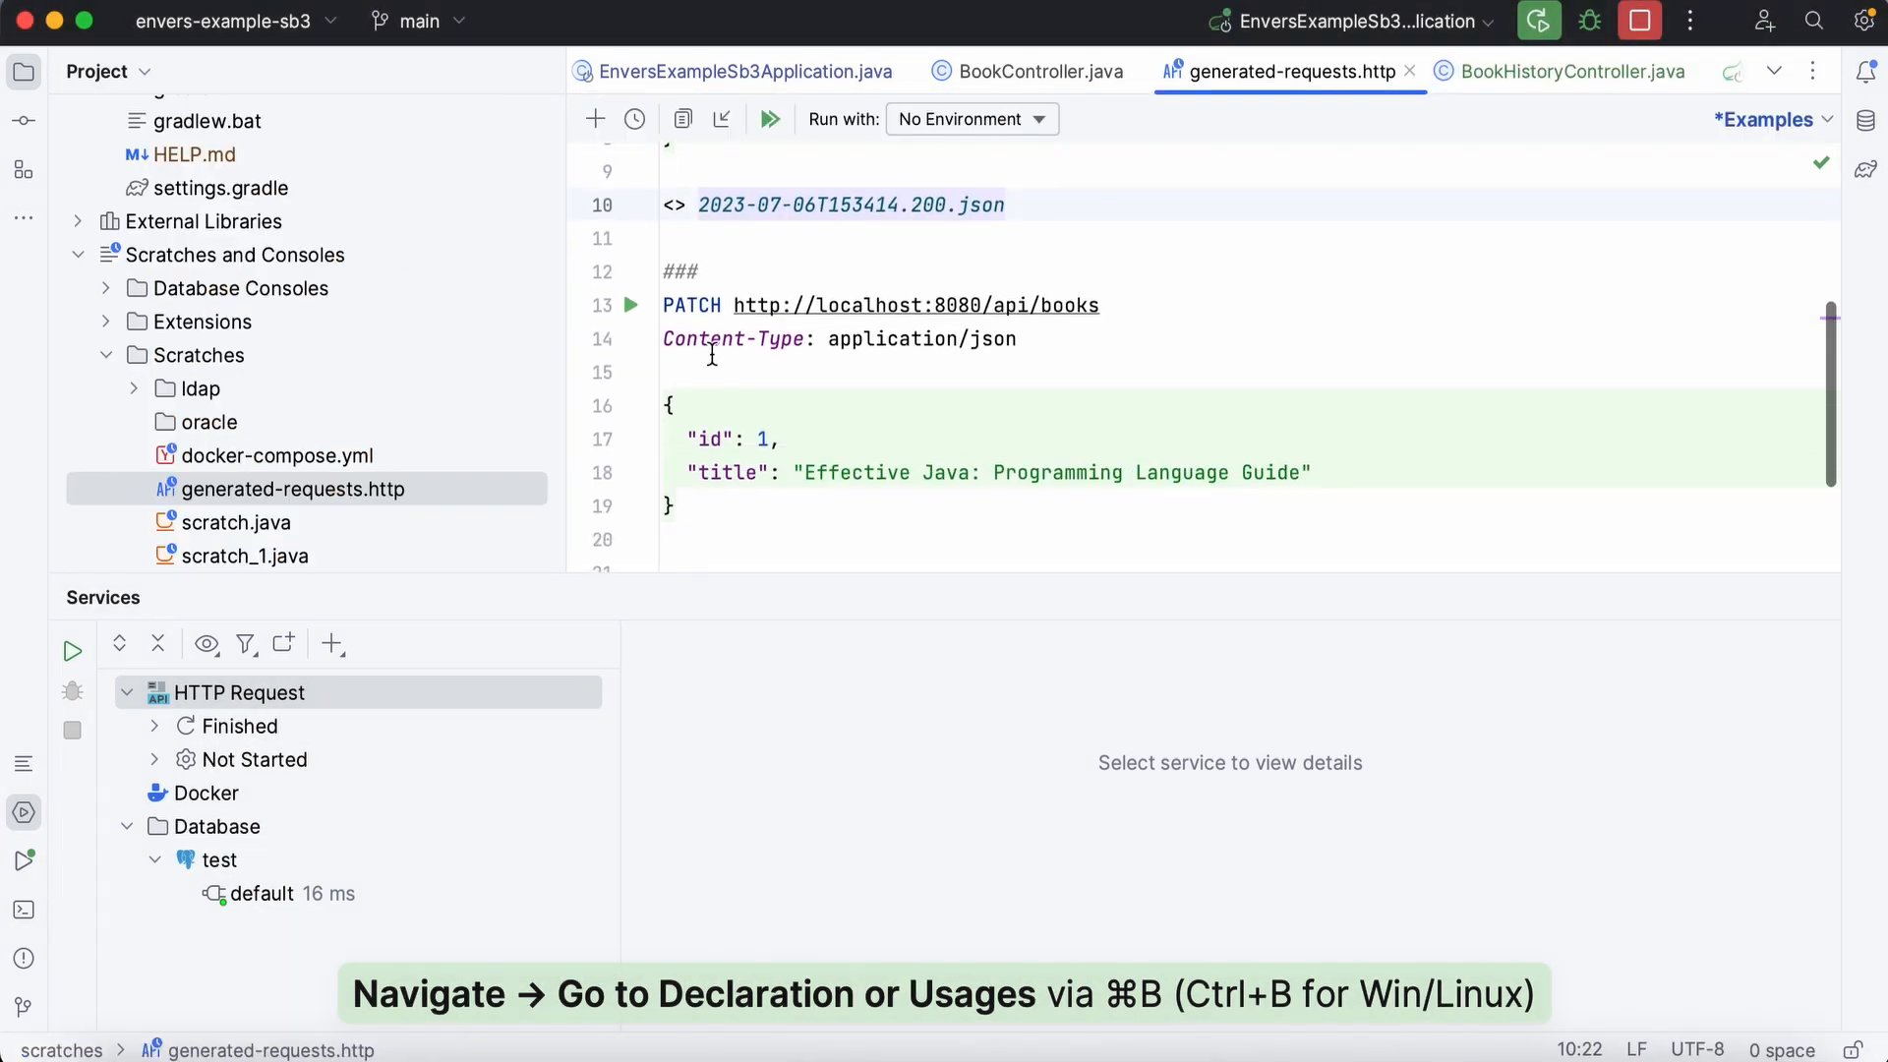
left_click(631, 305)
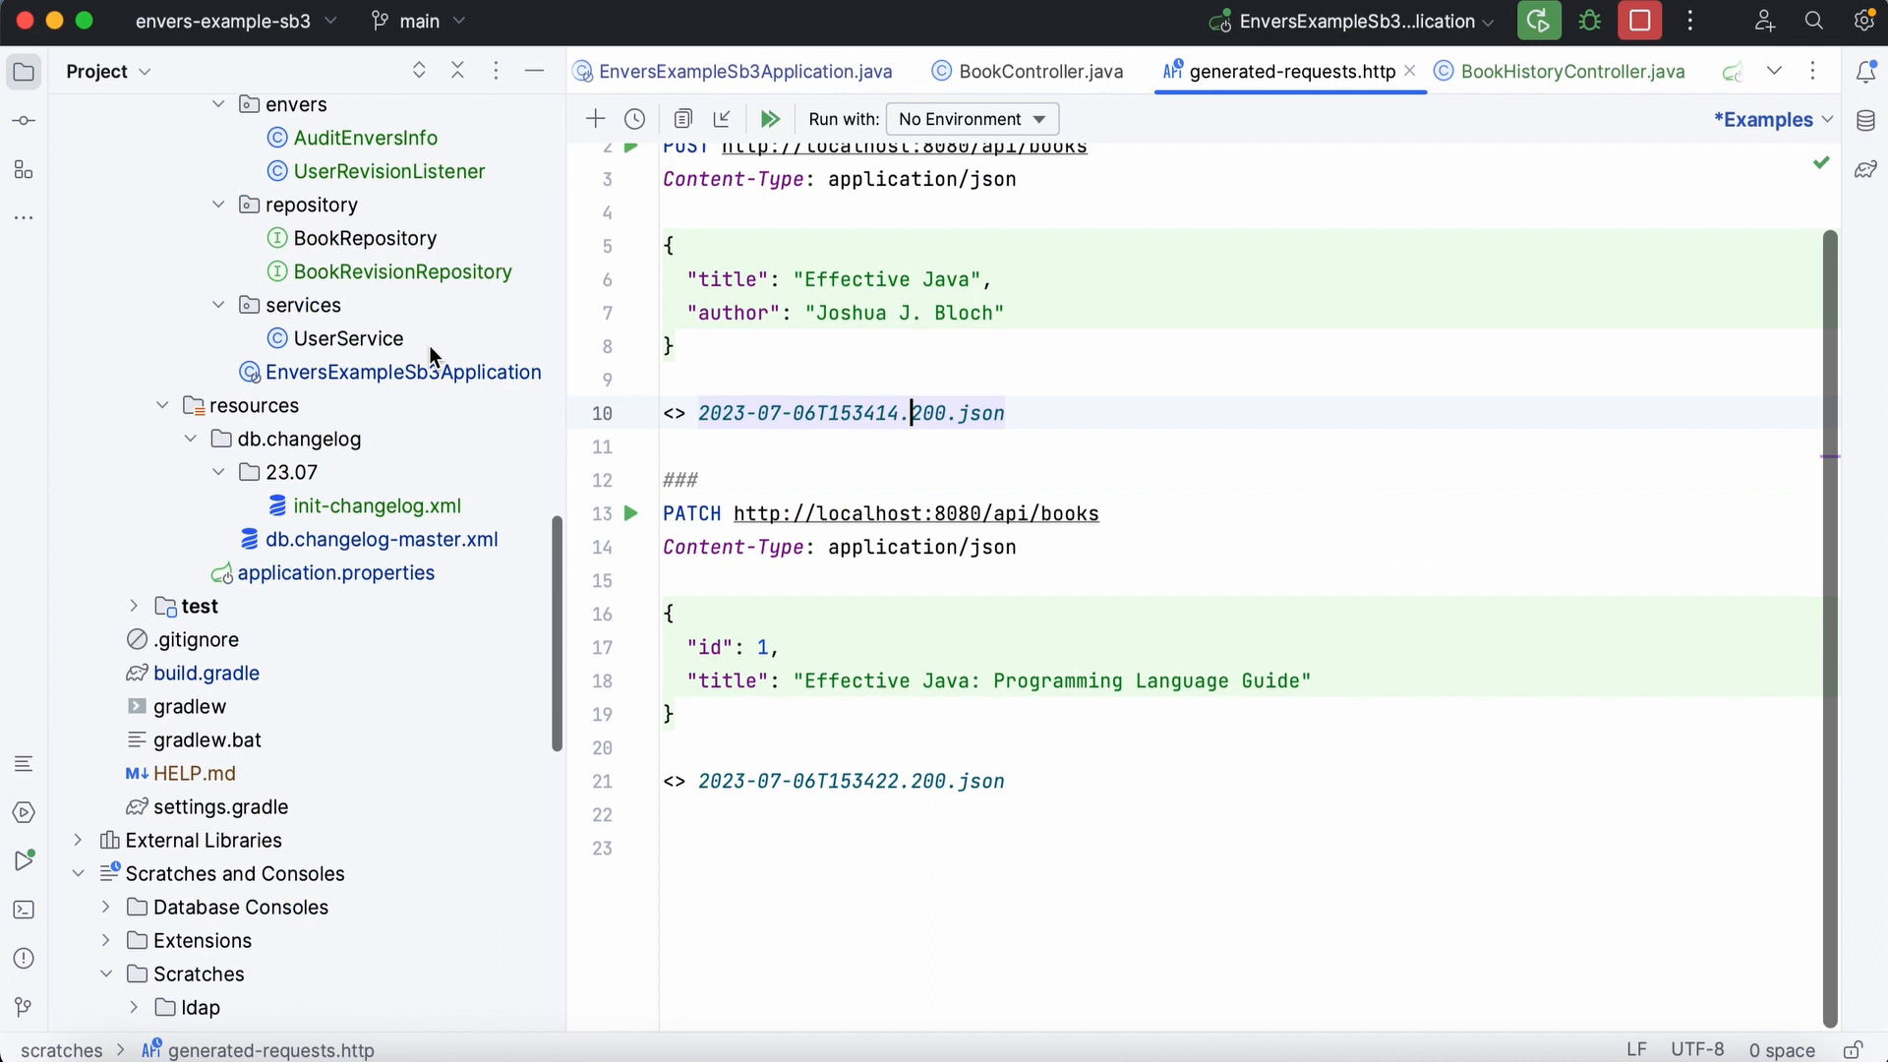
left_click(1569, 71)
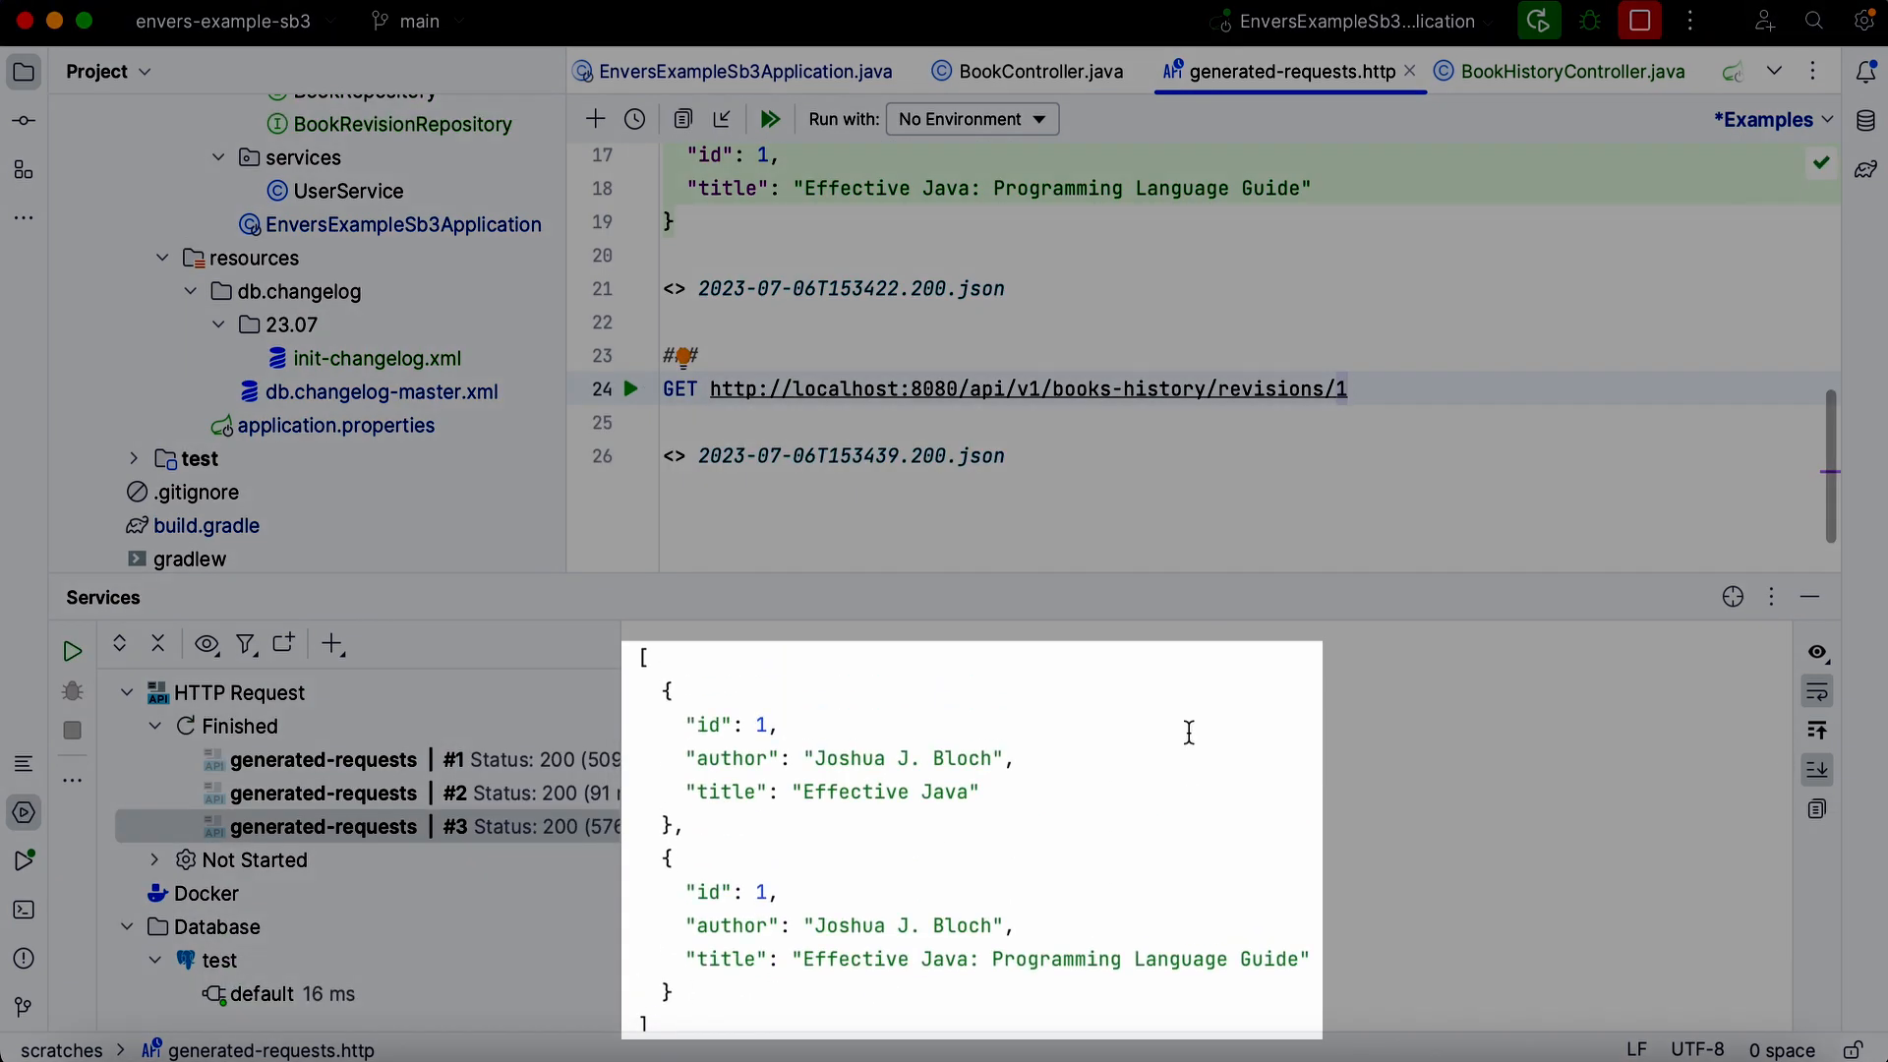
left_click(1568, 71)
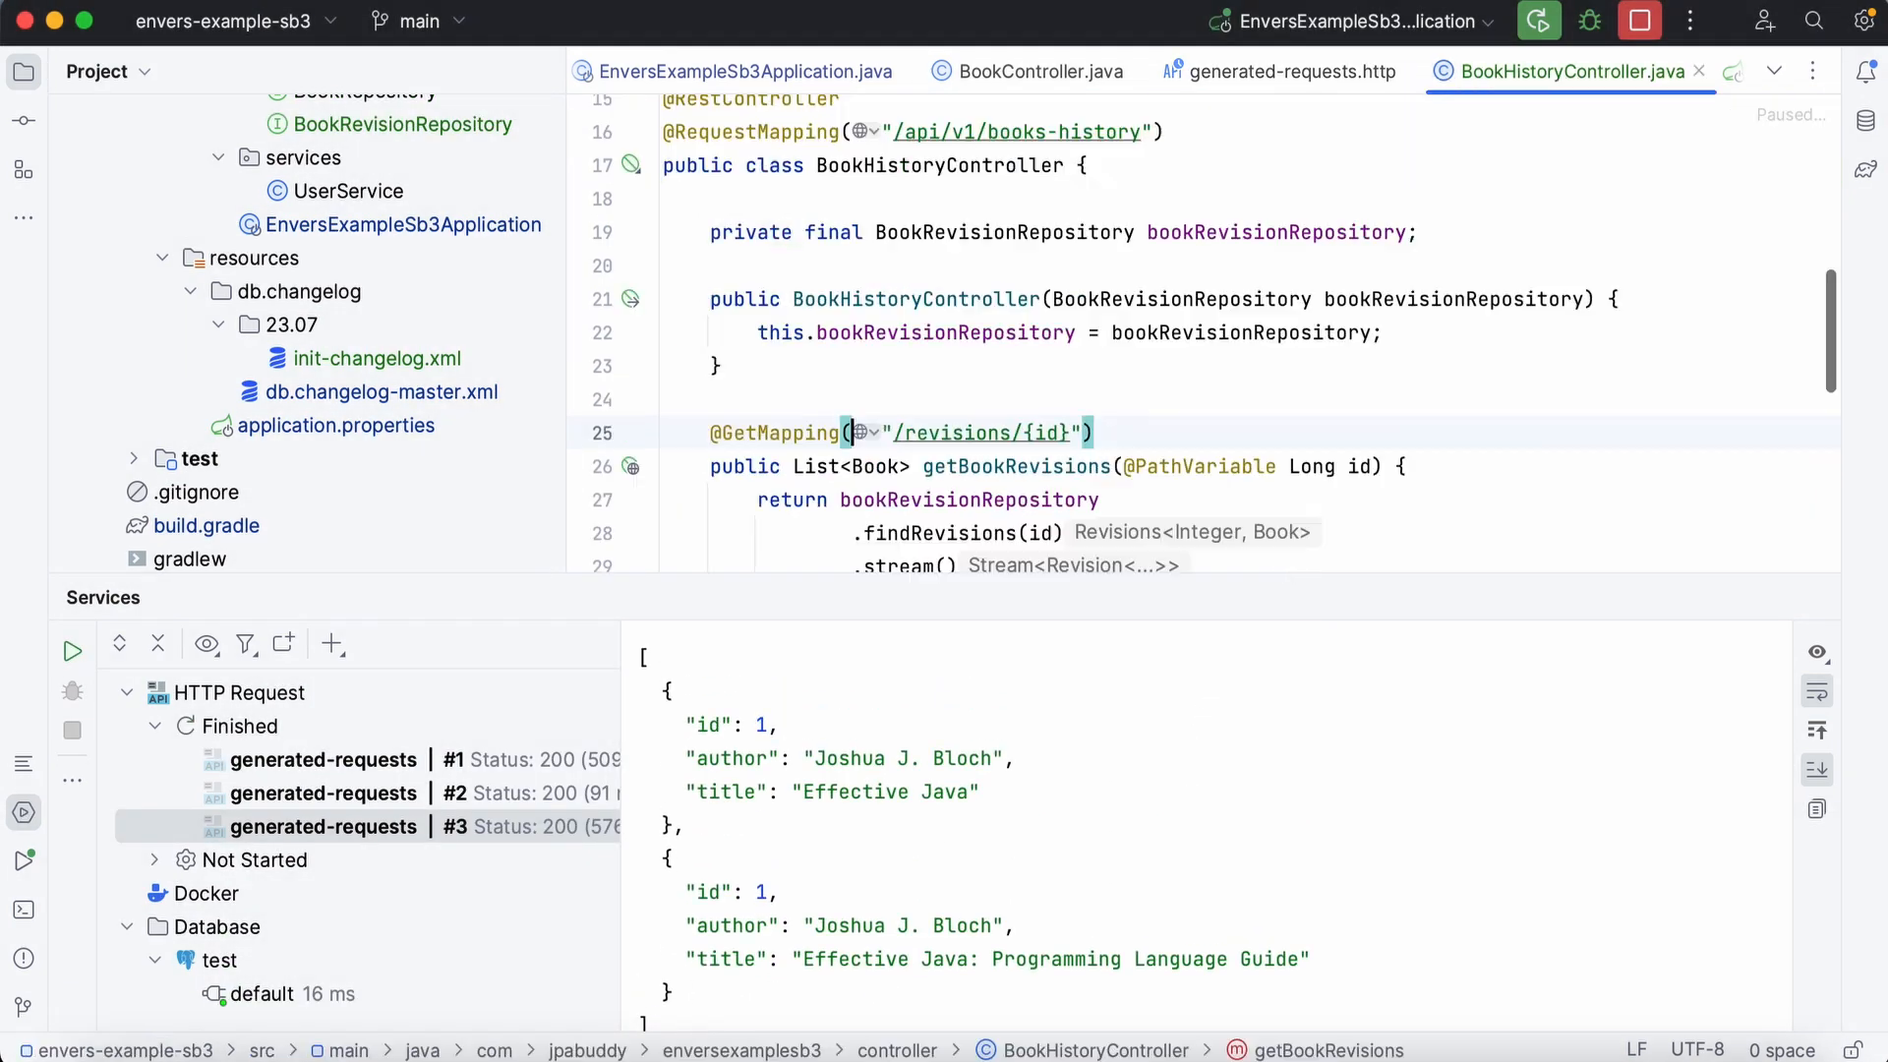
Step: Generate an HTTP Client request for /creator/{id} and send it for book 1, returning John
left_click(855, 425)
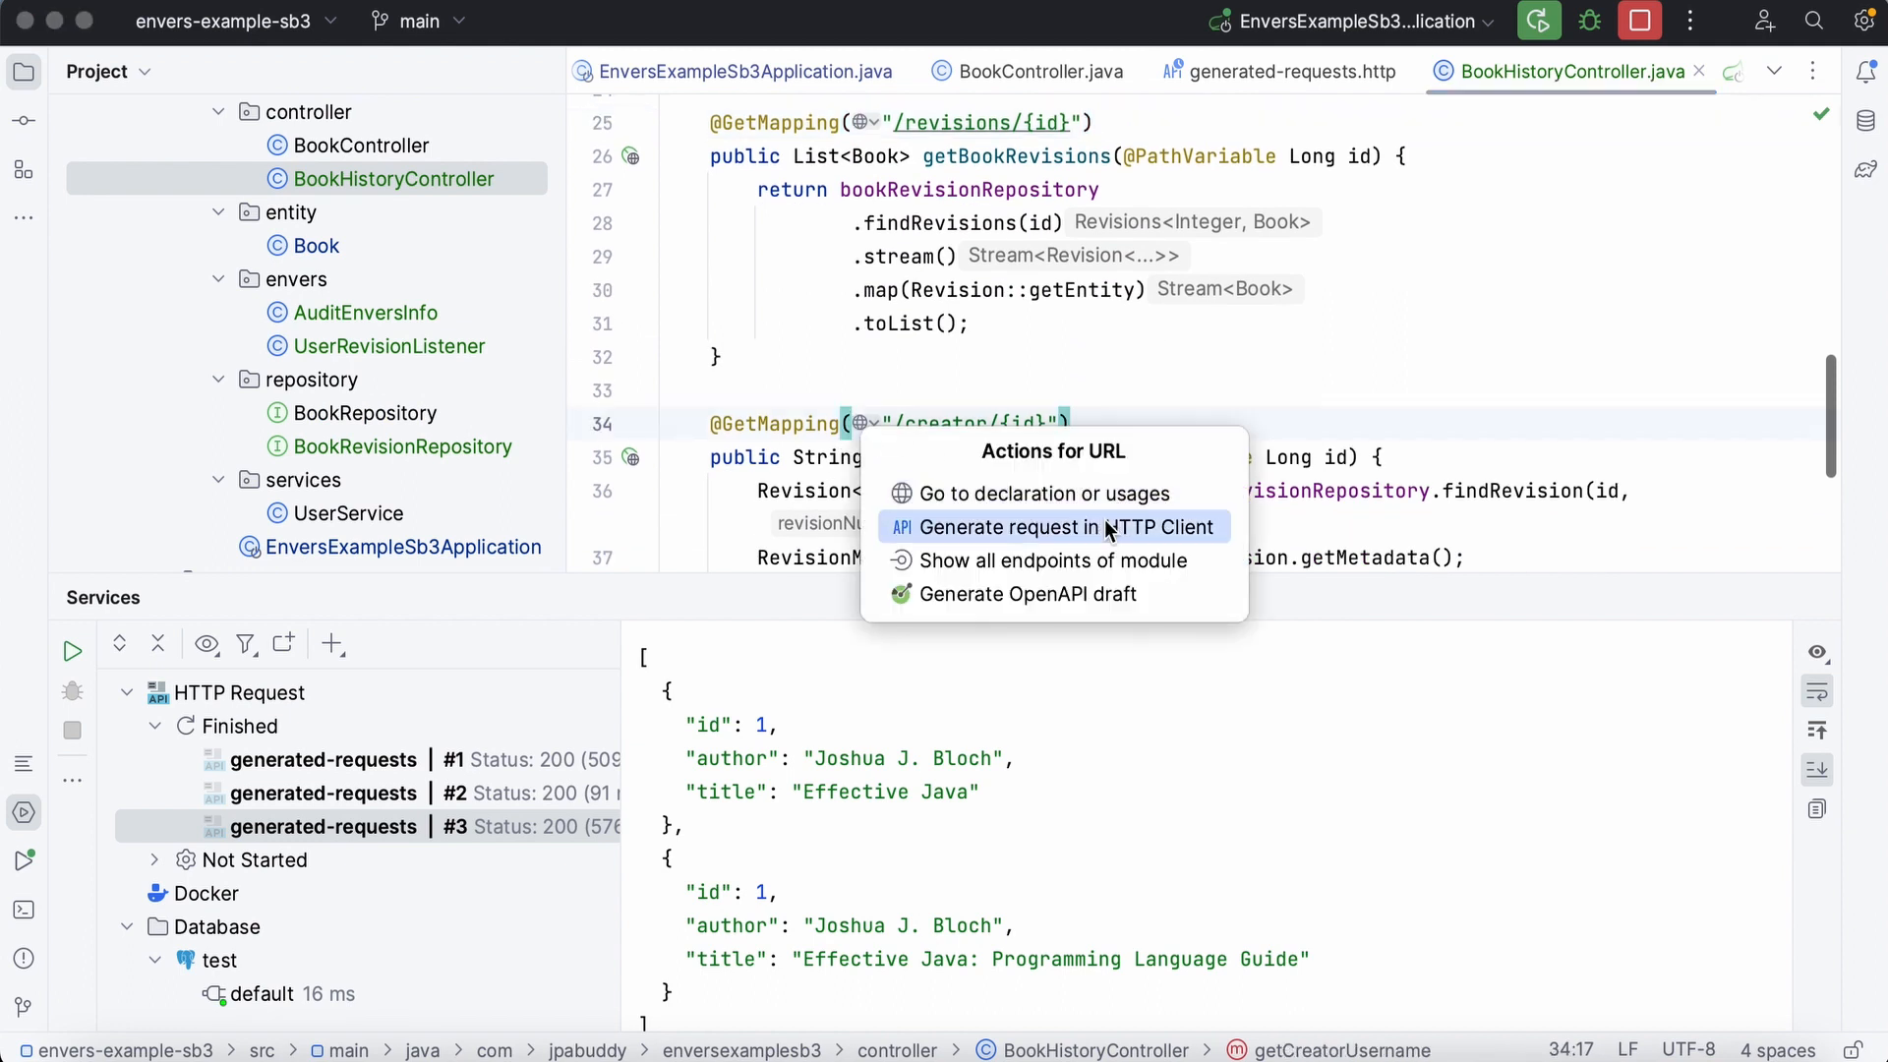
left_click(1007, 527)
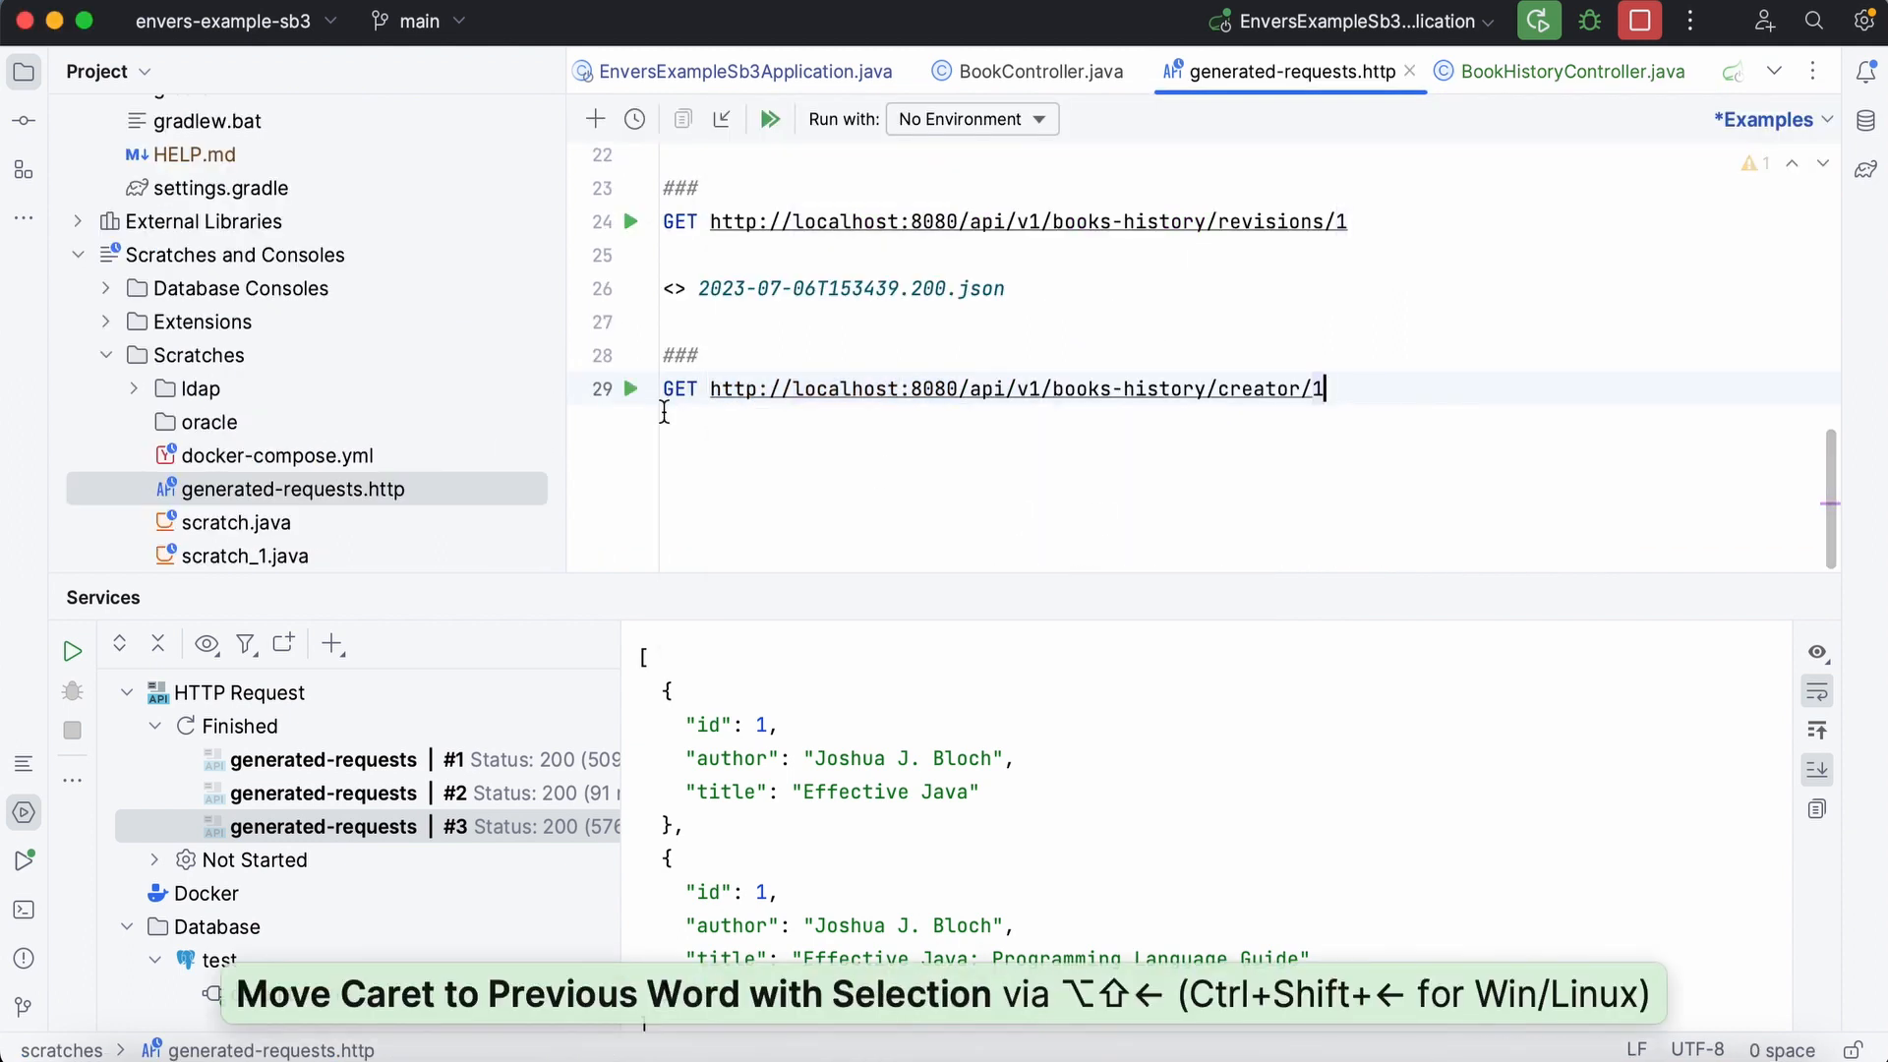
left_click(631, 388)
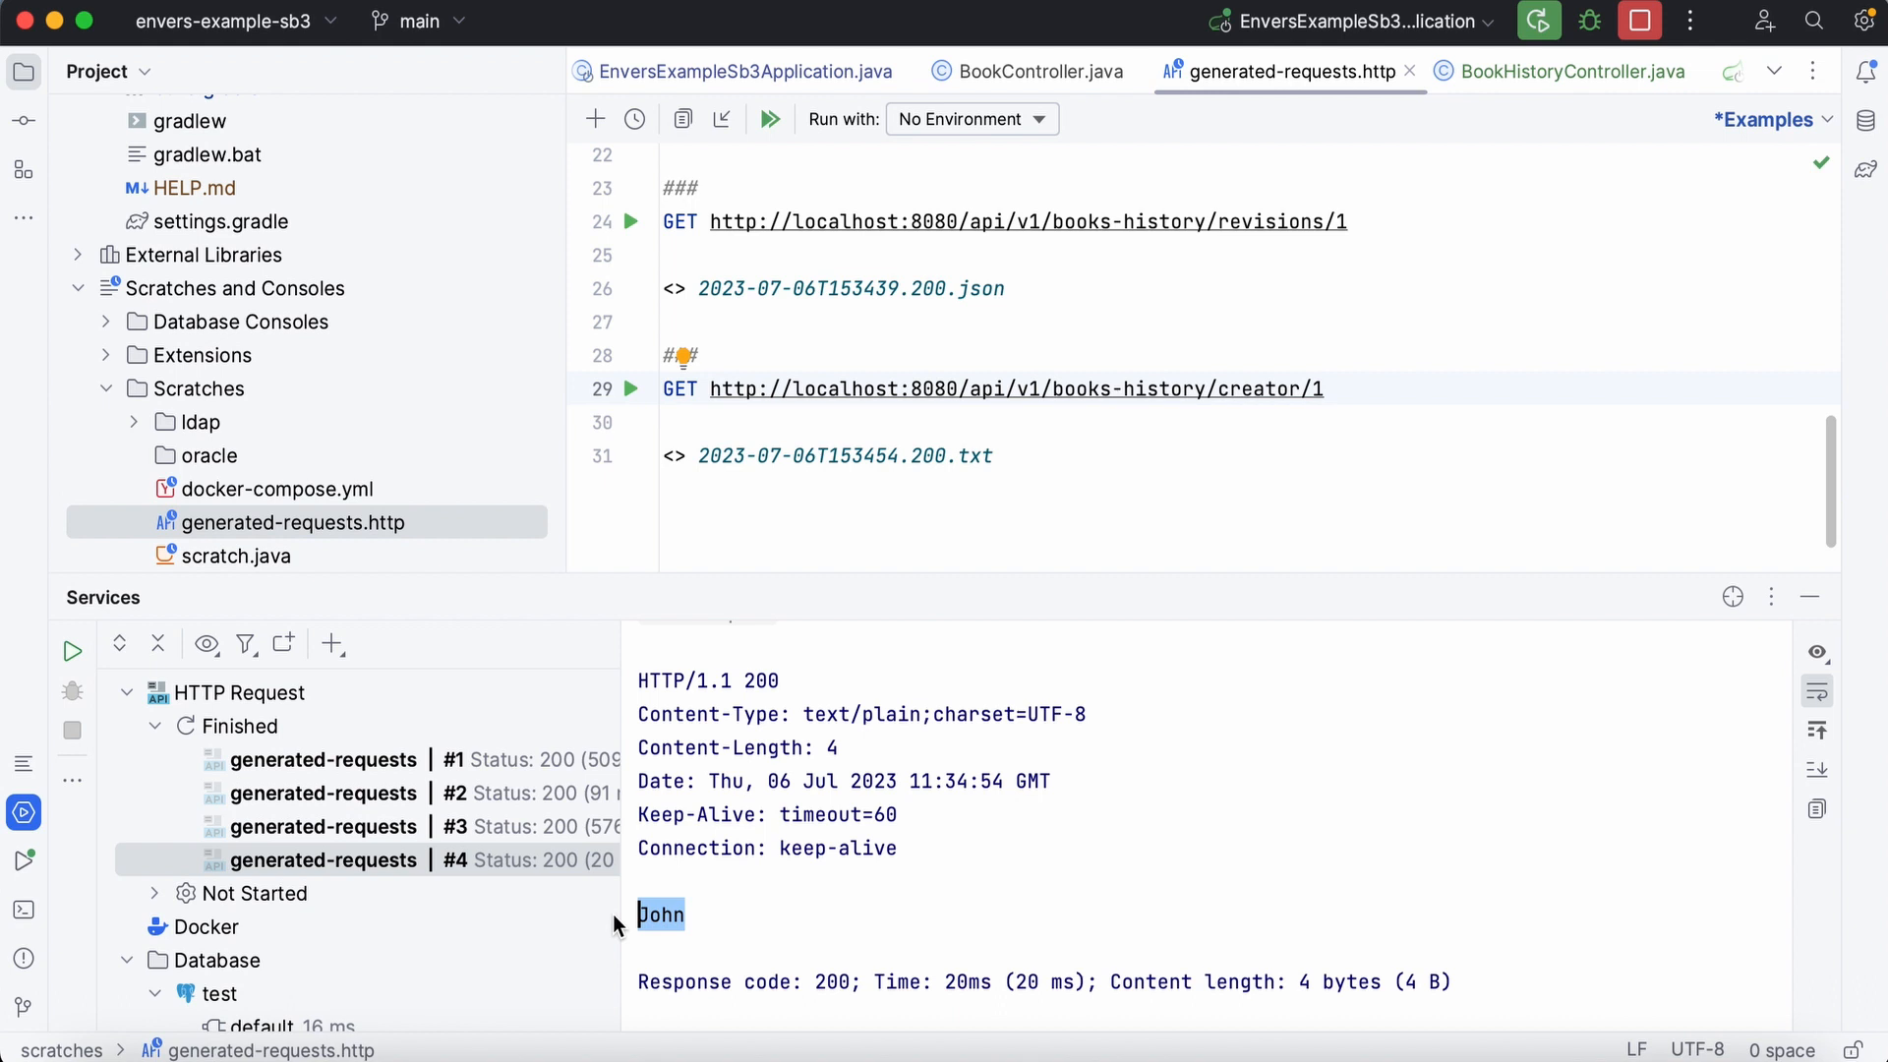